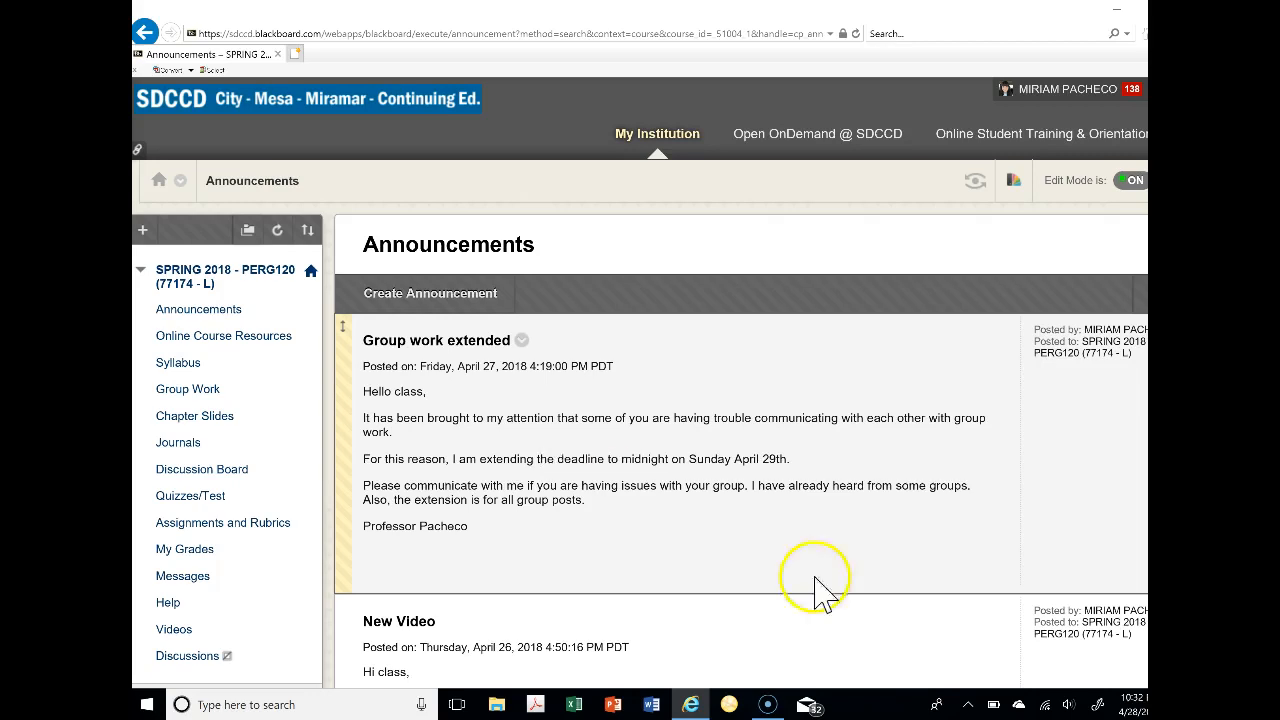
{"action": "mouse_move", "coordinate": [697, 530]}
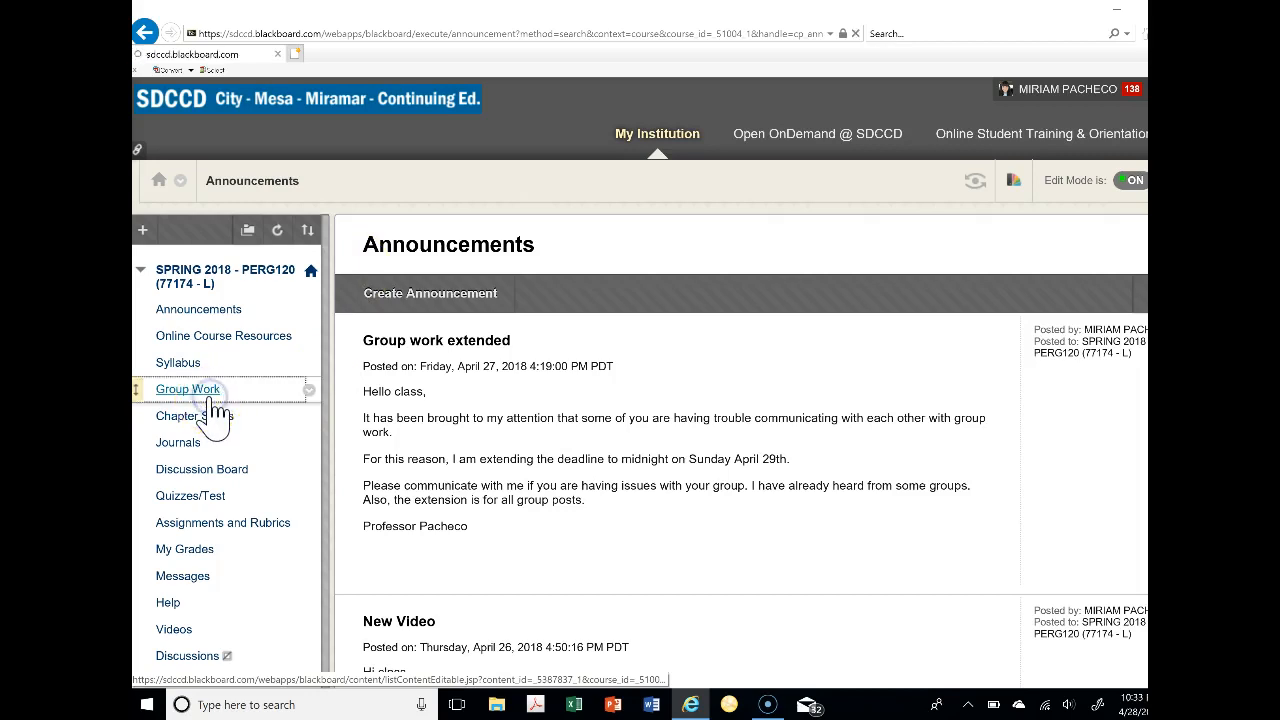
Open Group Work and view the Final Group List sheet naming the group leaders
{"action": "left_click", "coordinate": [187, 389]}
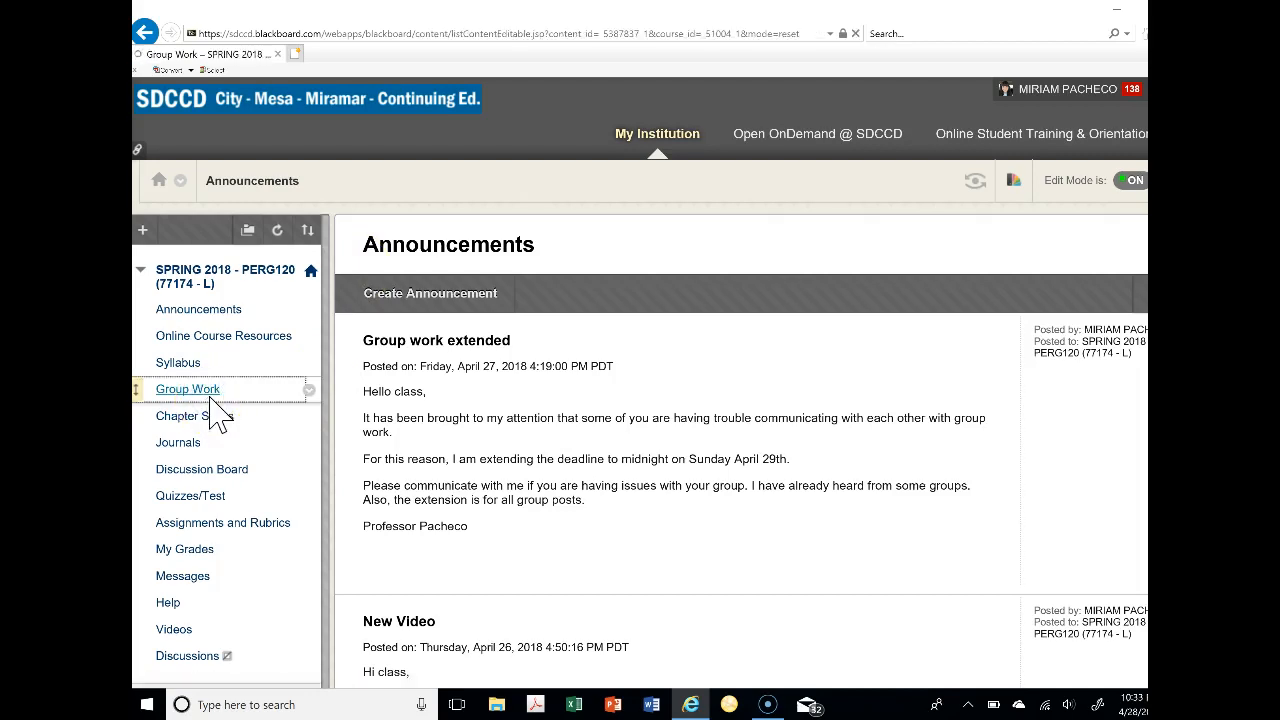
{"action": "left_click", "coordinate": [187, 389]}
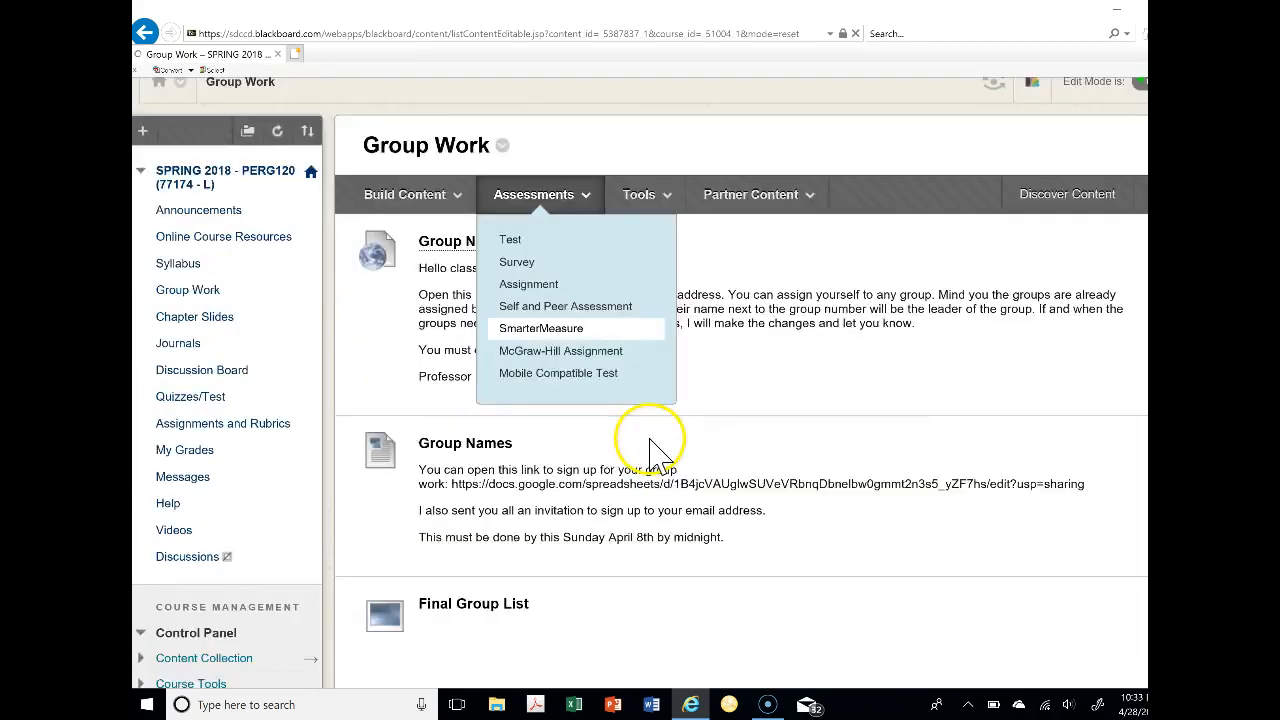
{"action": "scroll", "scroll_direction": "down", "scroll_amount": 3}
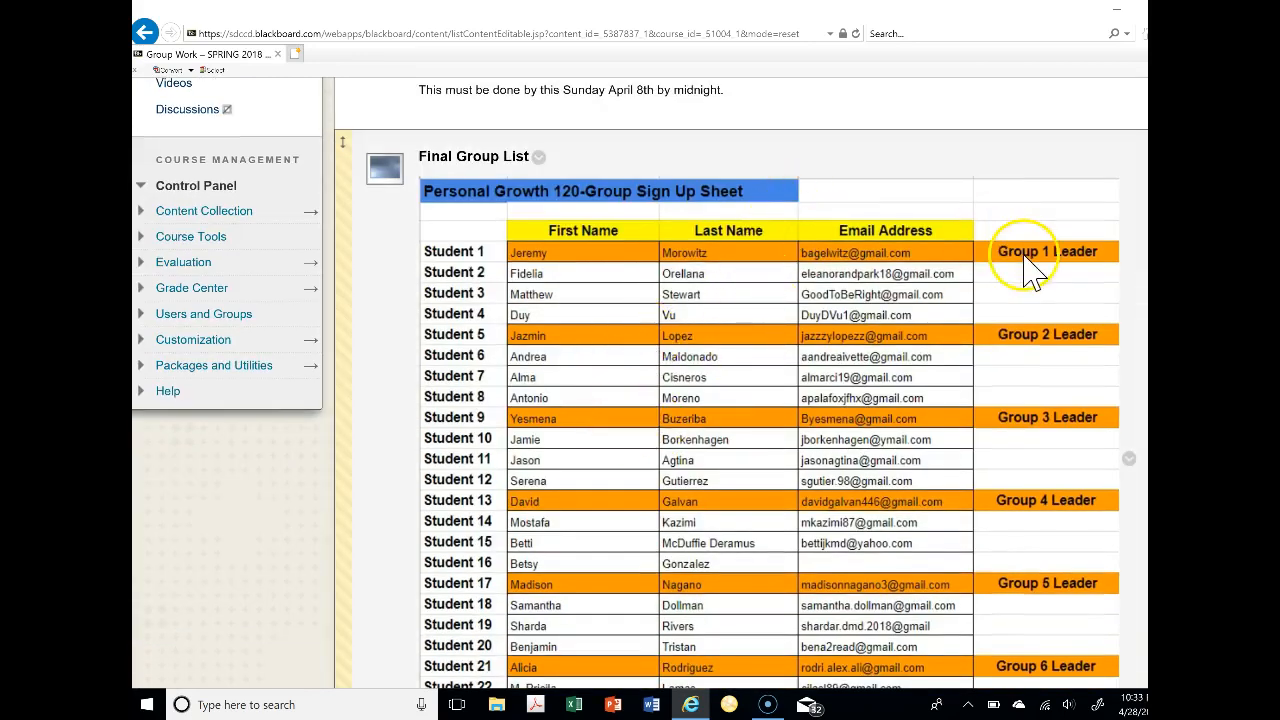
{"action": "mouse_move", "coordinate": [610, 260]}
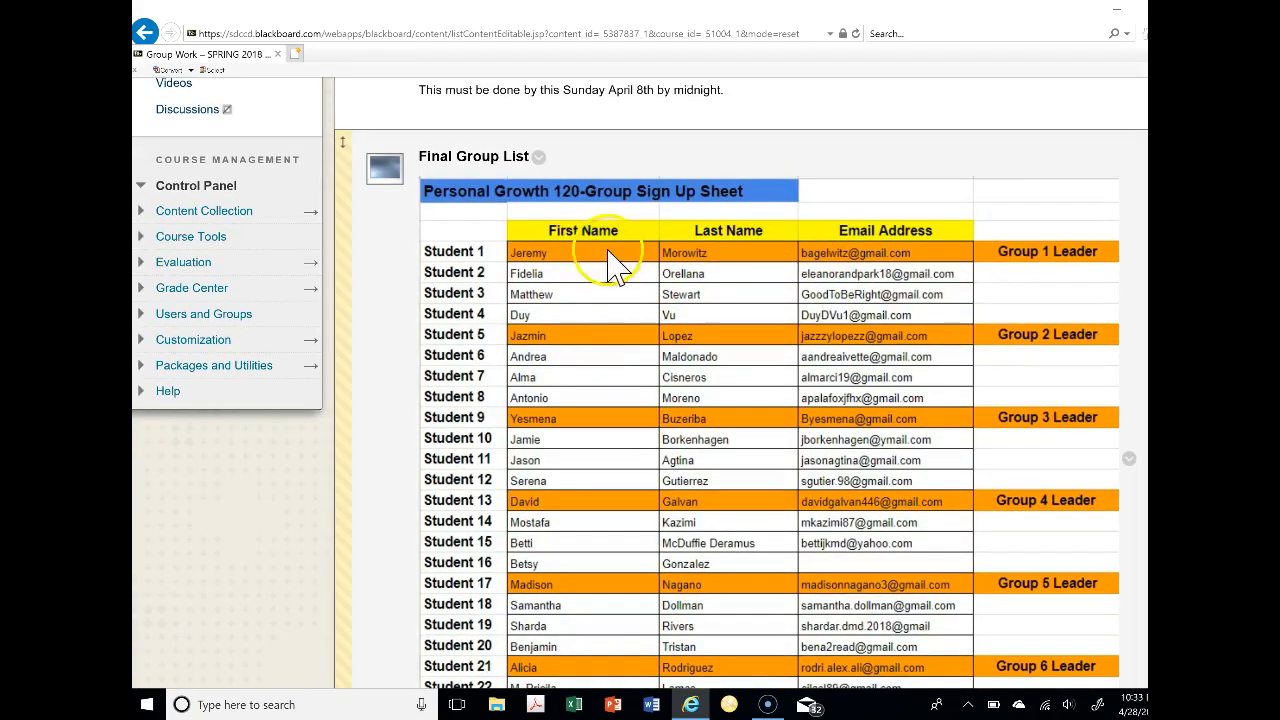
{"action": "mouse_move", "coordinate": [845, 325]}
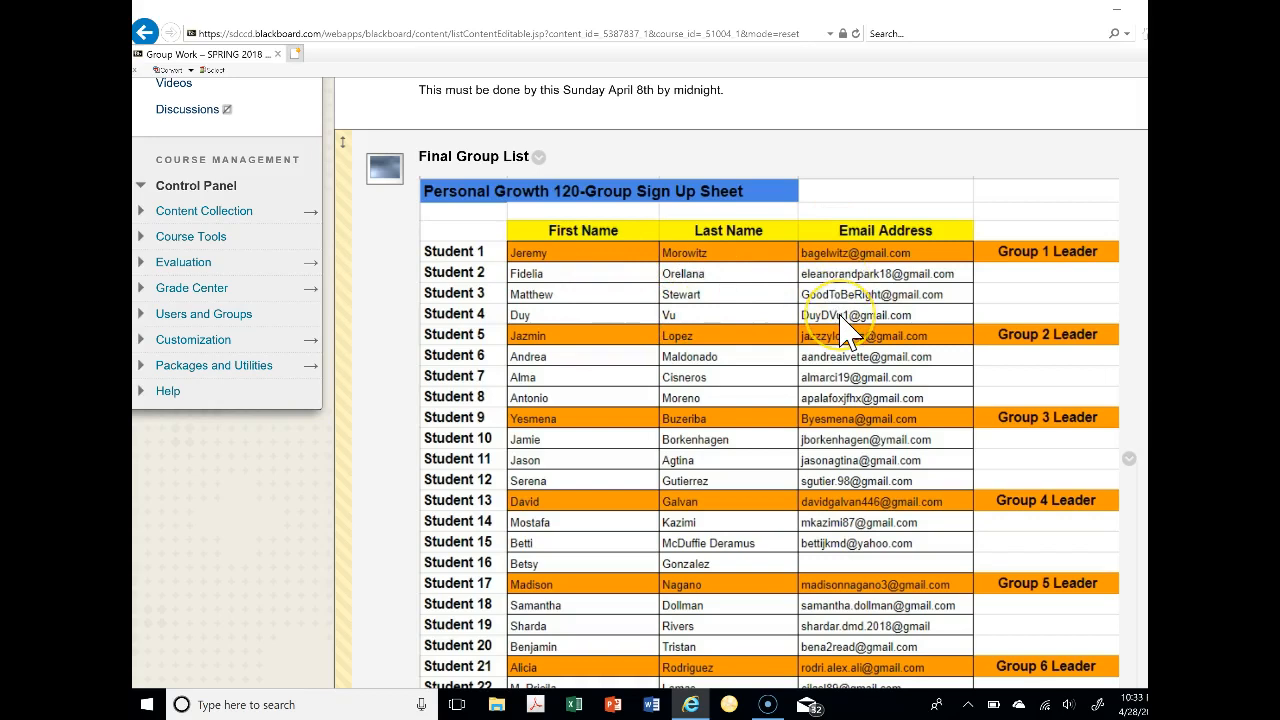
{"action": "scroll", "scroll_direction": "up", "scroll_amount": 3}
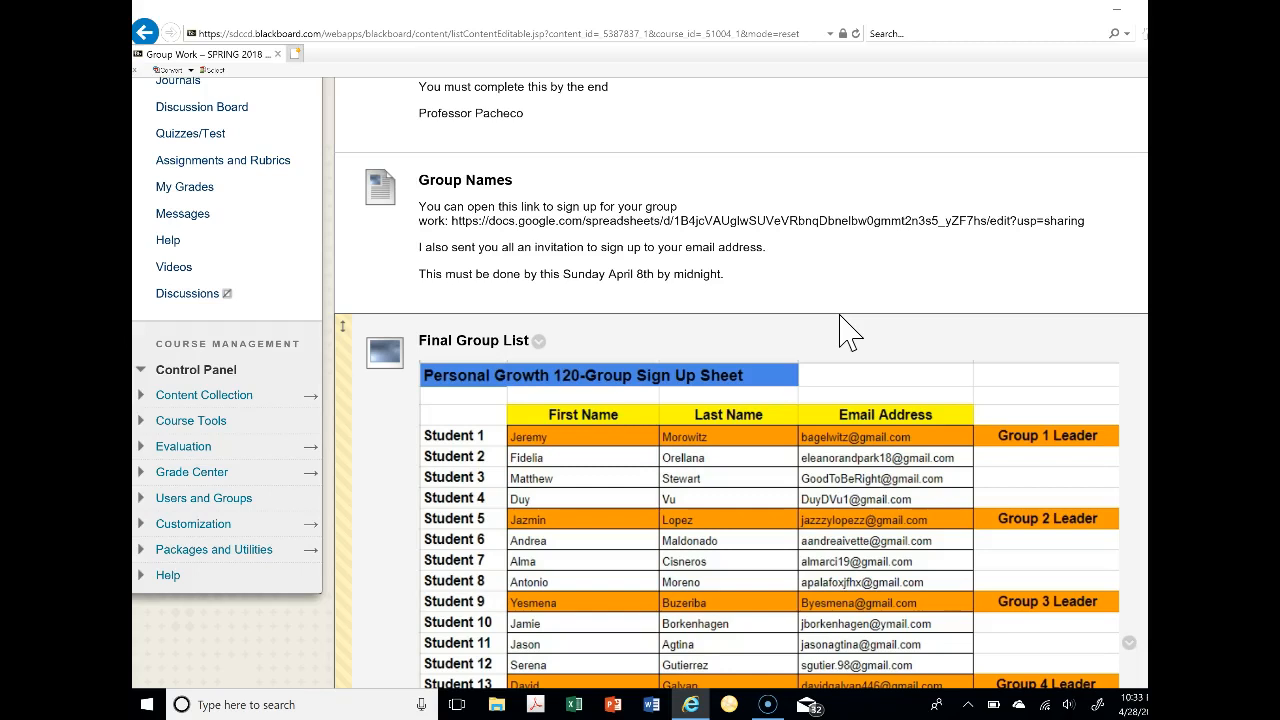
{"action": "mouse_move", "coordinate": [868, 478]}
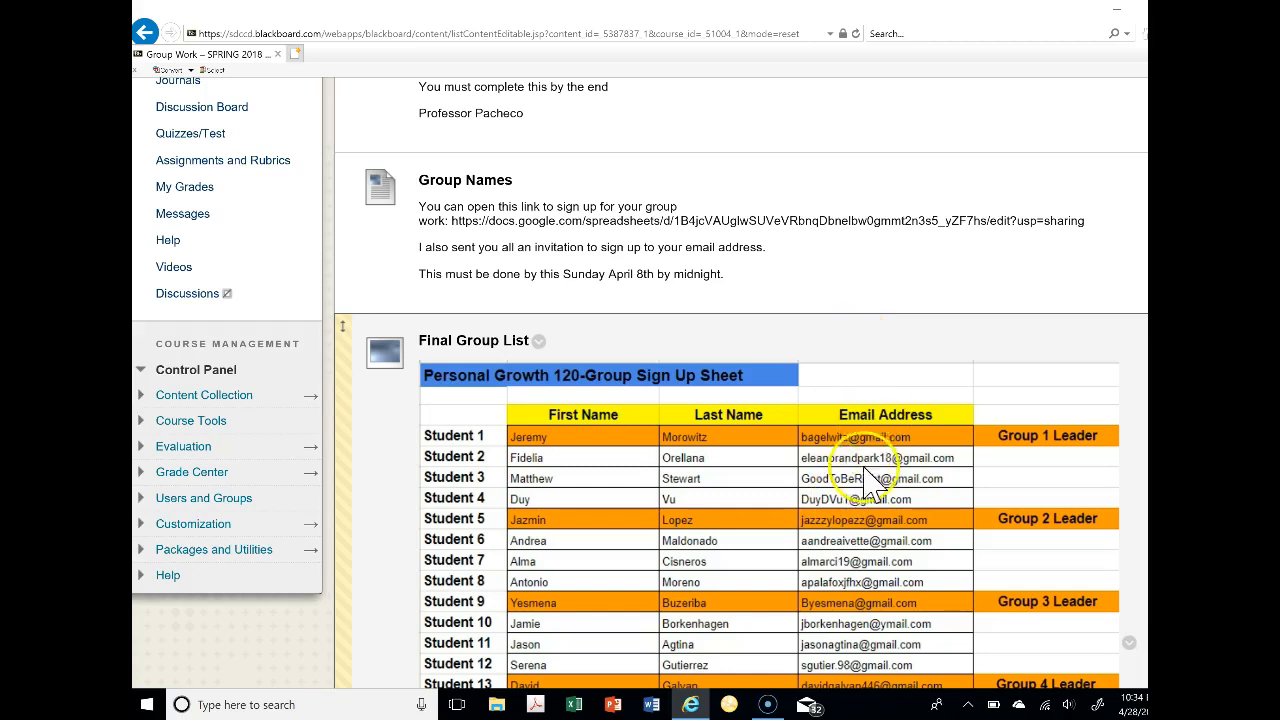
{"action": "mouse_move", "coordinate": [862, 510]}
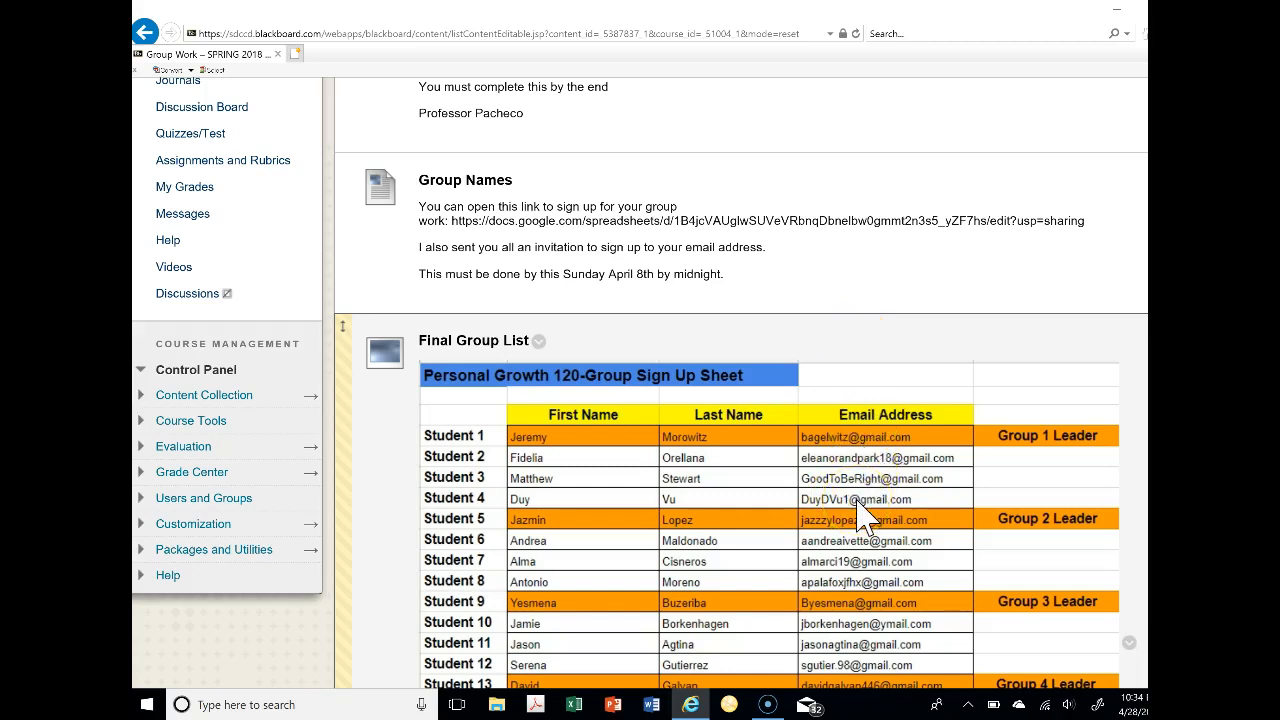
{"action": "scroll", "scroll_direction": "up", "scroll_amount": 3}
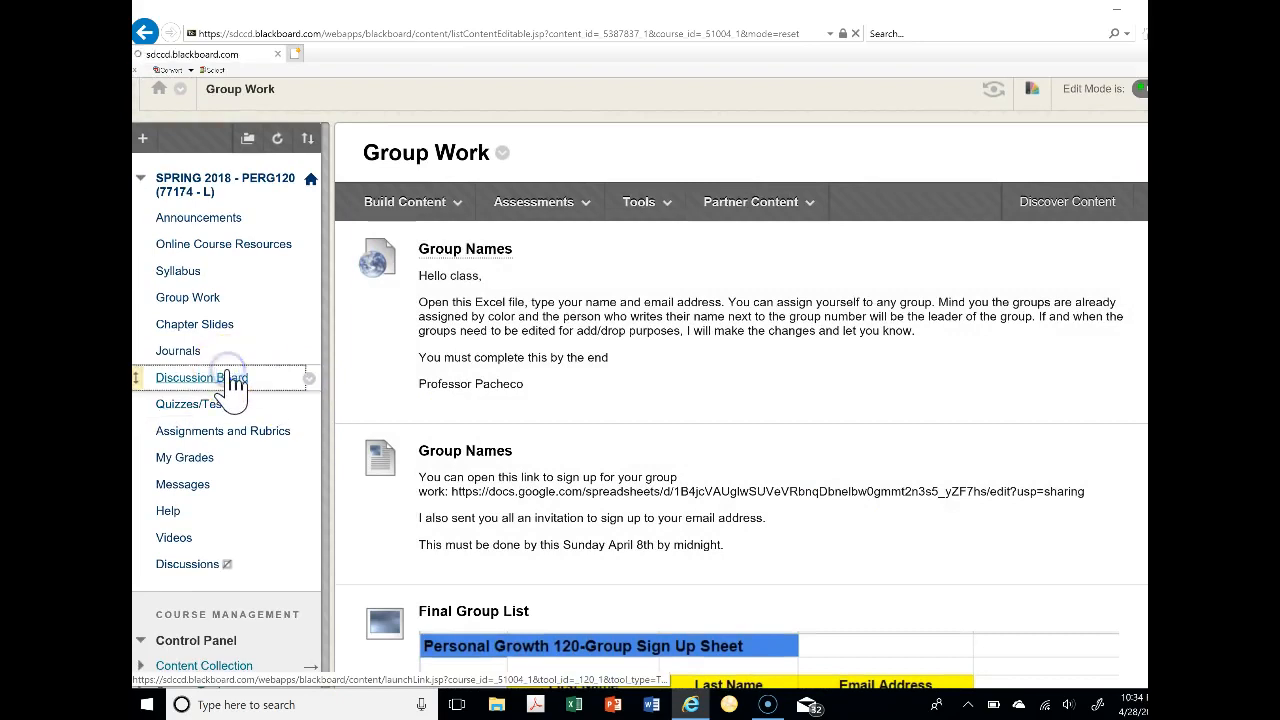
Open the Discussion Board and browse forums down to the Group 1 Student Education Plan forum
{"action": "left_click", "coordinate": [201, 377]}
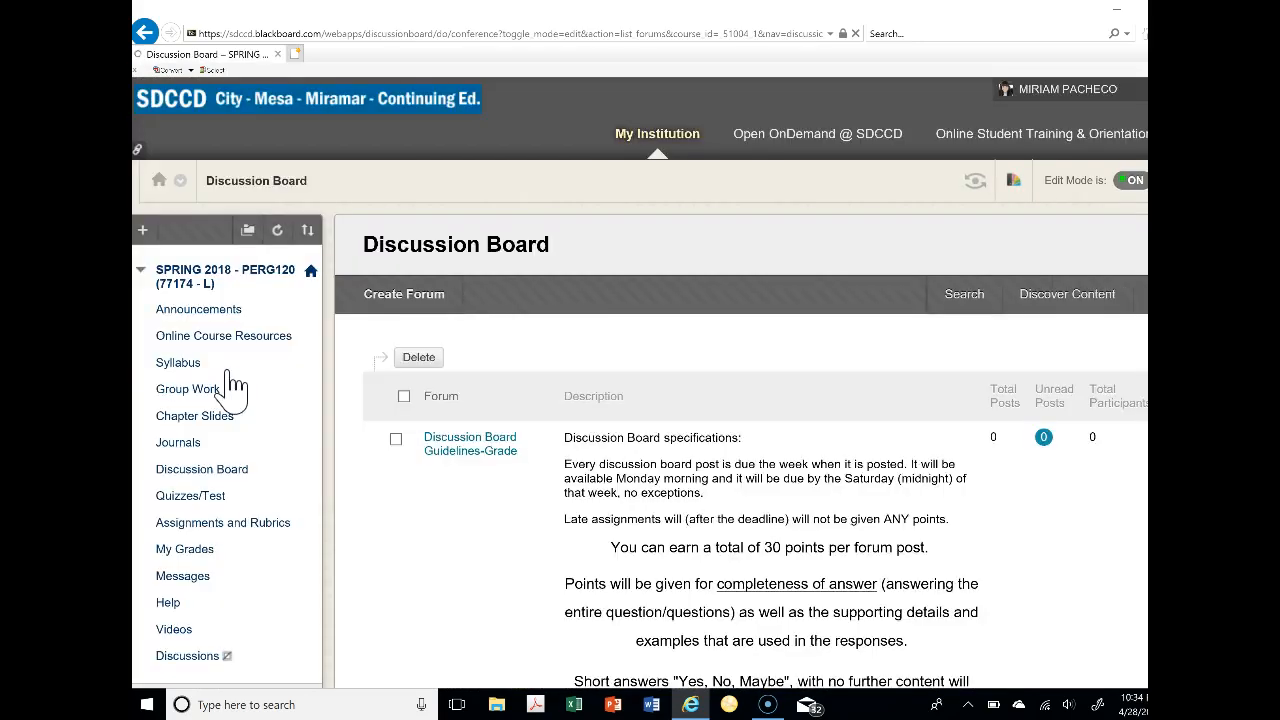
{"action": "mouse_move", "coordinate": [595, 390]}
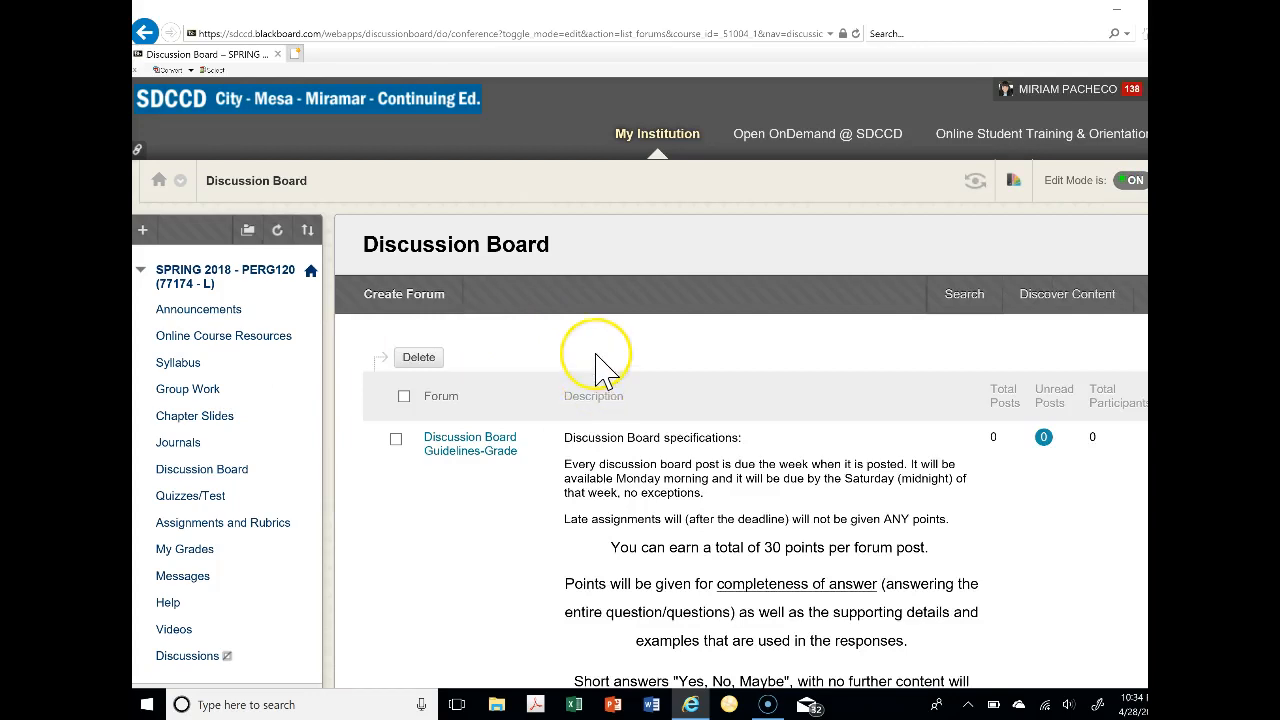
{"action": "mouse_move", "coordinate": [600, 370]}
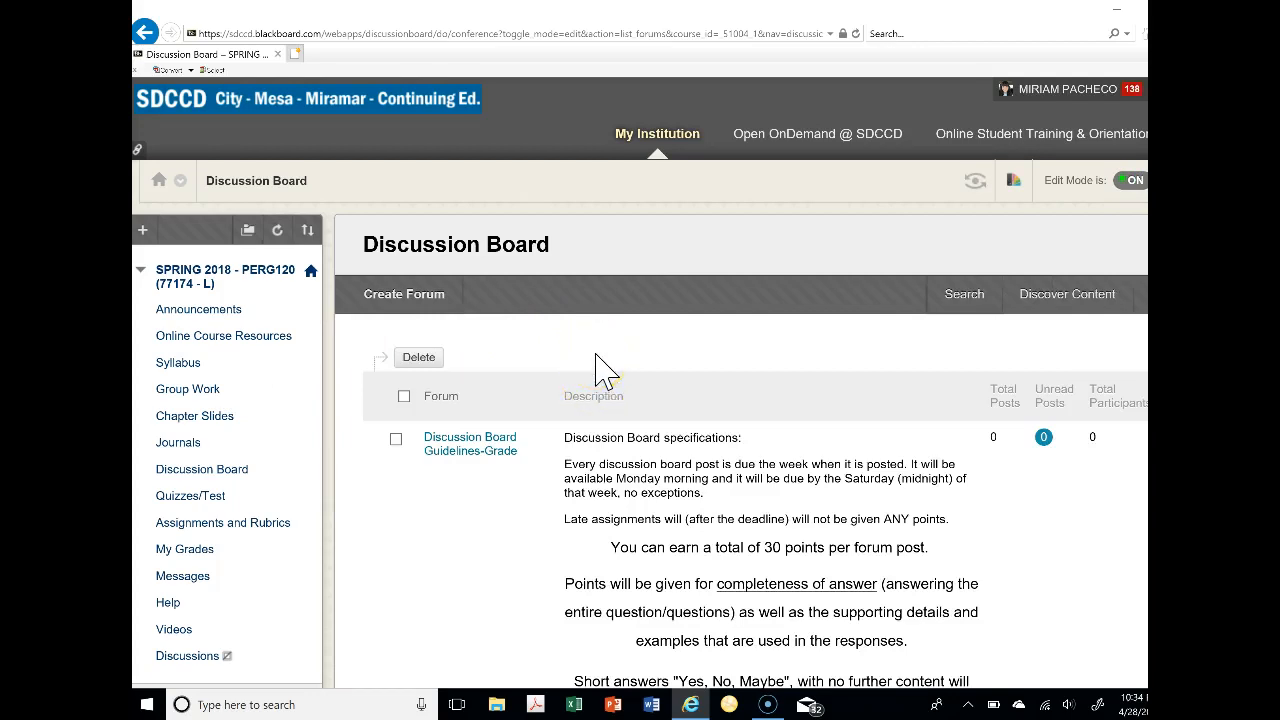
{"action": "scroll", "scroll_direction": "down", "scroll_amount": 3}
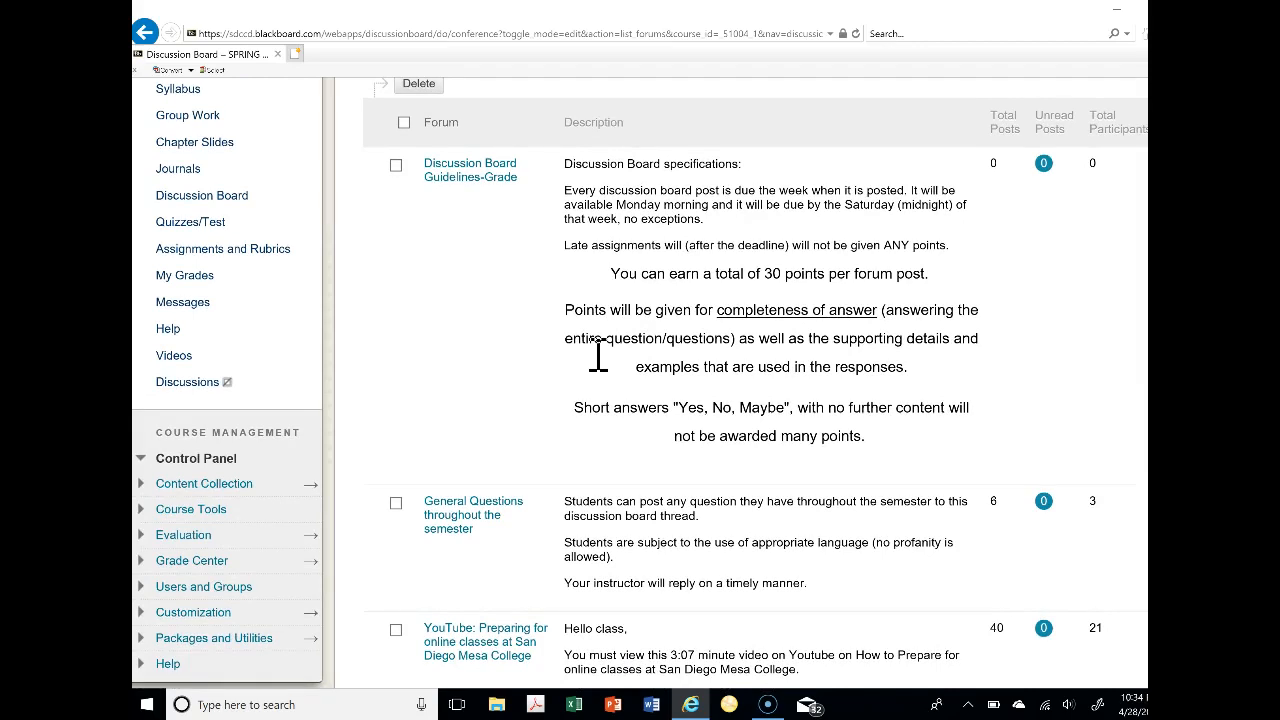
{"action": "scroll", "scroll_direction": "down", "scroll_amount": 3}
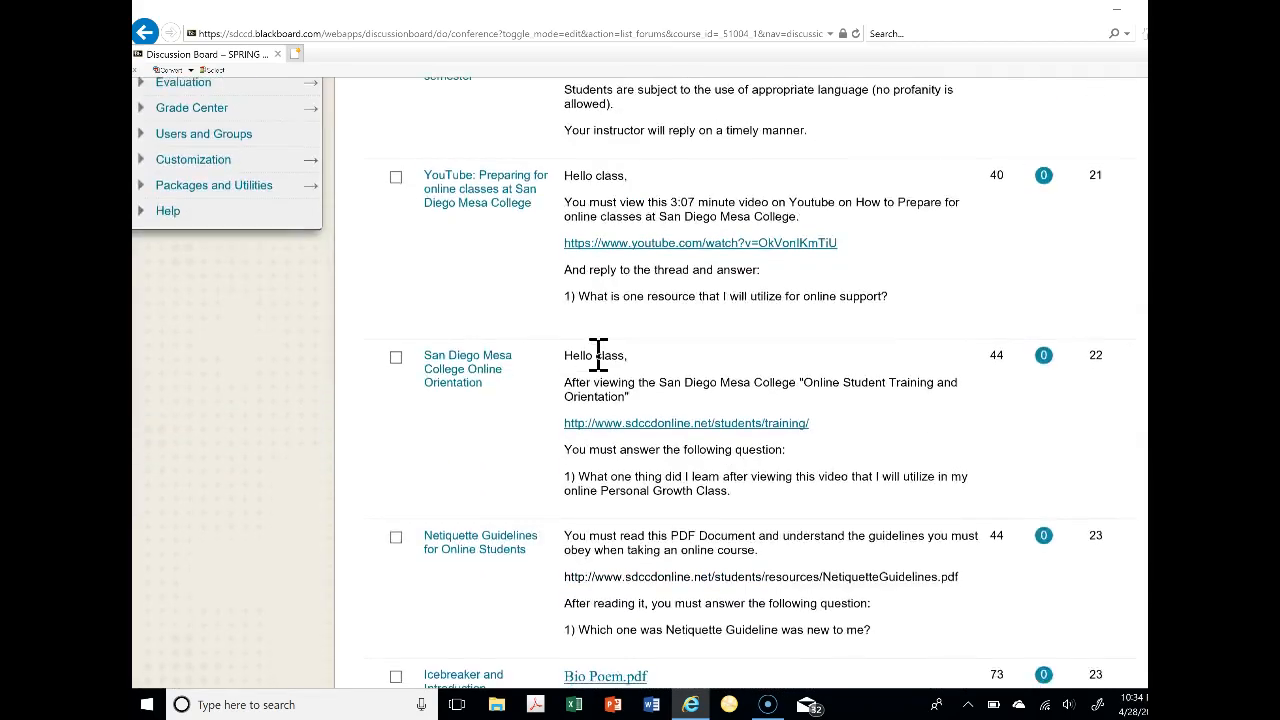
{"action": "scroll", "scroll_direction": "down", "scroll_amount": 3}
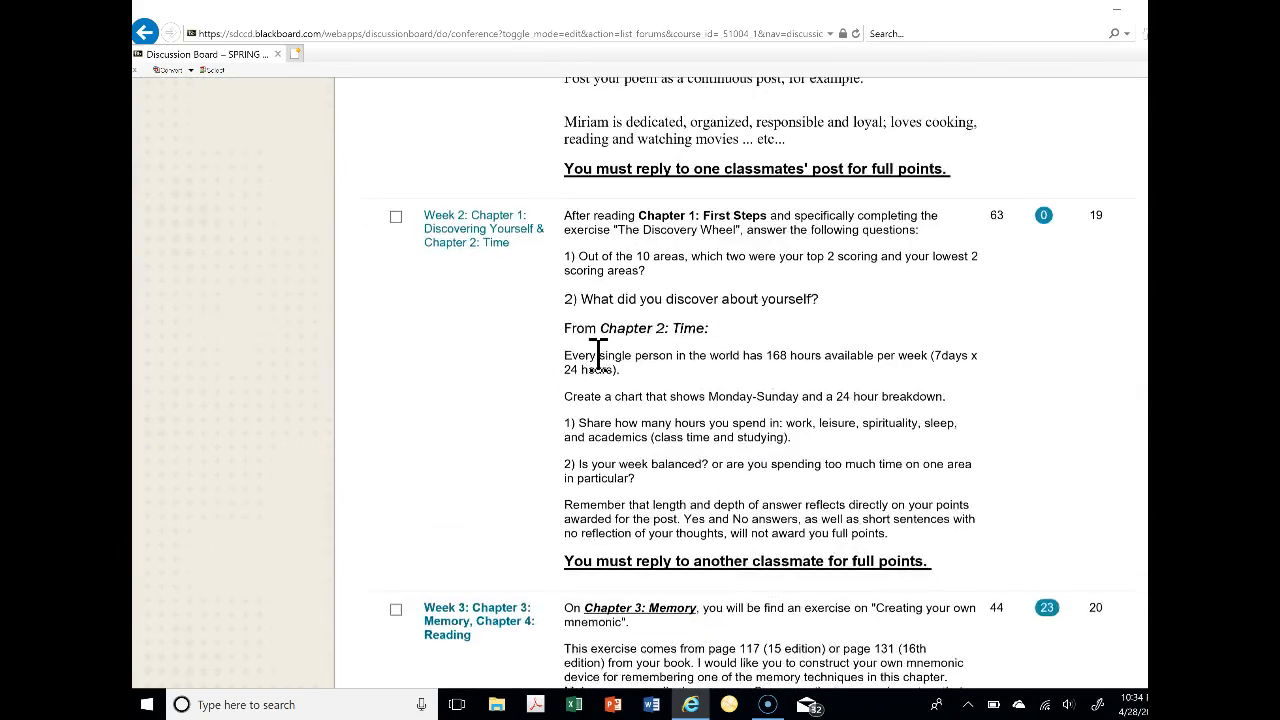
{"action": "scroll", "scroll_direction": "down", "scroll_amount": 3}
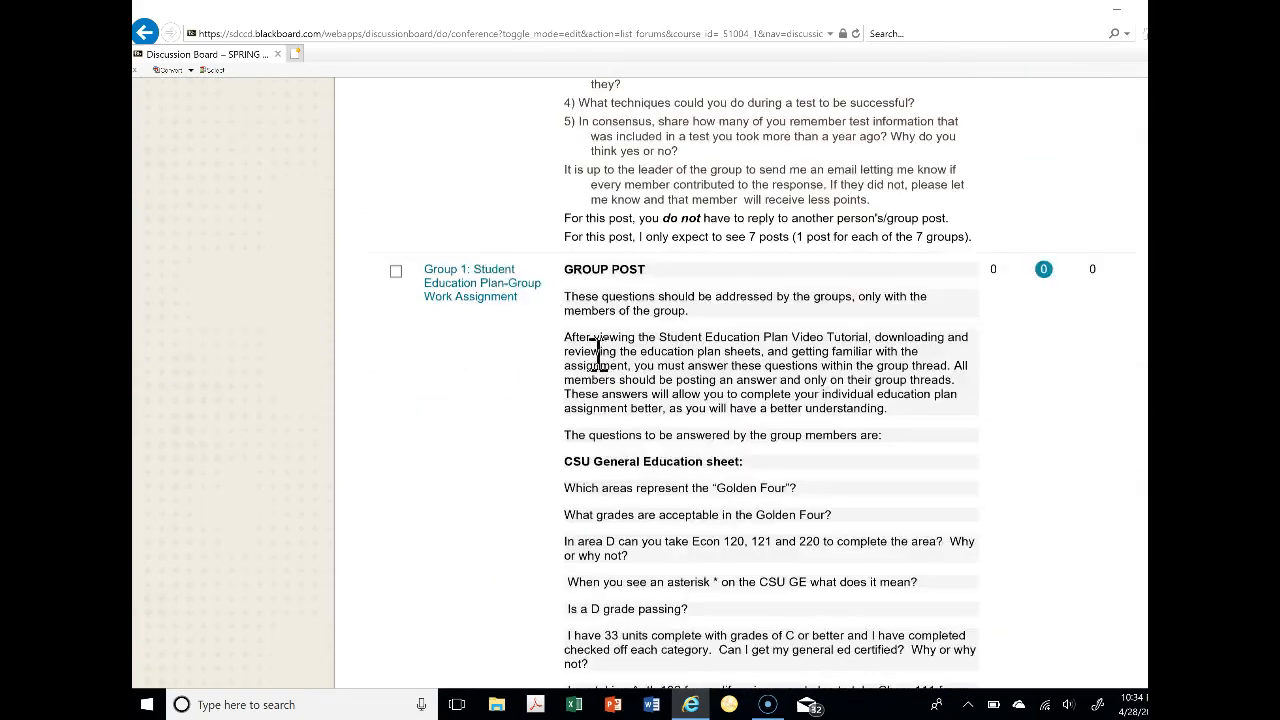
Bring the Week 4 Note Taking/Tests group post forum and its description into view
{"action": "scroll", "scroll_direction": "up", "scroll_amount": 3}
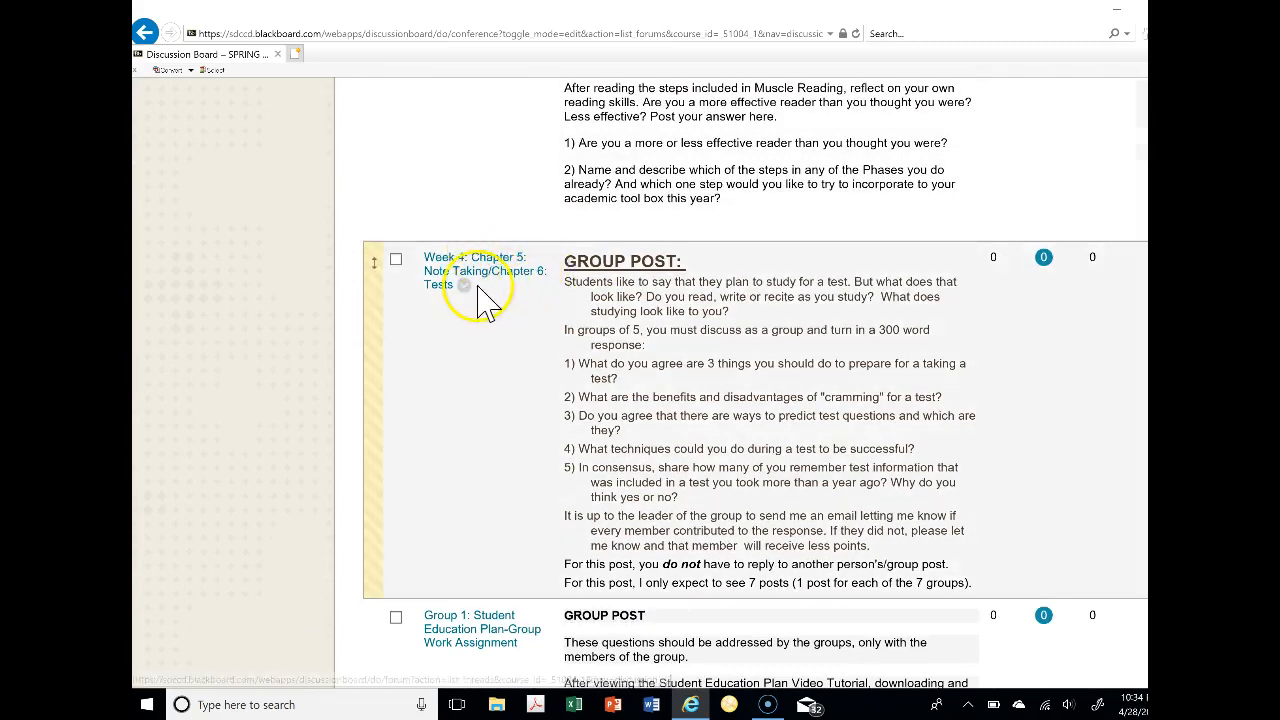
{"action": "mouse_move", "coordinate": [785, 265]}
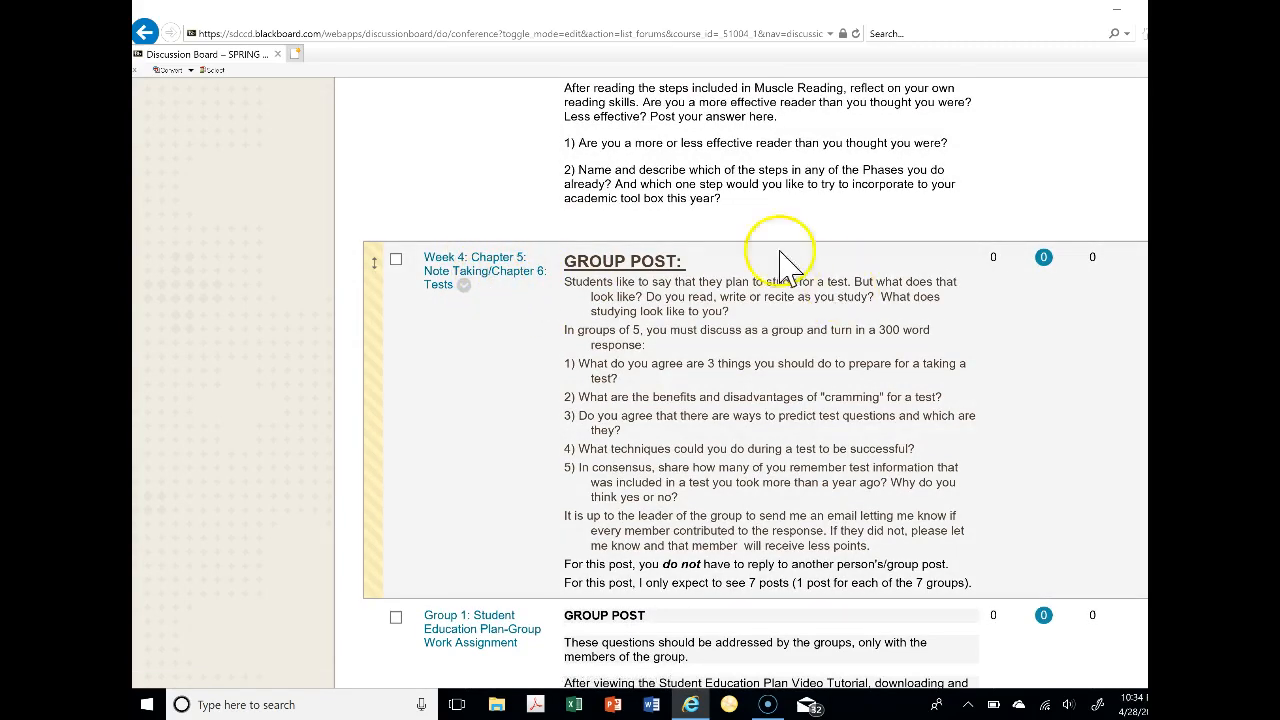
{"action": "mouse_move", "coordinate": [630, 305]}
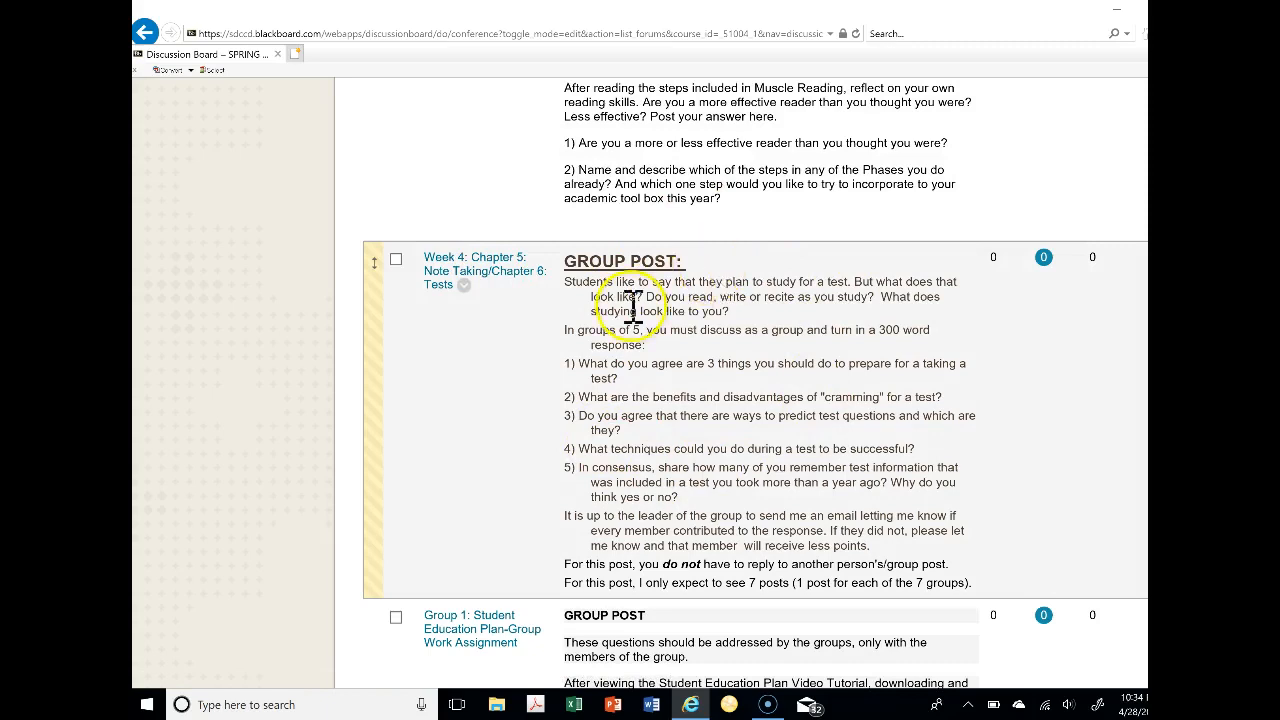
{"action": "mouse_move", "coordinate": [628, 337]}
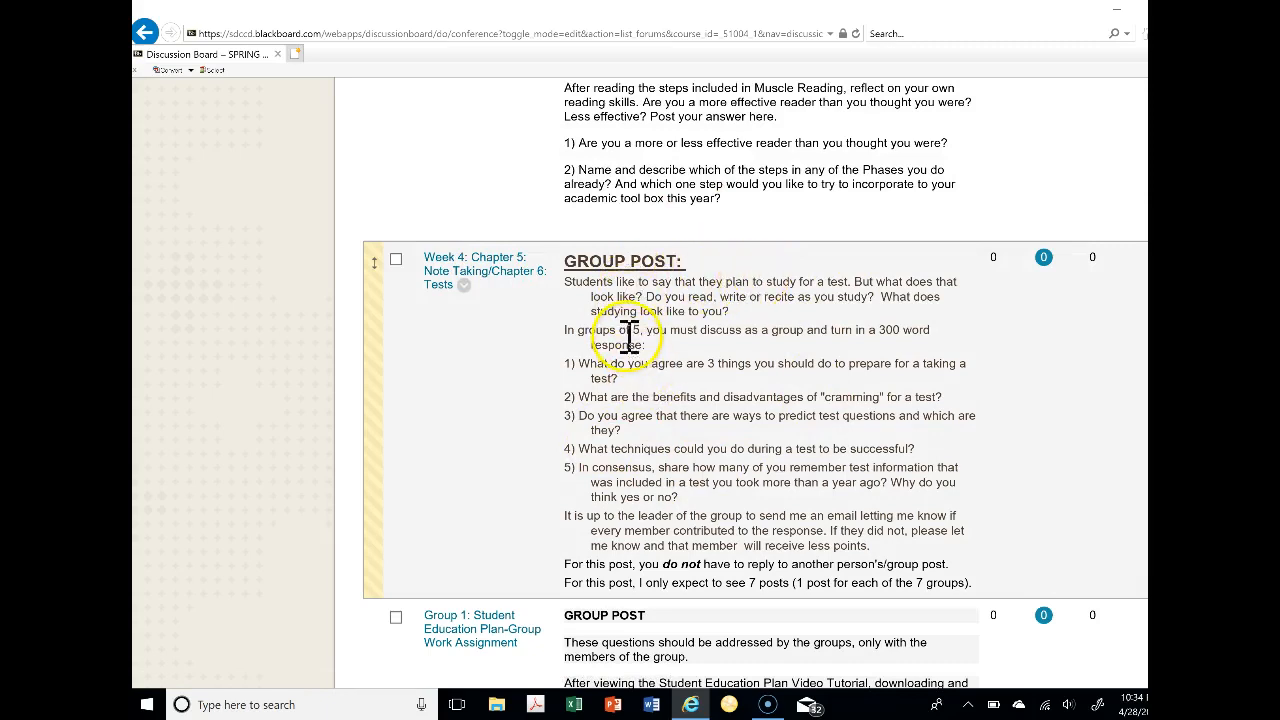
{"action": "mouse_move", "coordinate": [640, 335]}
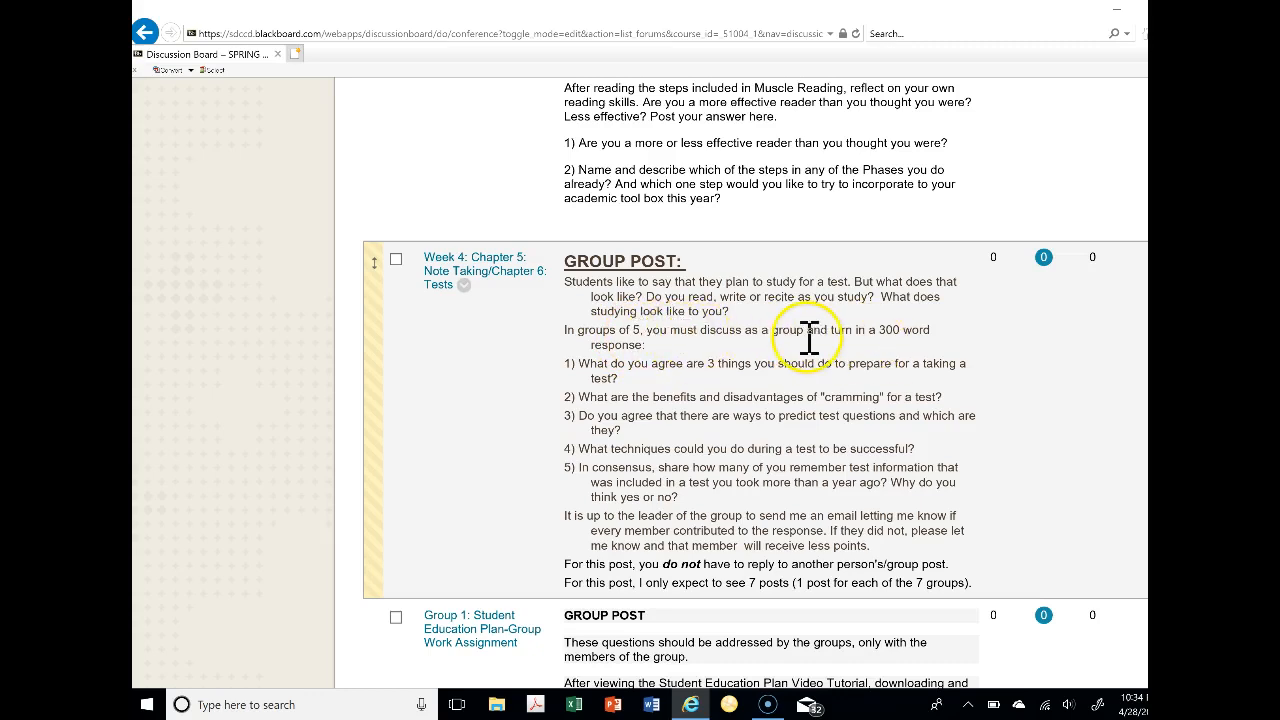
{"action": "mouse_move", "coordinate": [890, 337]}
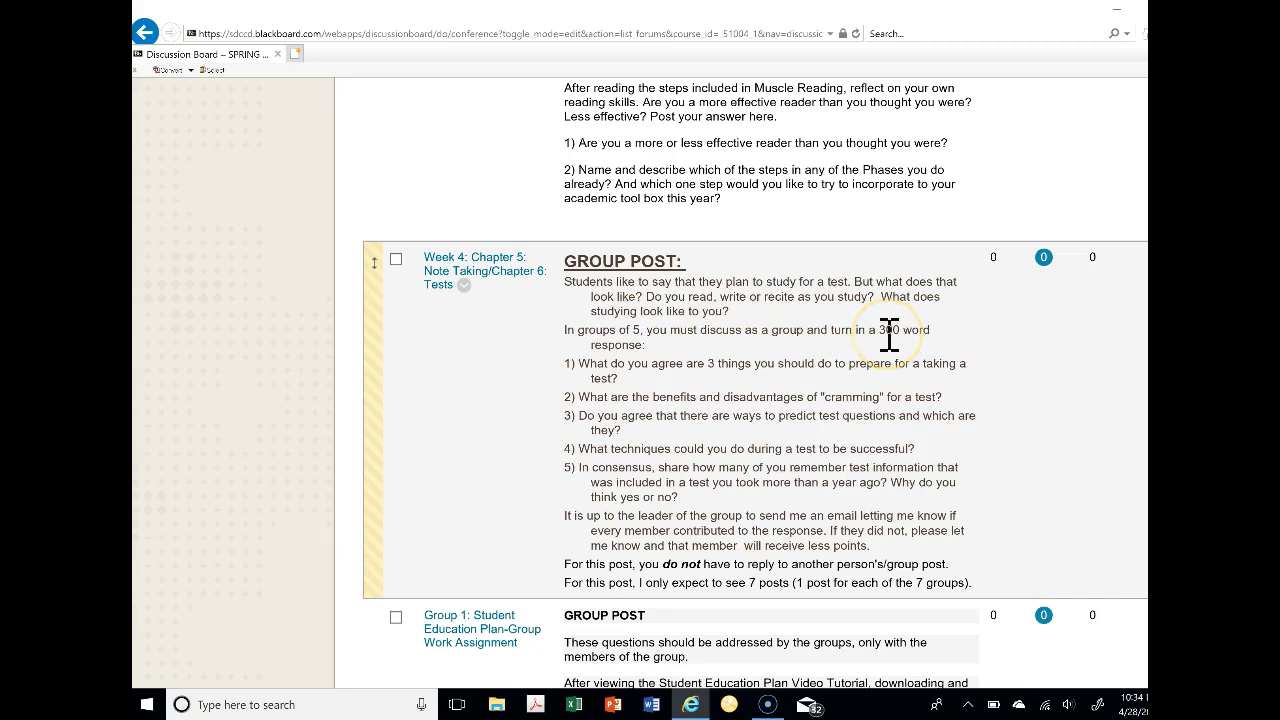
{"action": "mouse_move", "coordinate": [585, 385]}
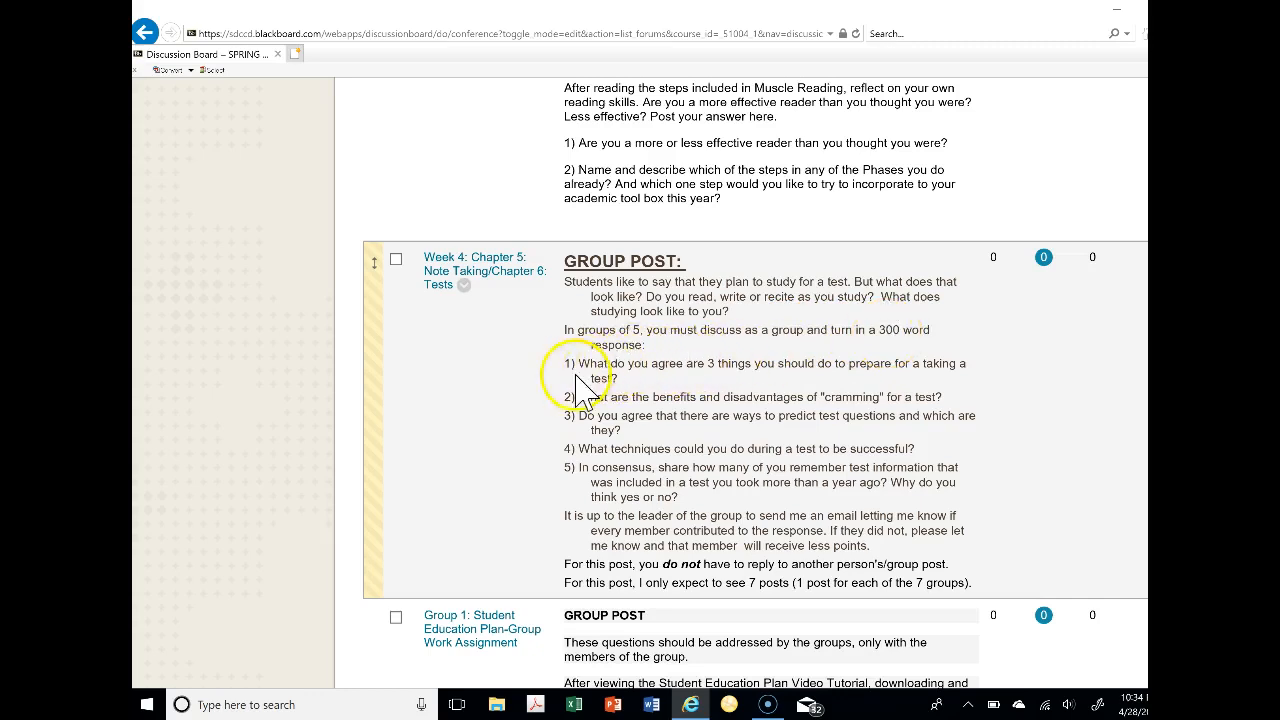
{"action": "mouse_move", "coordinate": [590, 410]}
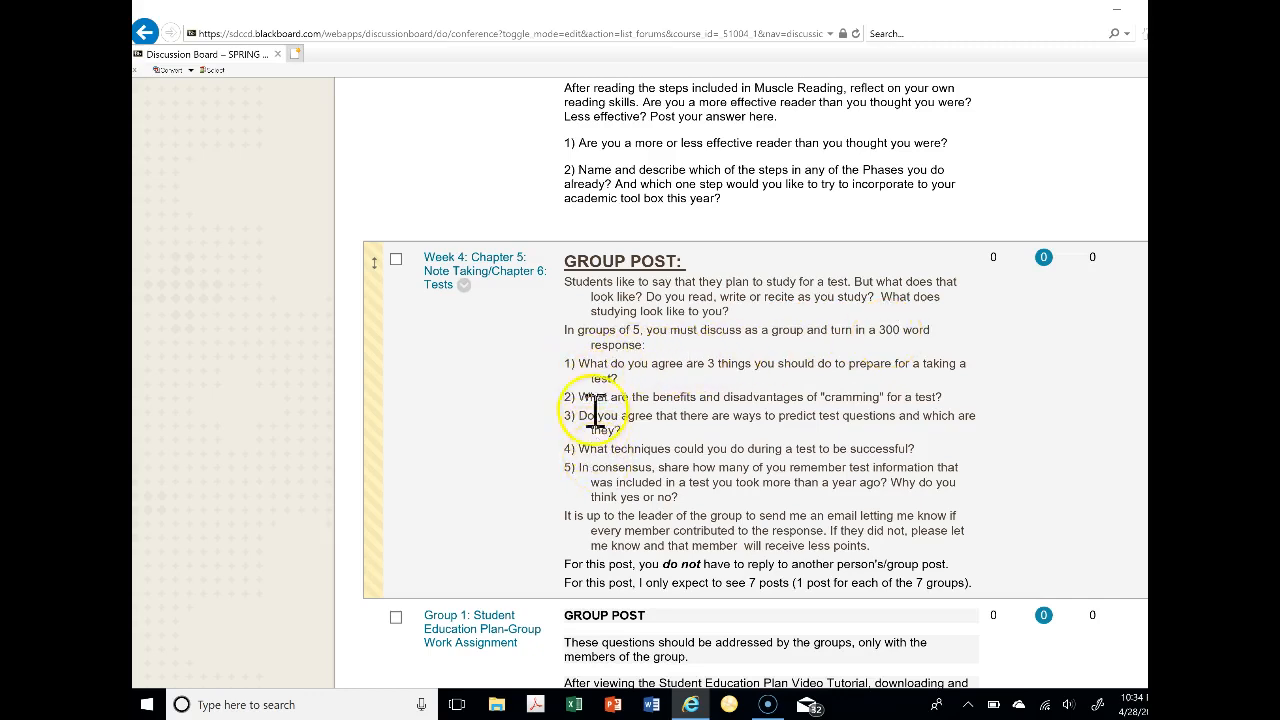
{"action": "mouse_move", "coordinate": [825, 390]}
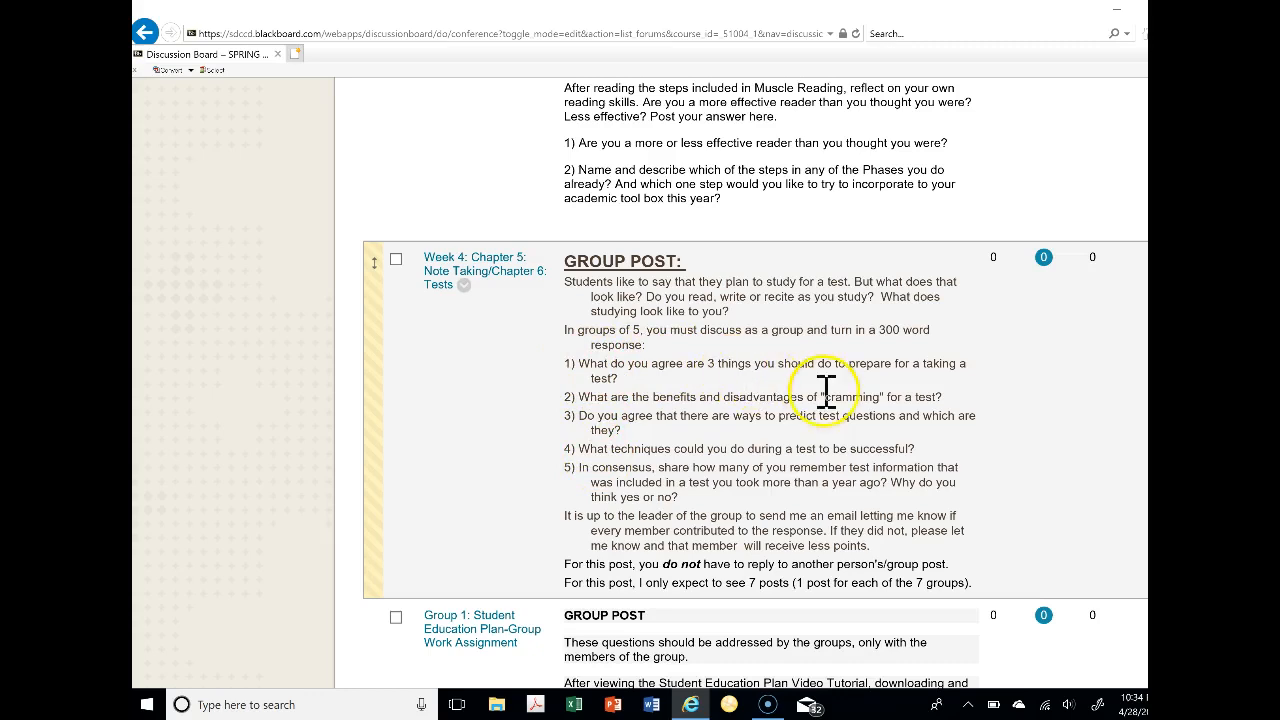
{"action": "mouse_move", "coordinate": [618, 350]}
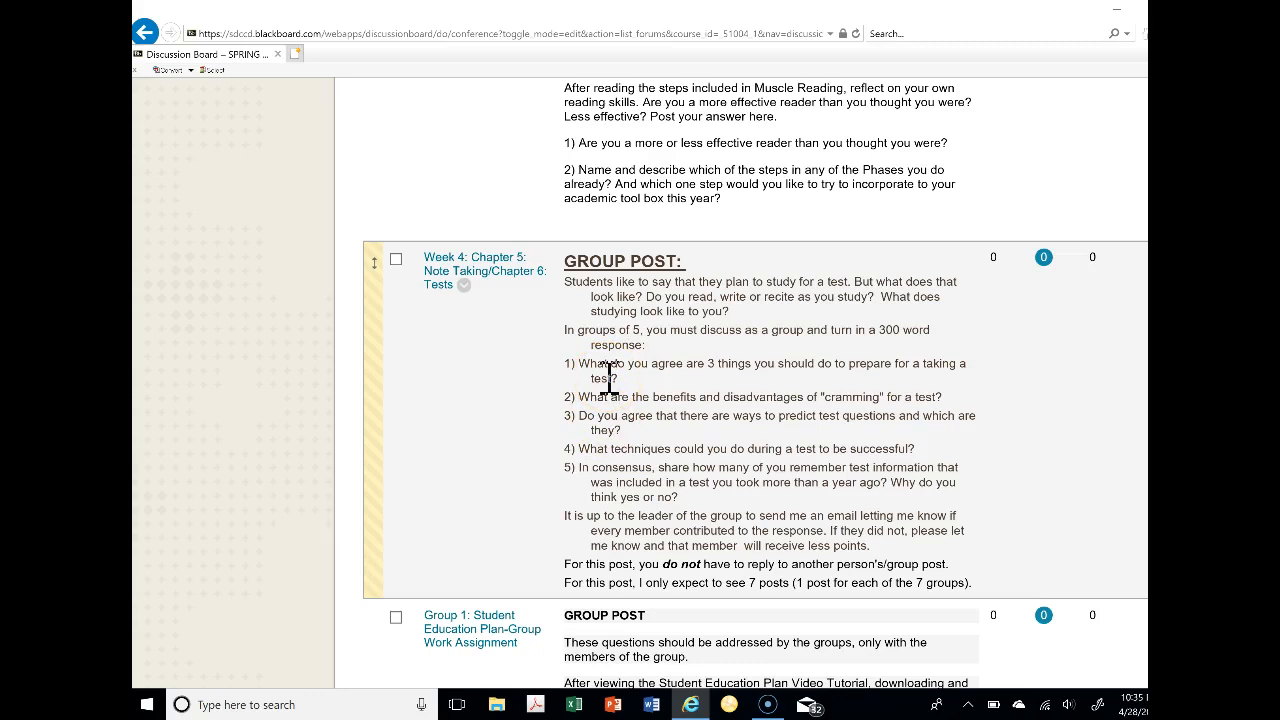
{"action": "mouse_move", "coordinate": [610, 415]}
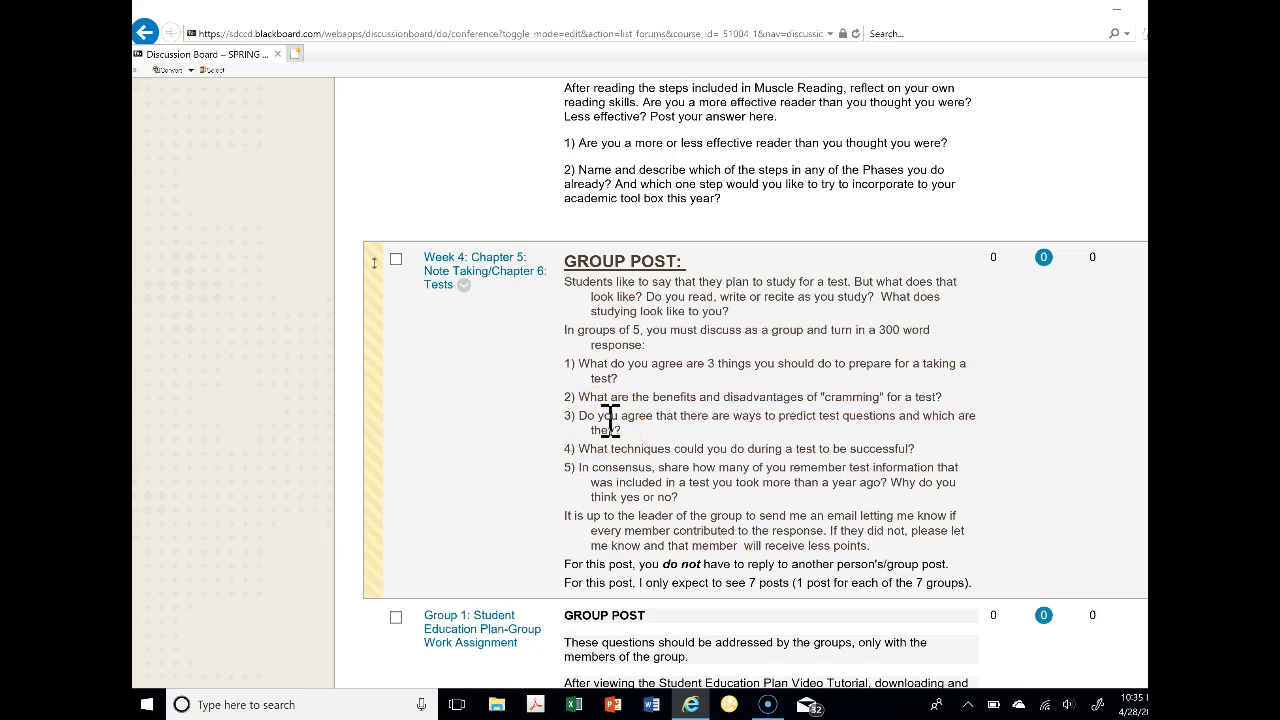
{"action": "mouse_move", "coordinate": [568, 516]}
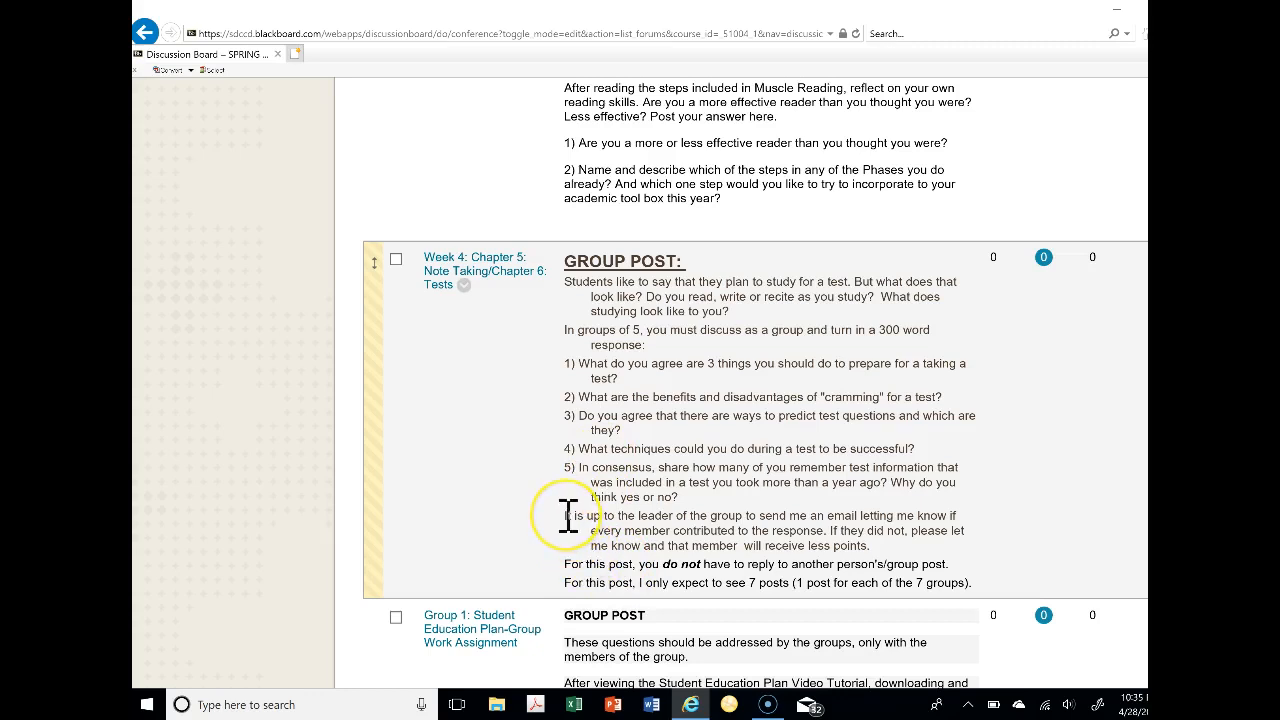
{"action": "mouse_move", "coordinate": [713, 517]}
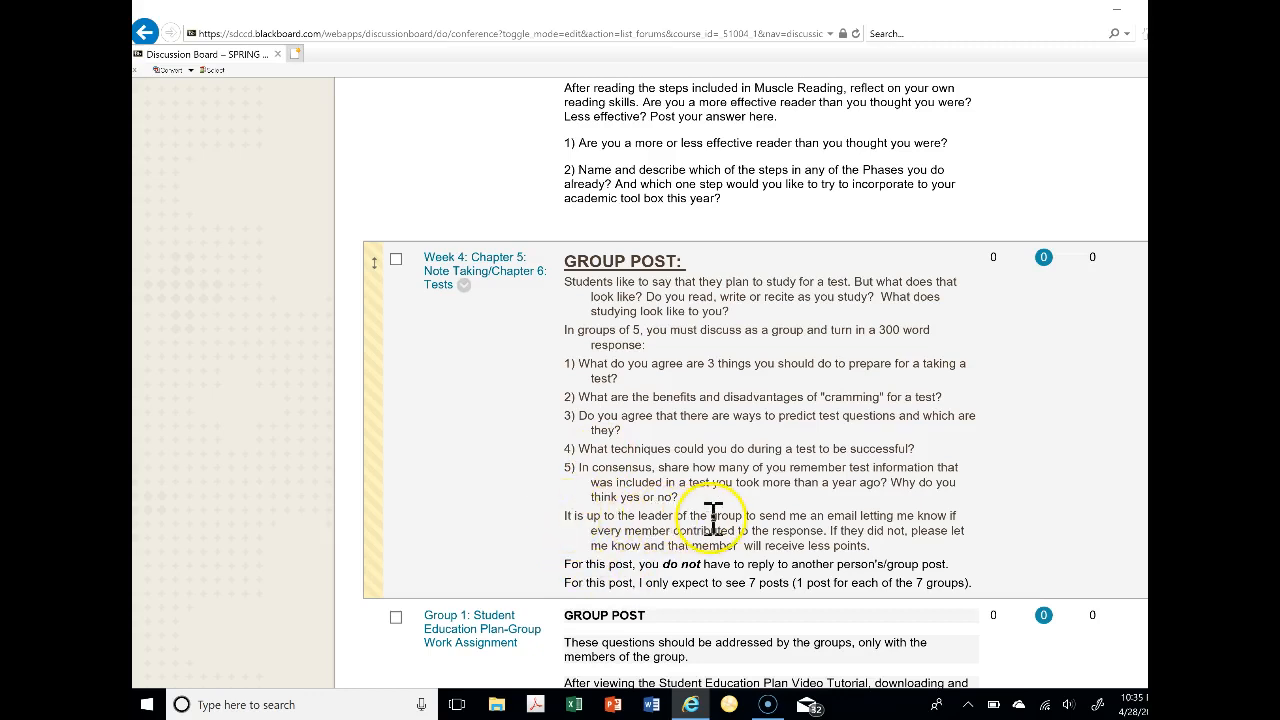
{"action": "mouse_move", "coordinate": [712, 490]}
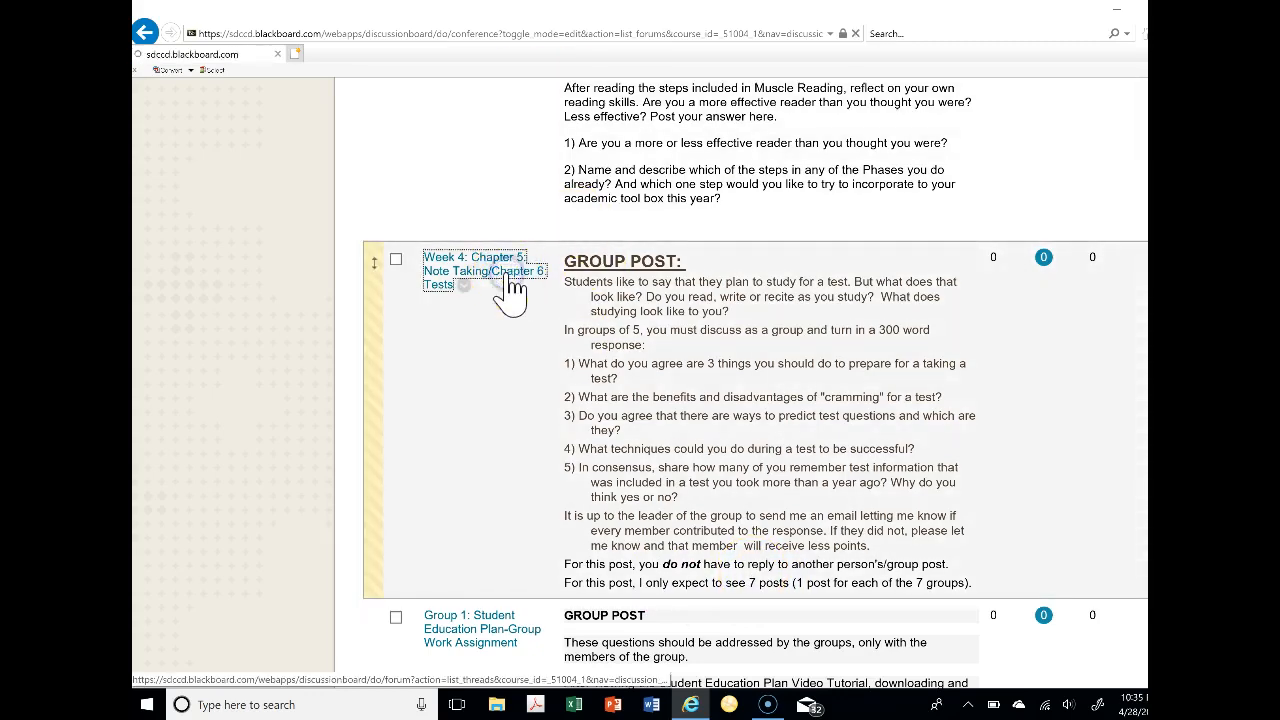
{"action": "left_click", "coordinate": [484, 271]}
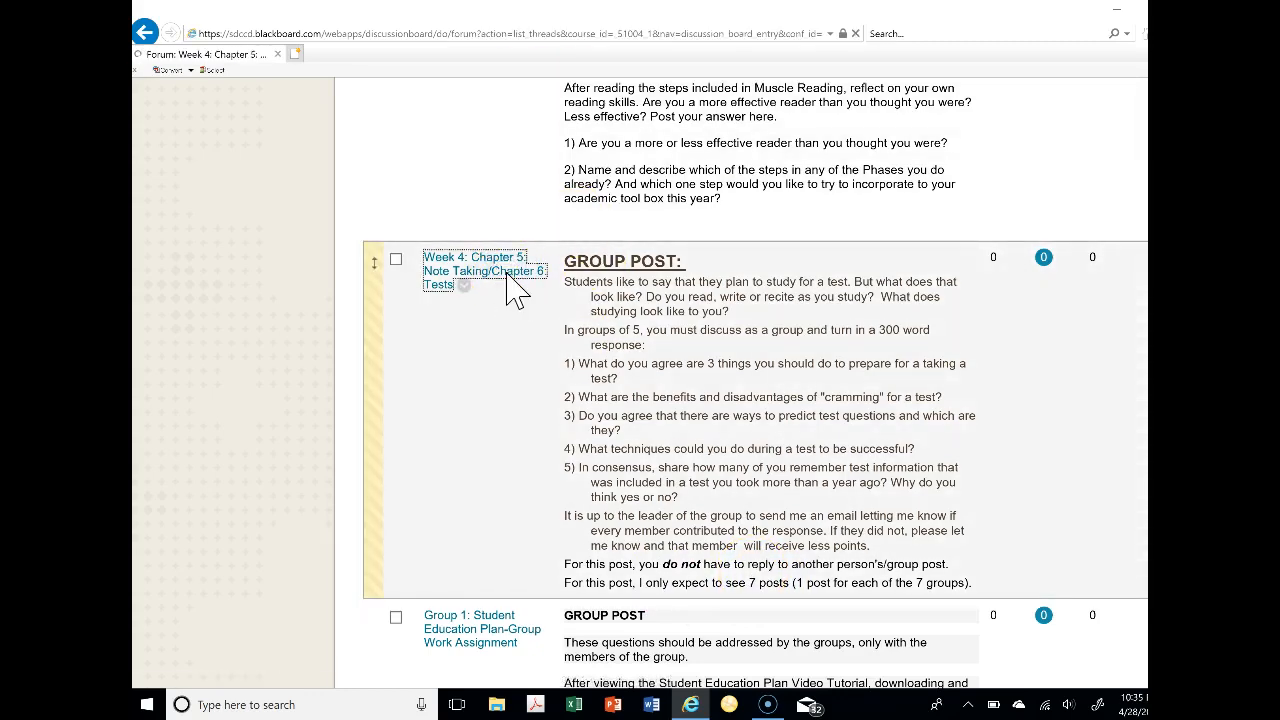
{"action": "left_click", "coordinate": [484, 271]}
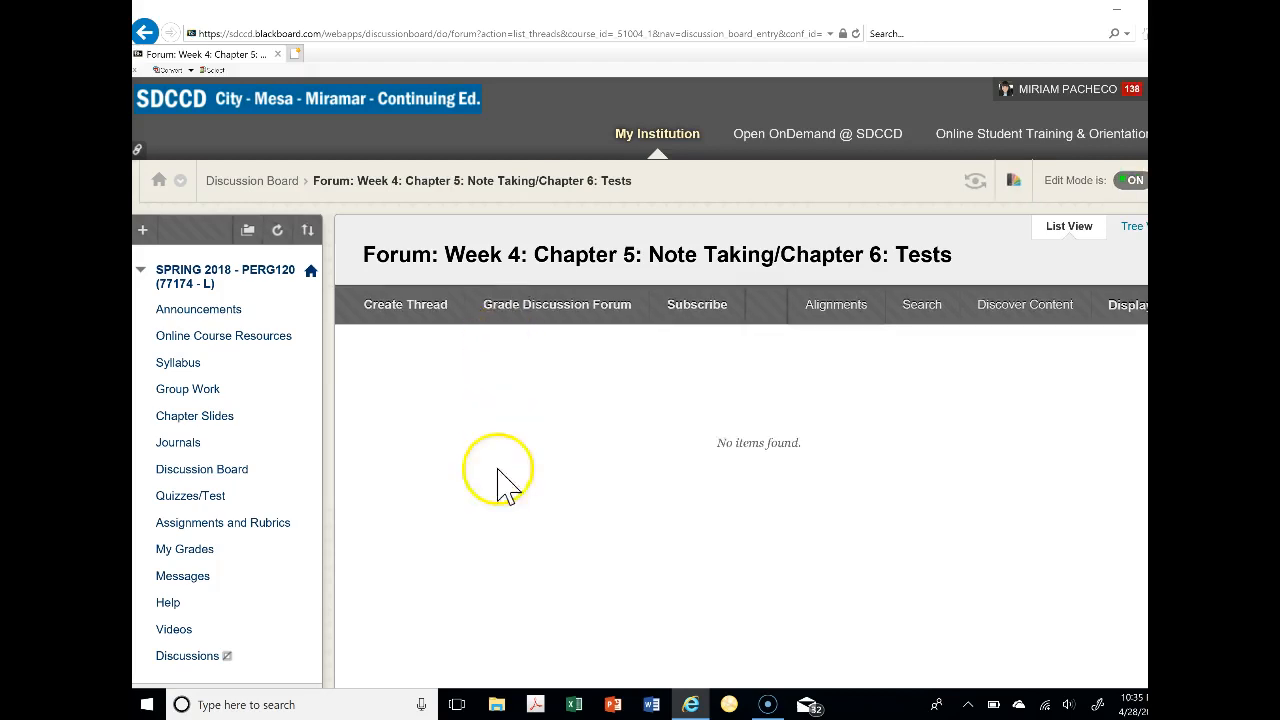
{"action": "mouse_move", "coordinate": [540, 425]}
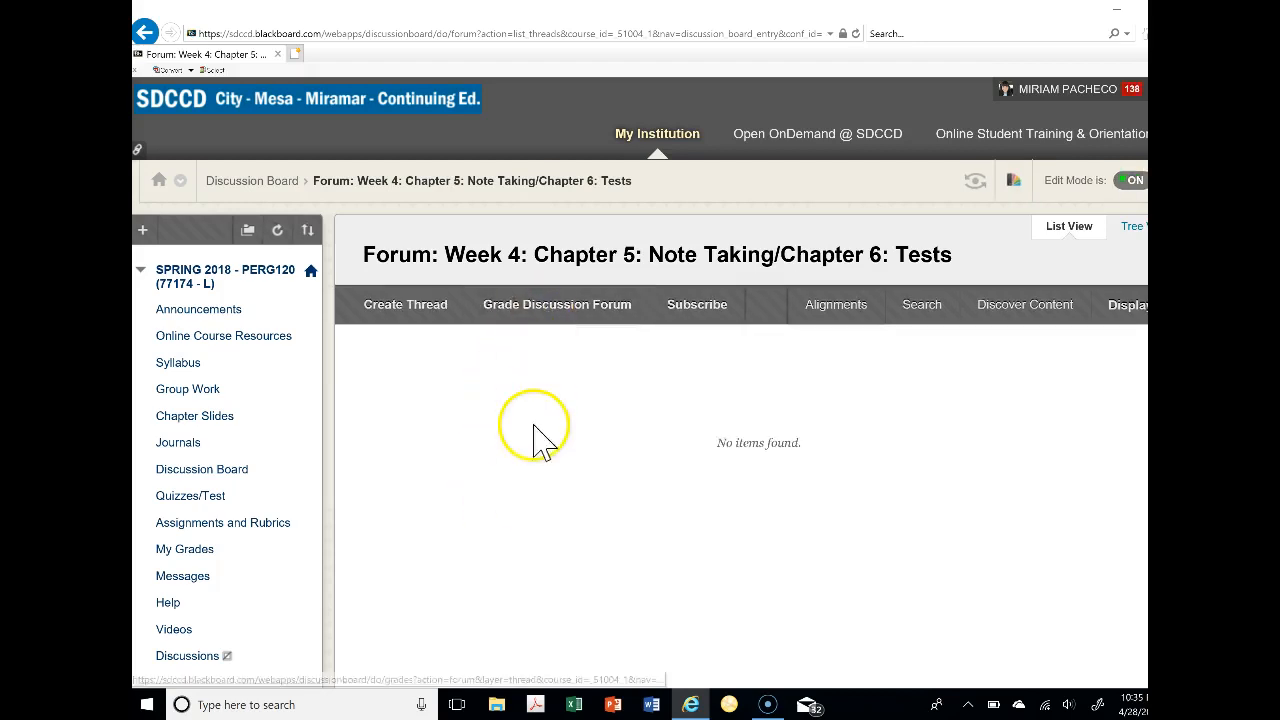
{"action": "mouse_move", "coordinate": [145, 33]}
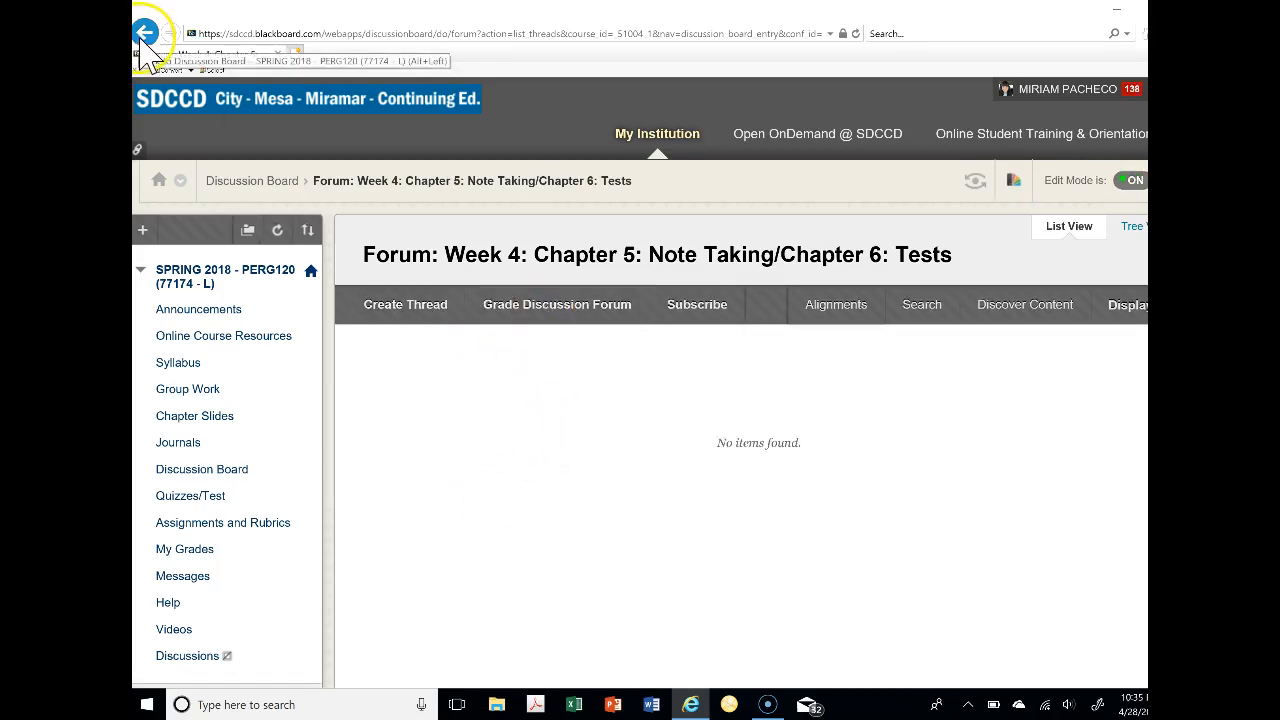
{"action": "left_click", "coordinate": [145, 33]}
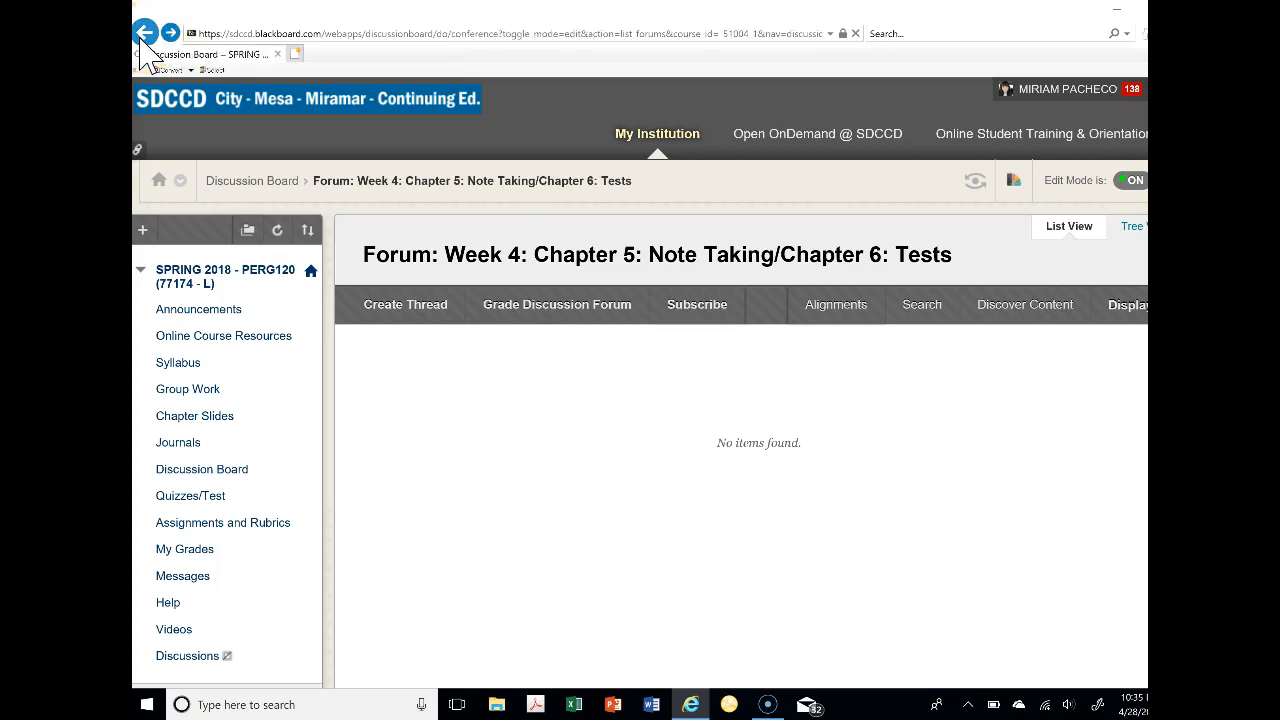
{"action": "left_click", "coordinate": [145, 33]}
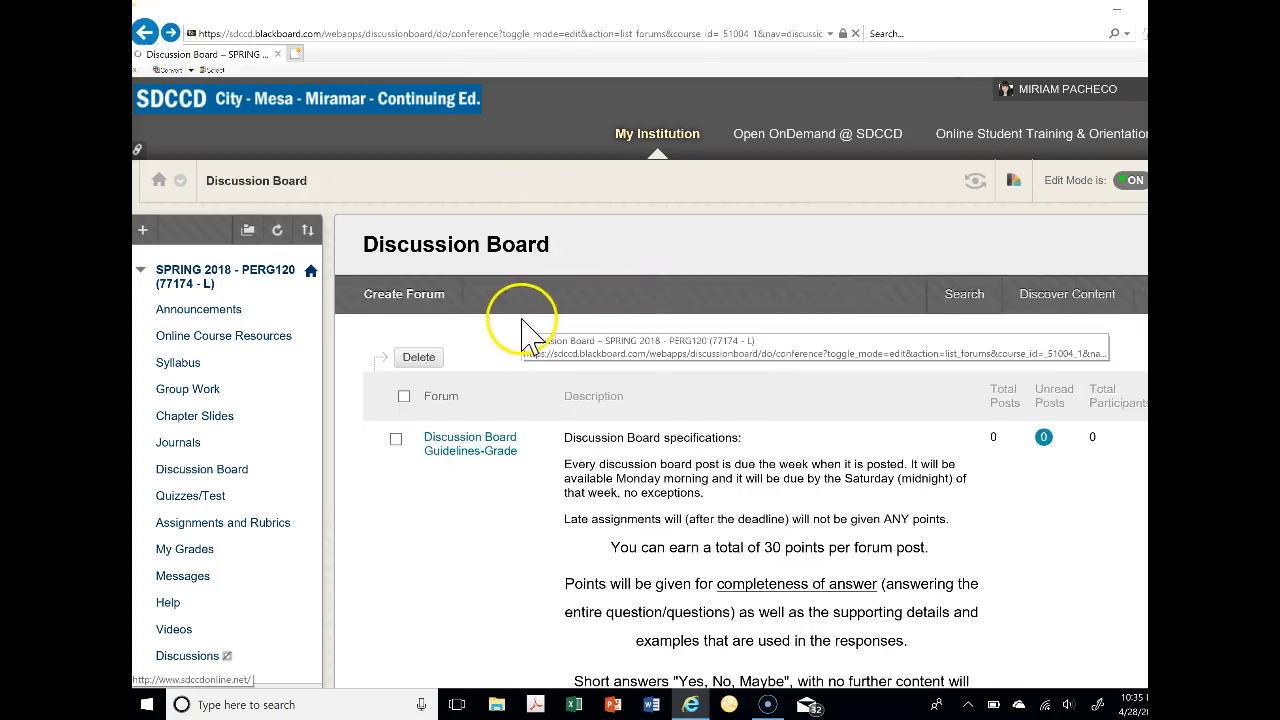
{"action": "scroll", "scroll_direction": "down", "scroll_amount": 3}
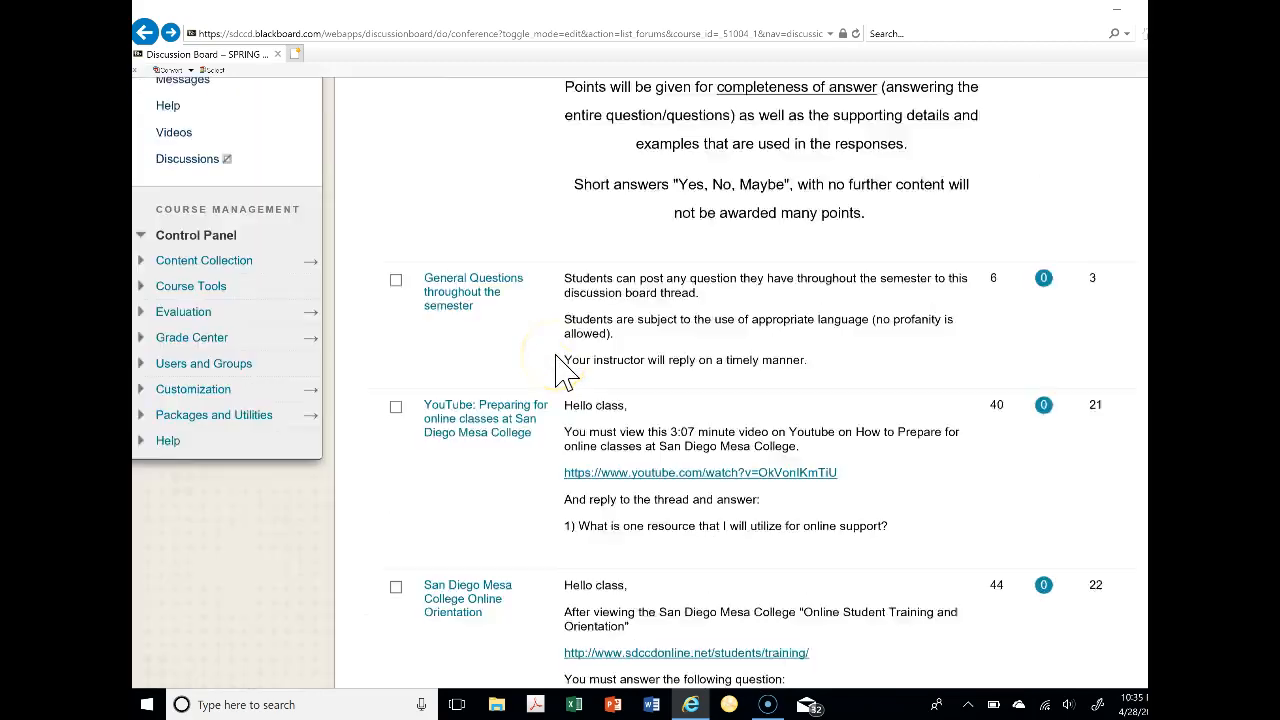
{"action": "scroll", "scroll_direction": "down", "scroll_amount": 3}
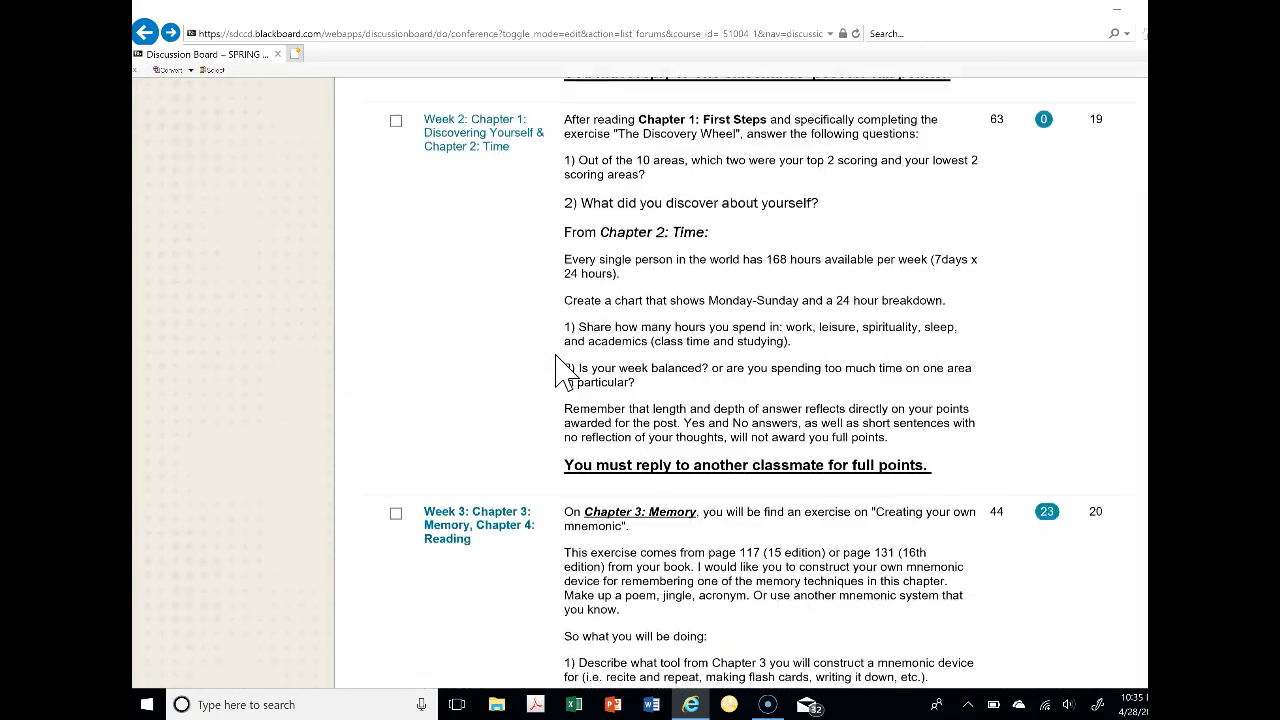
{"action": "scroll", "scroll_direction": "down", "scroll_amount": 3}
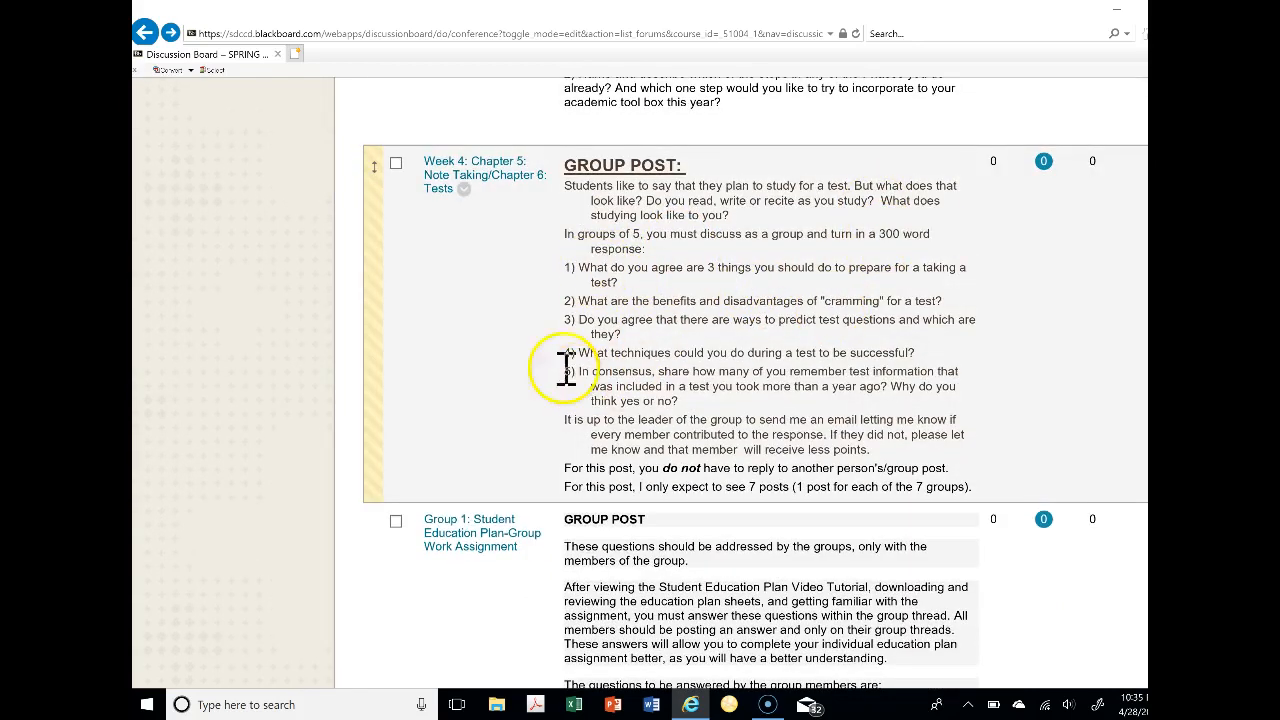
{"action": "mouse_move", "coordinate": [700, 375]}
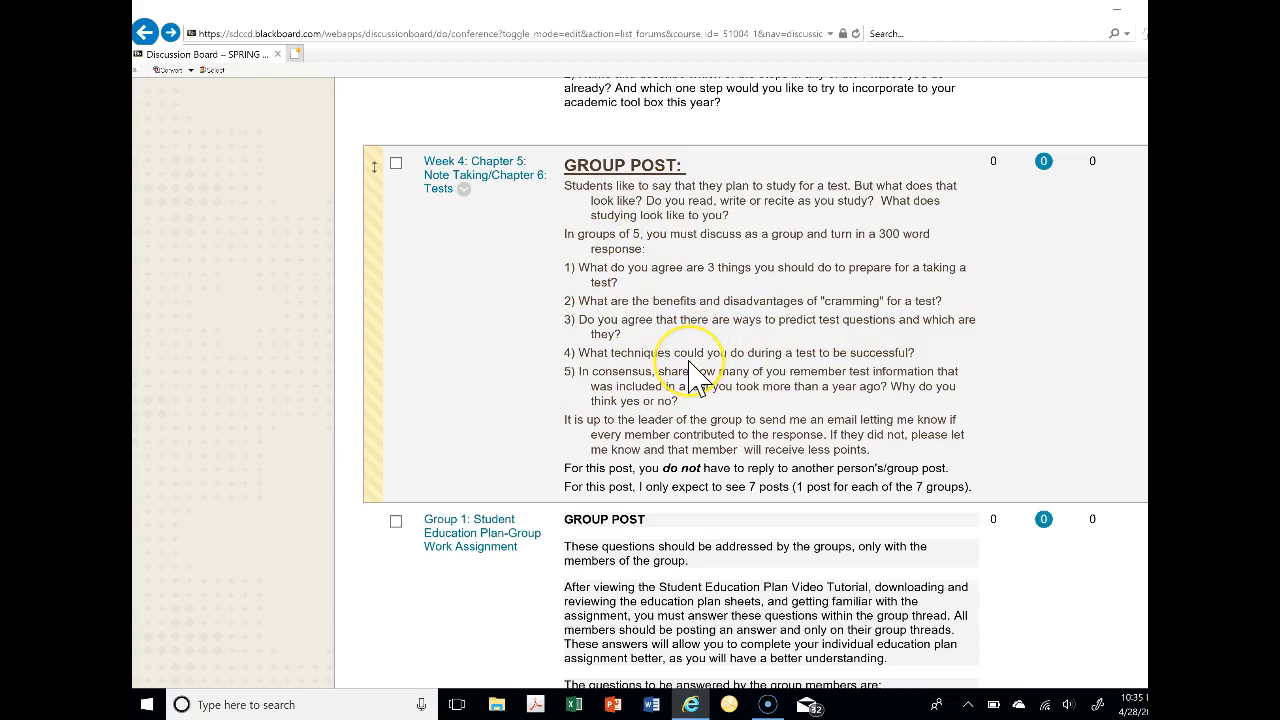
{"action": "mouse_move", "coordinate": [680, 300]}
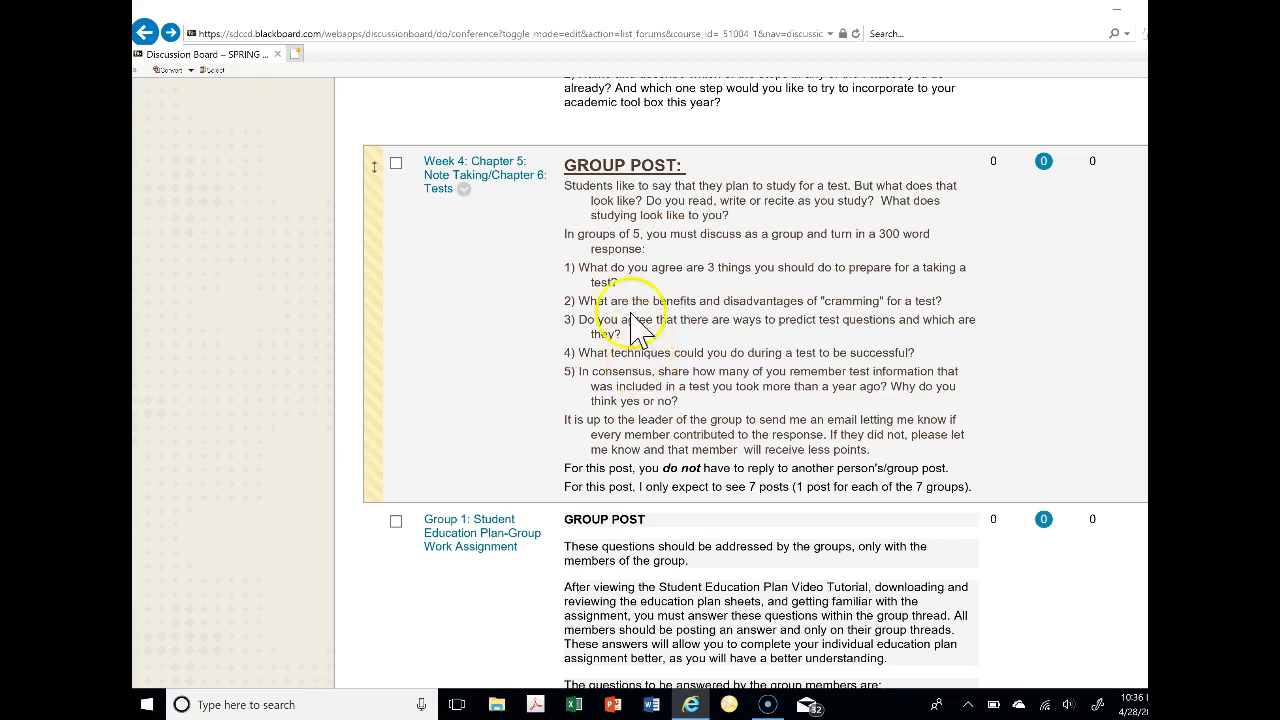
{"action": "mouse_move", "coordinate": [640, 380]}
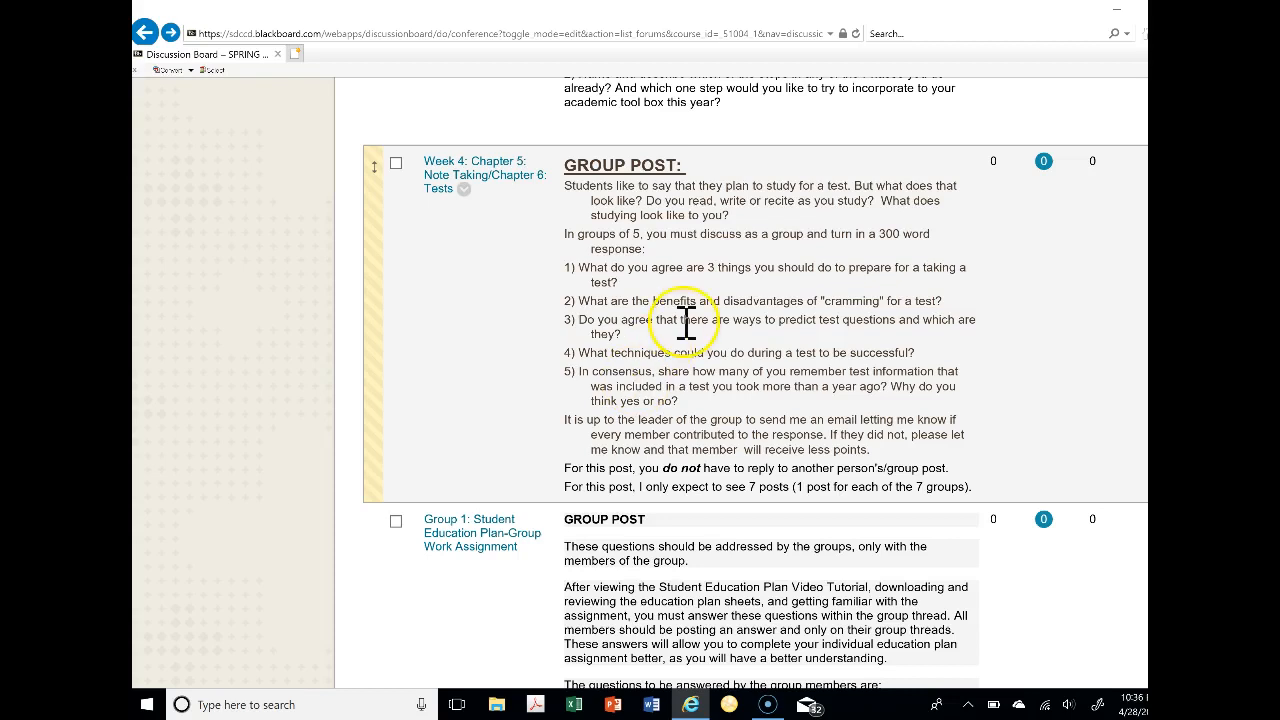
{"action": "mouse_move", "coordinate": [628, 167]}
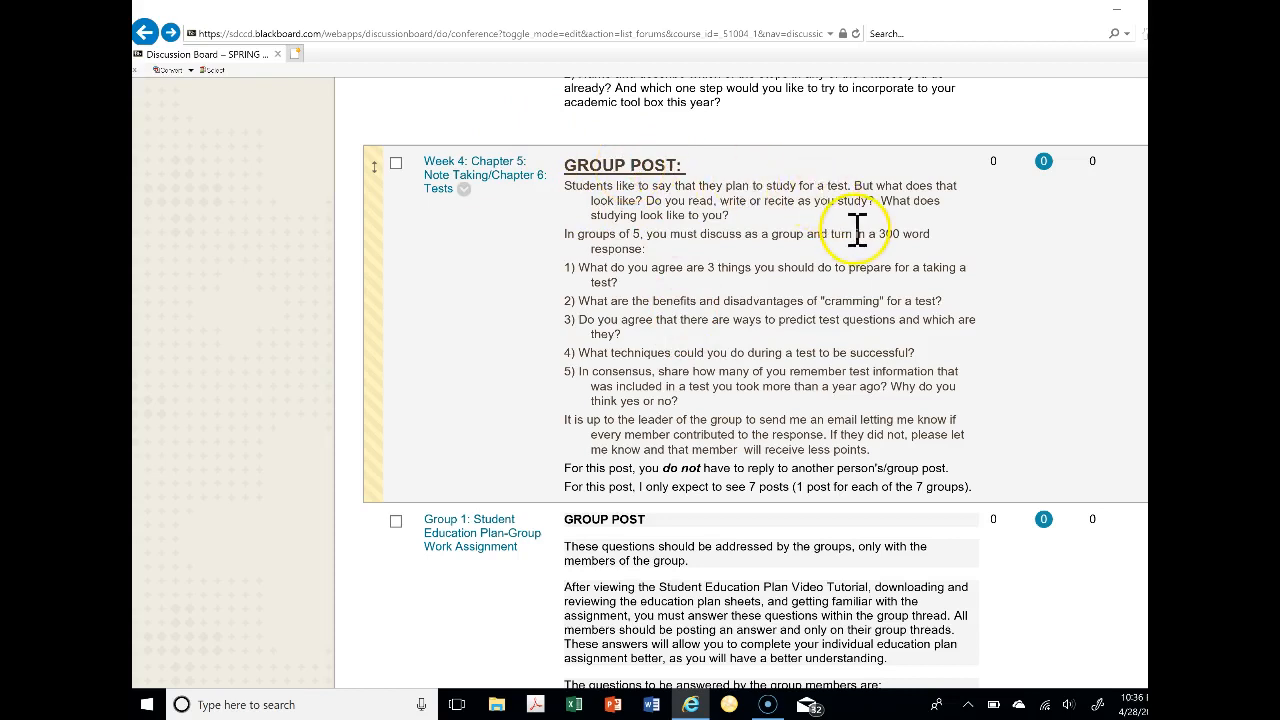
{"action": "mouse_move", "coordinate": [603, 228]}
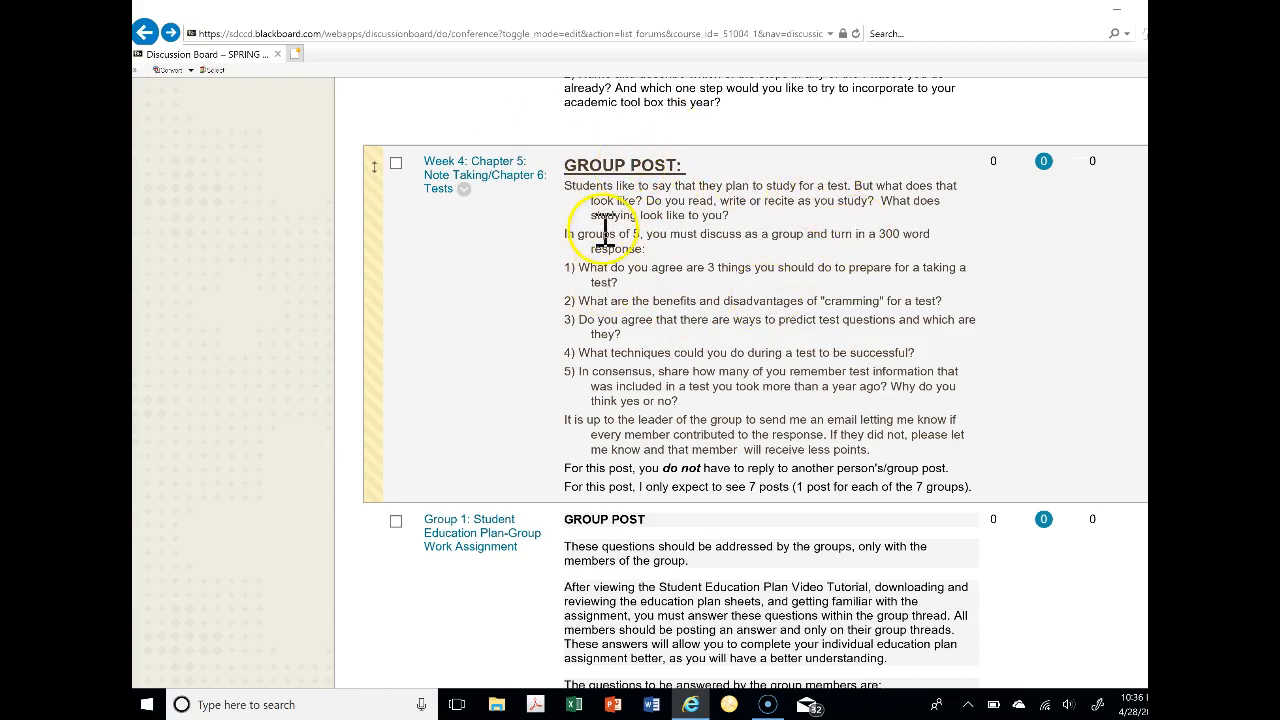
{"action": "mouse_move", "coordinate": [385, 265]}
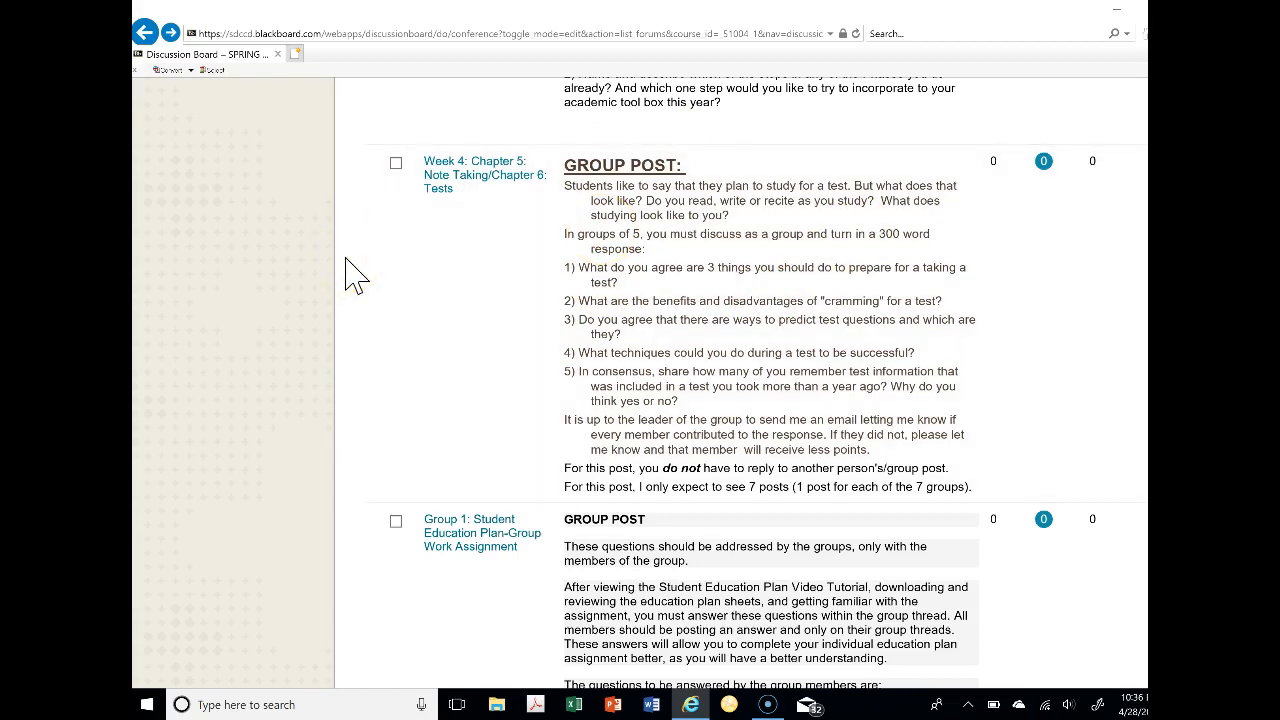
Read through the Group 1 Student Education Plan group post questions and the other group forums
{"action": "scroll", "scroll_direction": "down", "scroll_amount": 3}
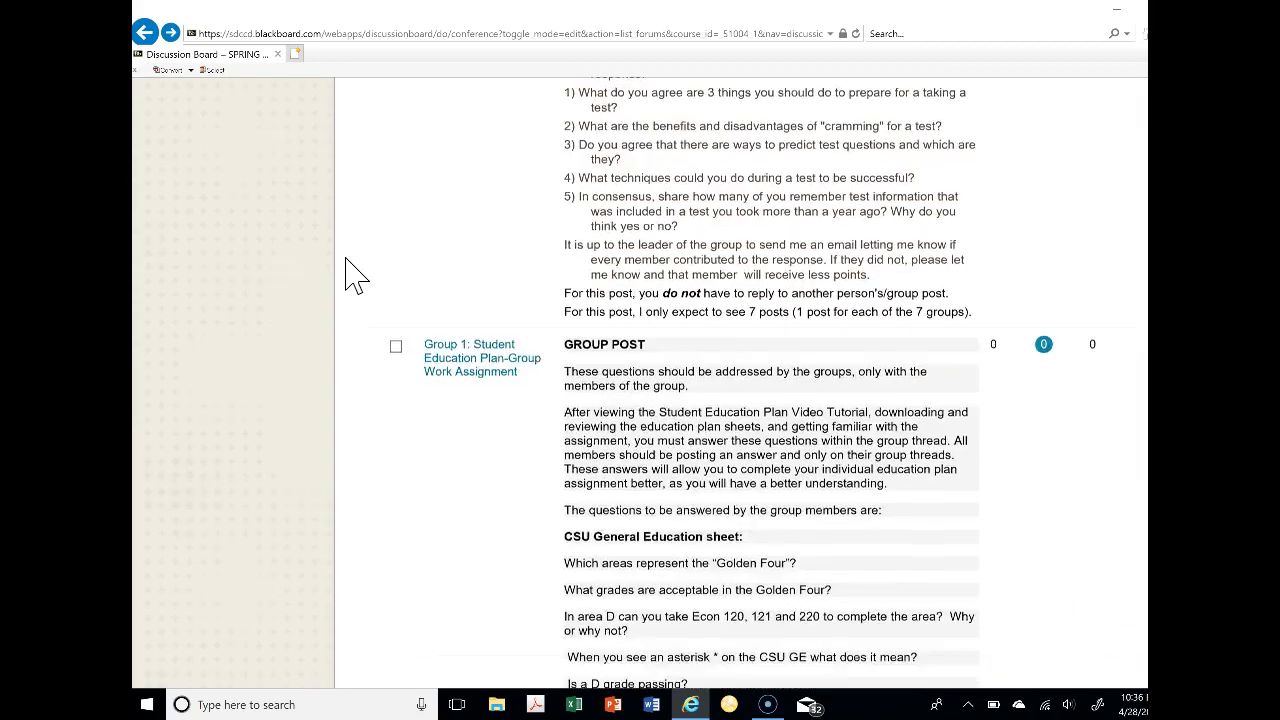
{"action": "scroll", "scroll_direction": "down", "scroll_amount": 3}
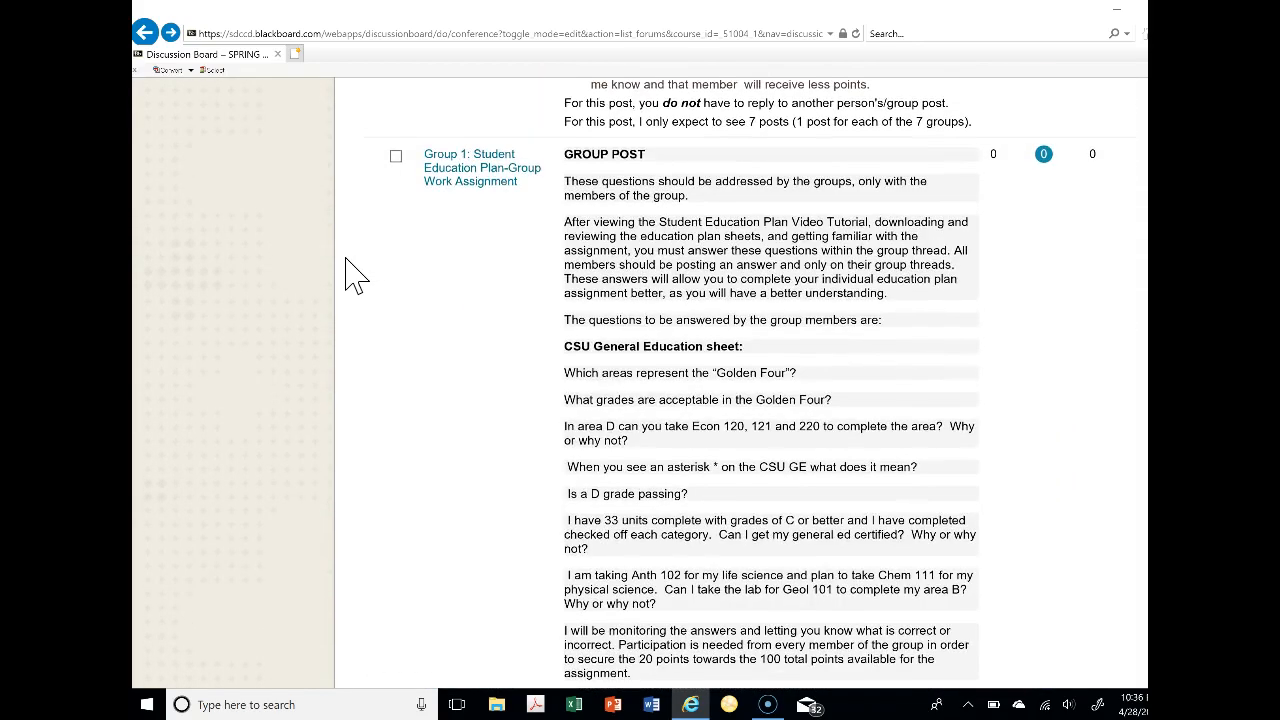
{"action": "mouse_move", "coordinate": [472, 188]}
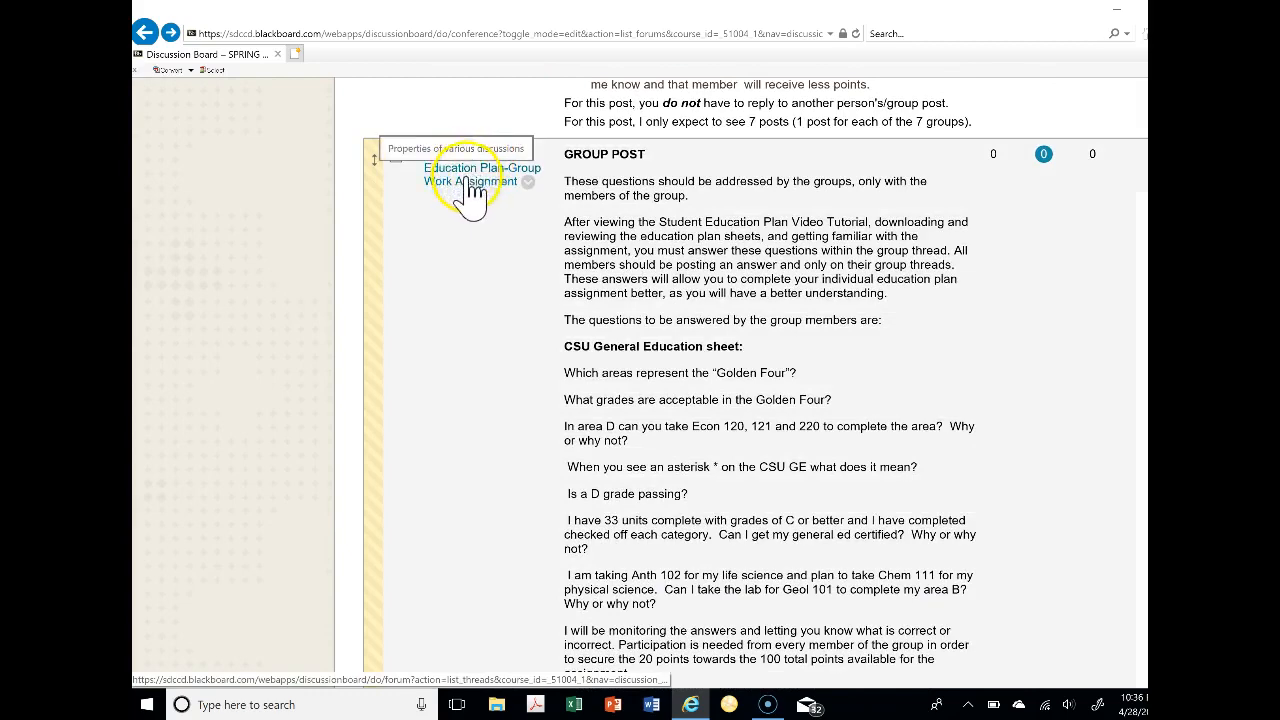
{"action": "scroll", "scroll_direction": "down", "scroll_amount": 3}
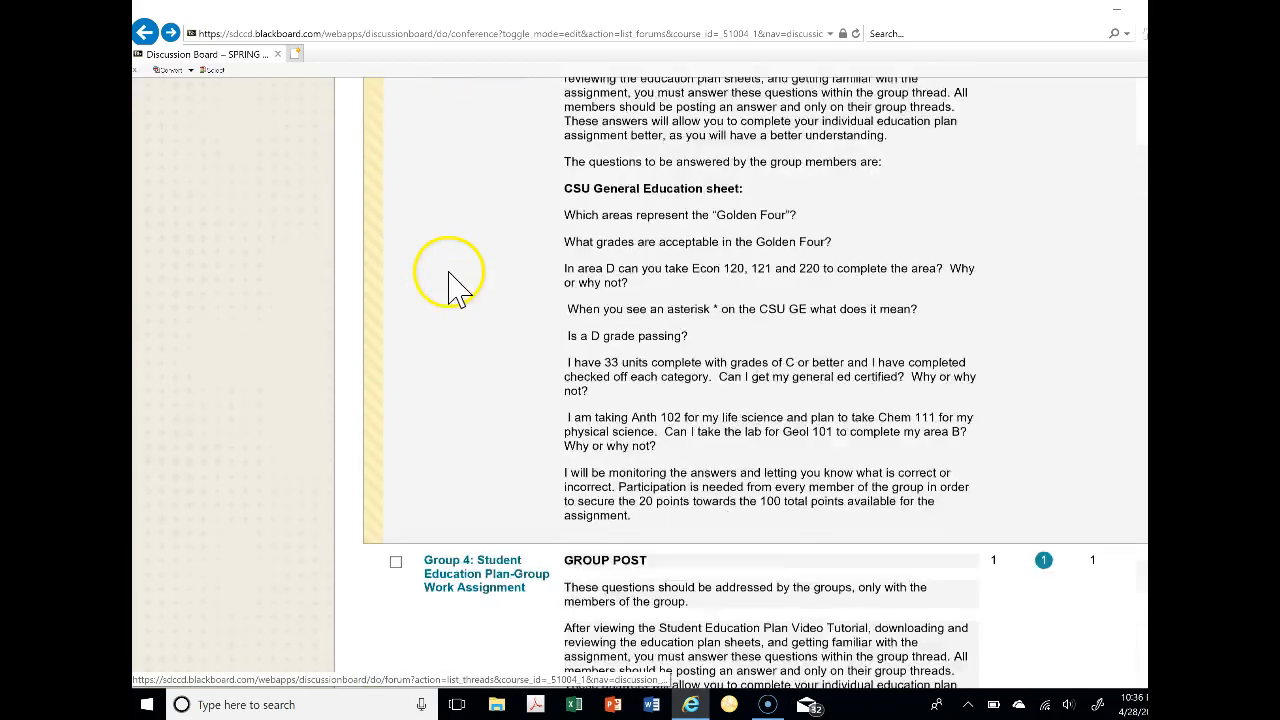
{"action": "scroll", "scroll_direction": "down", "scroll_amount": 3}
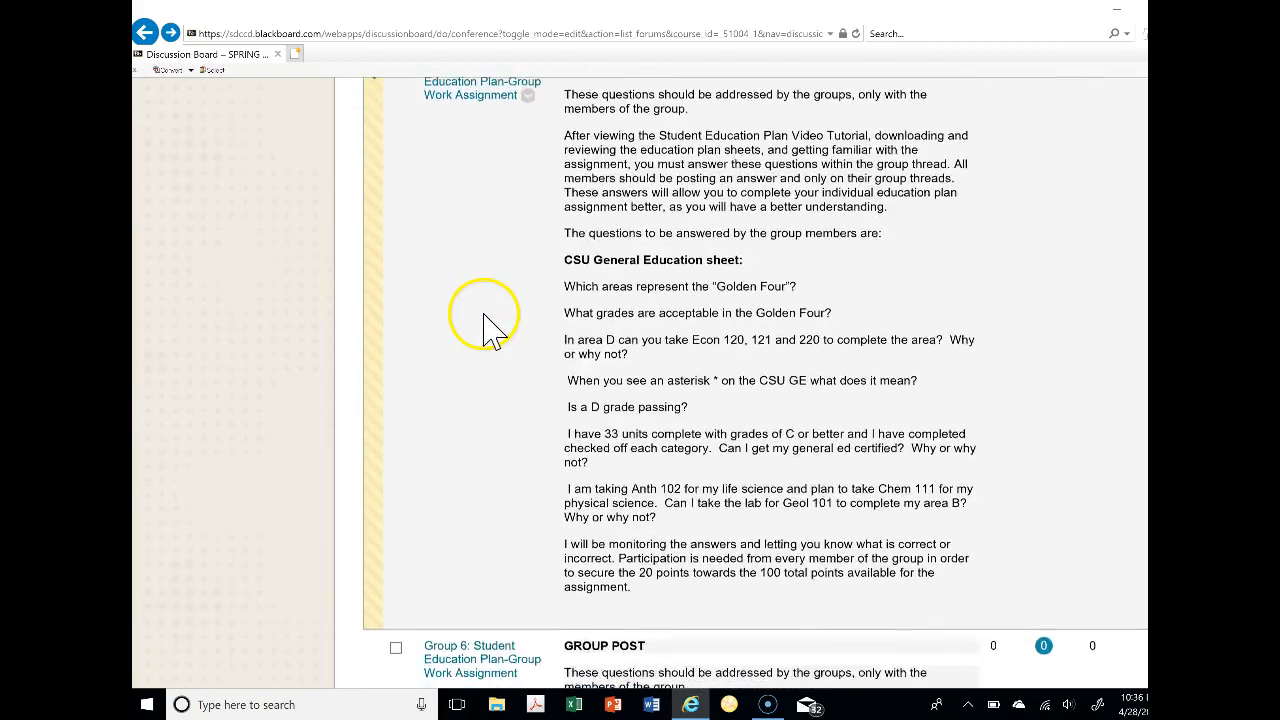
{"action": "scroll", "scroll_direction": "down", "scroll_amount": 3}
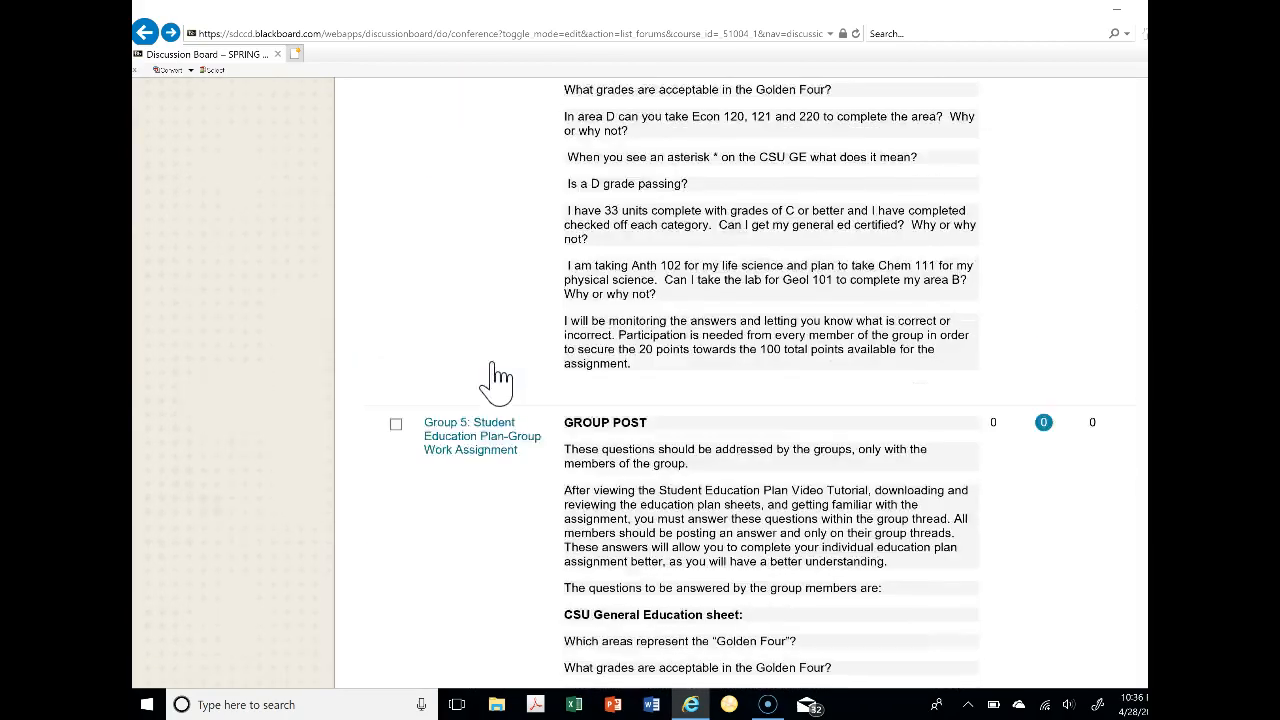
{"action": "scroll", "scroll_direction": "down", "scroll_amount": 3}
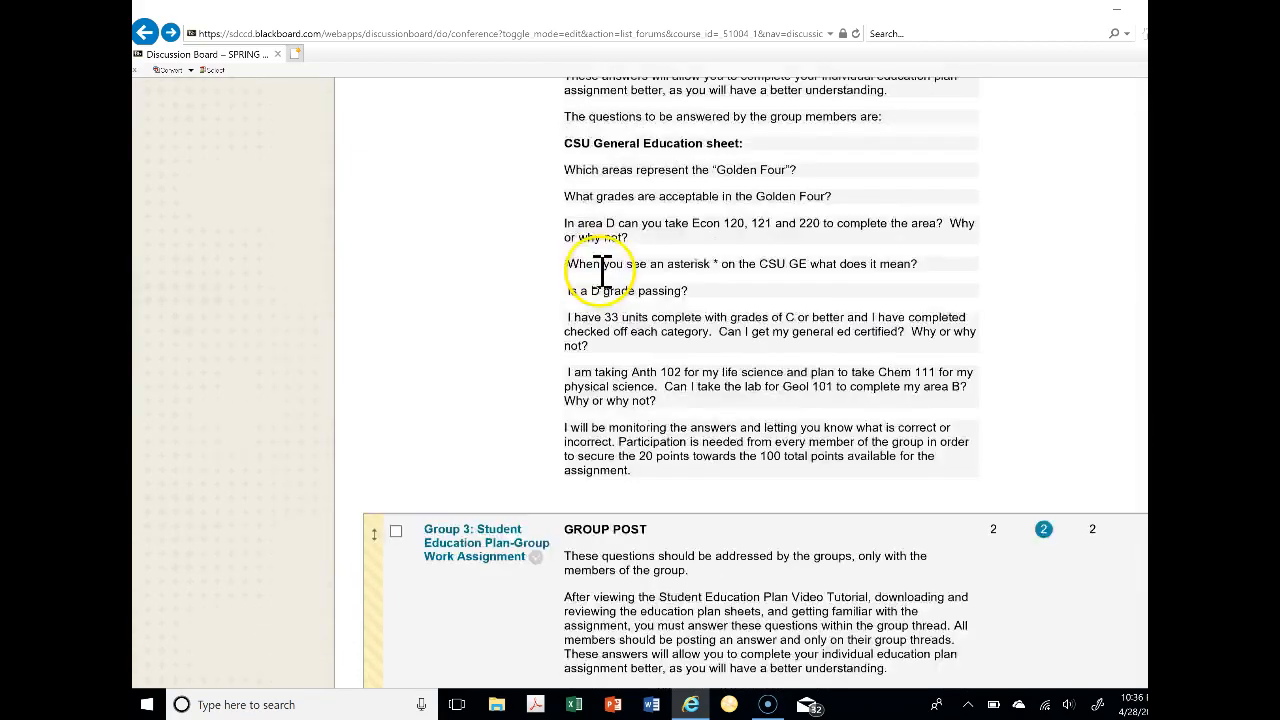
{"action": "scroll", "scroll_direction": "up", "scroll_amount": 3}
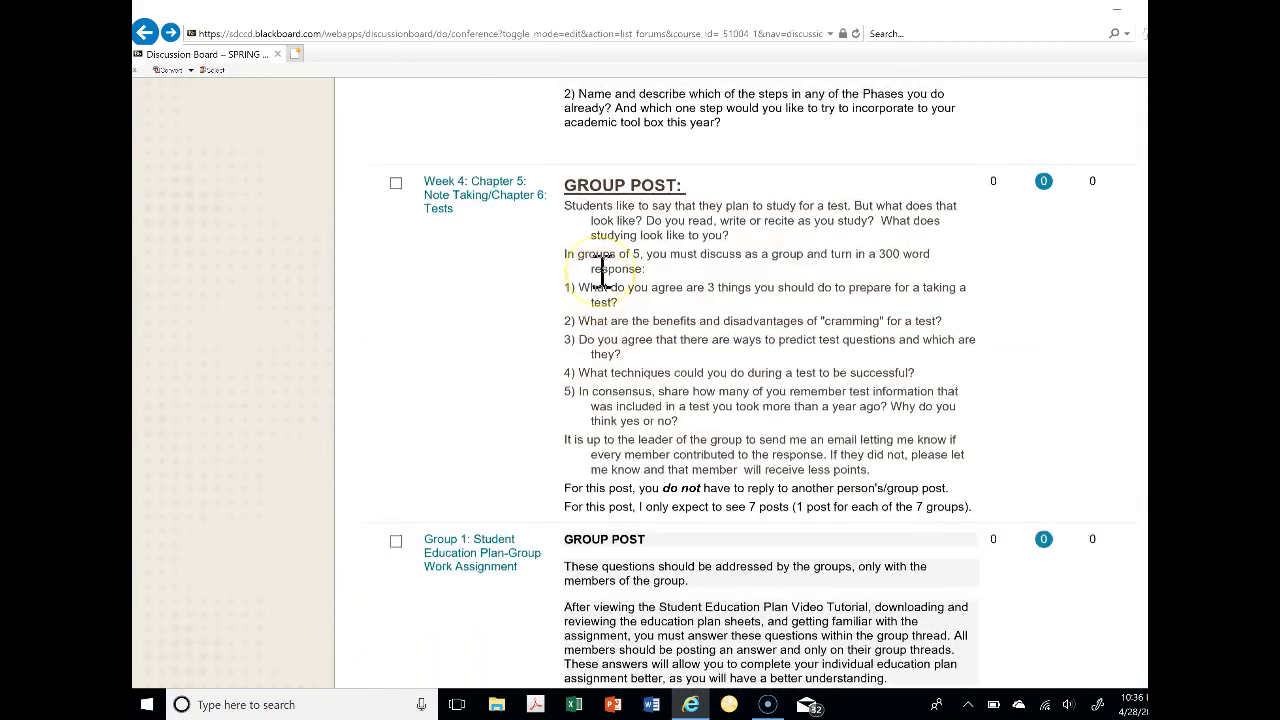
{"action": "scroll", "scroll_direction": "down", "scroll_amount": 3}
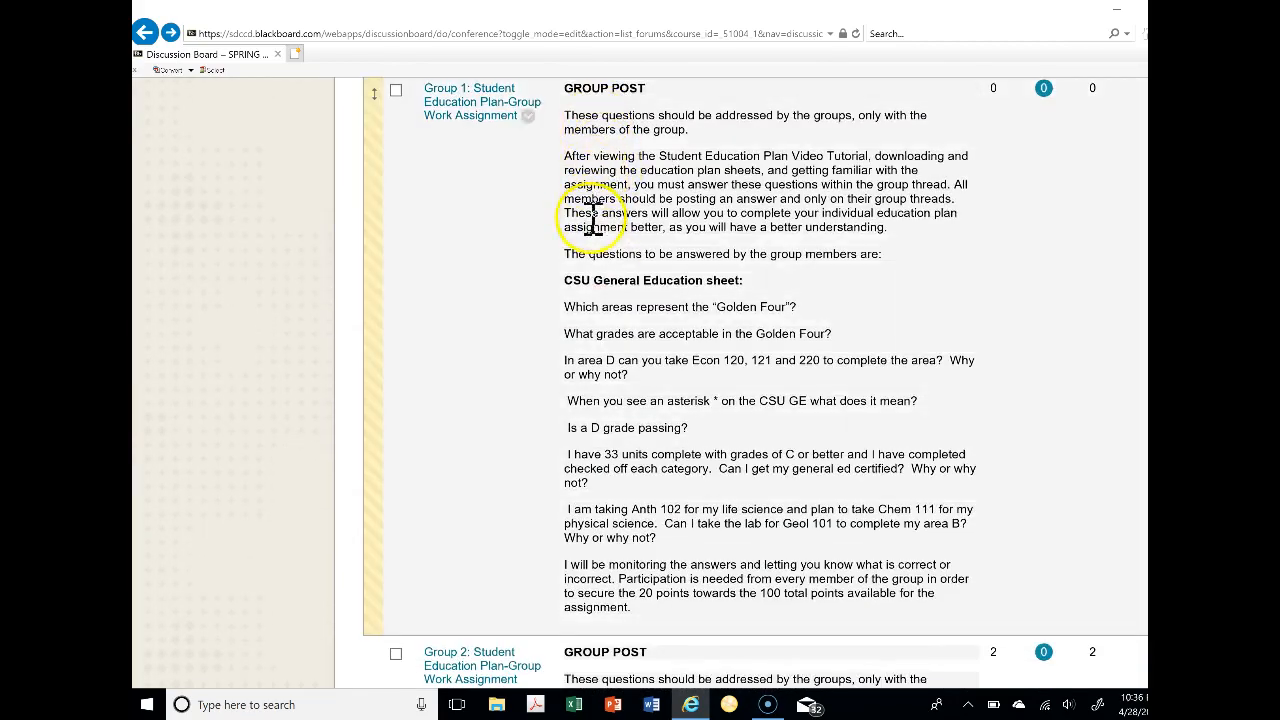
{"action": "mouse_move", "coordinate": [575, 308]}
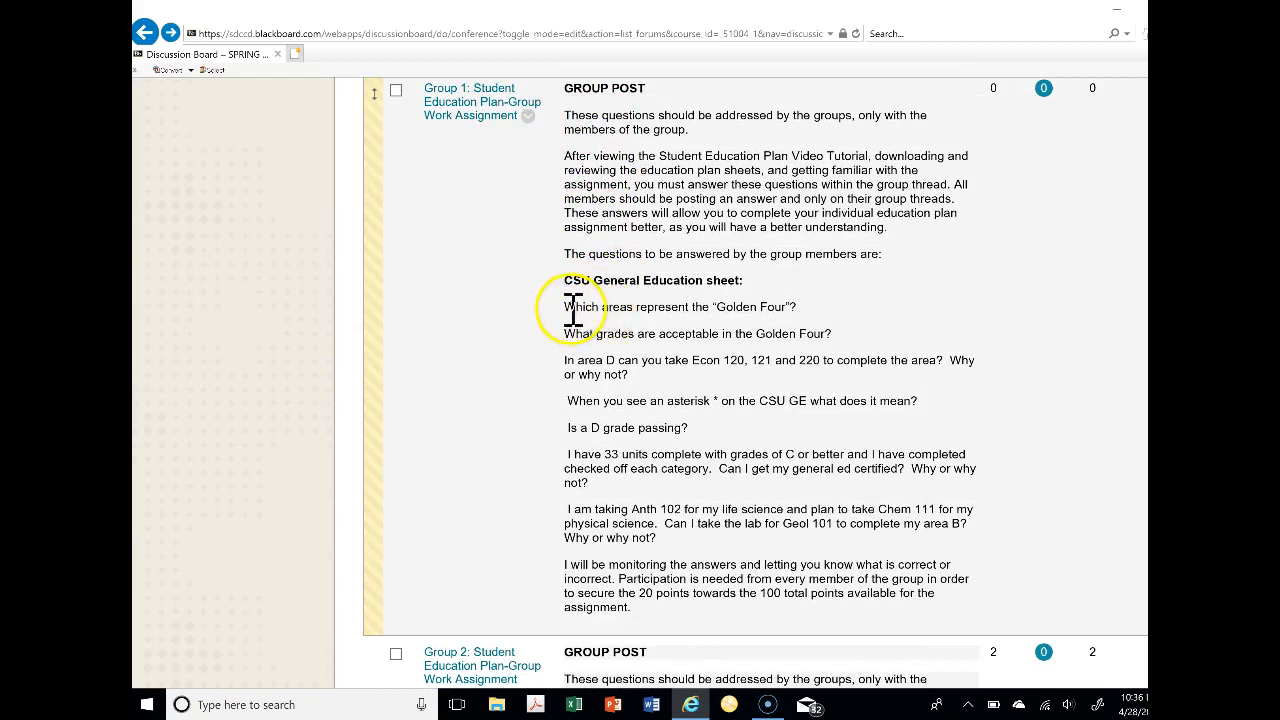
{"action": "mouse_move", "coordinate": [693, 258]}
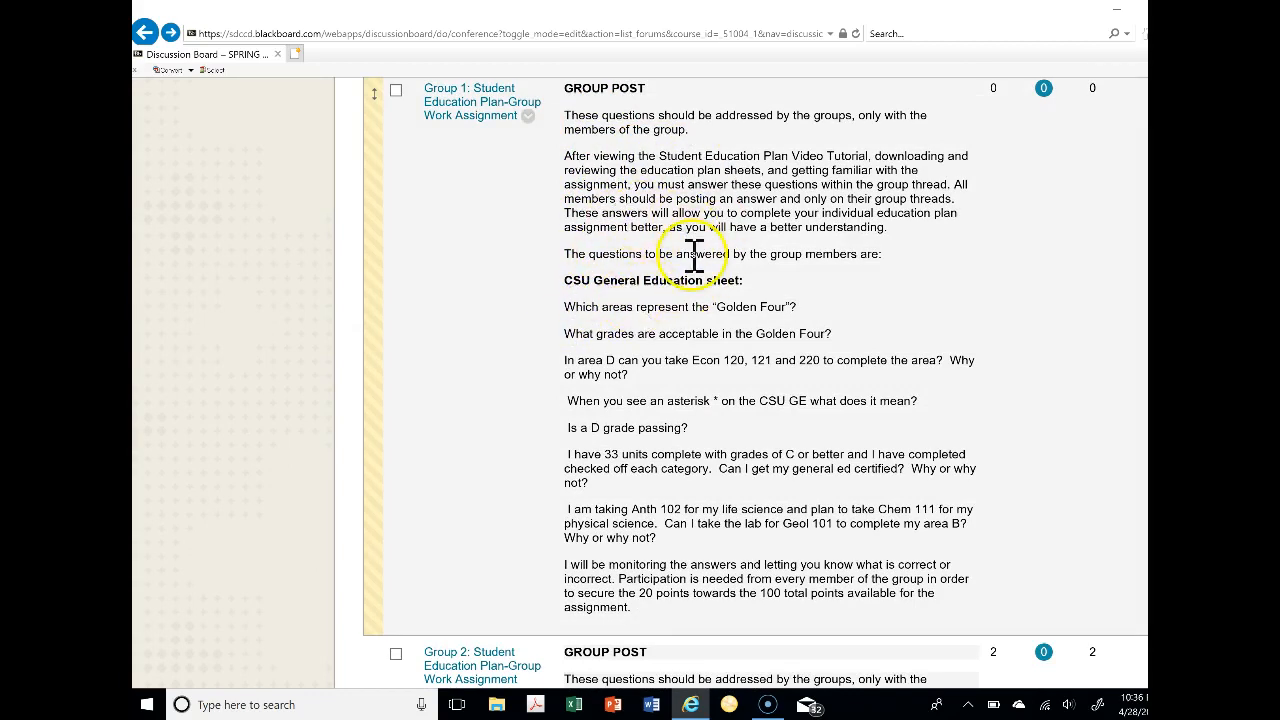
{"action": "mouse_move", "coordinate": [635, 155]}
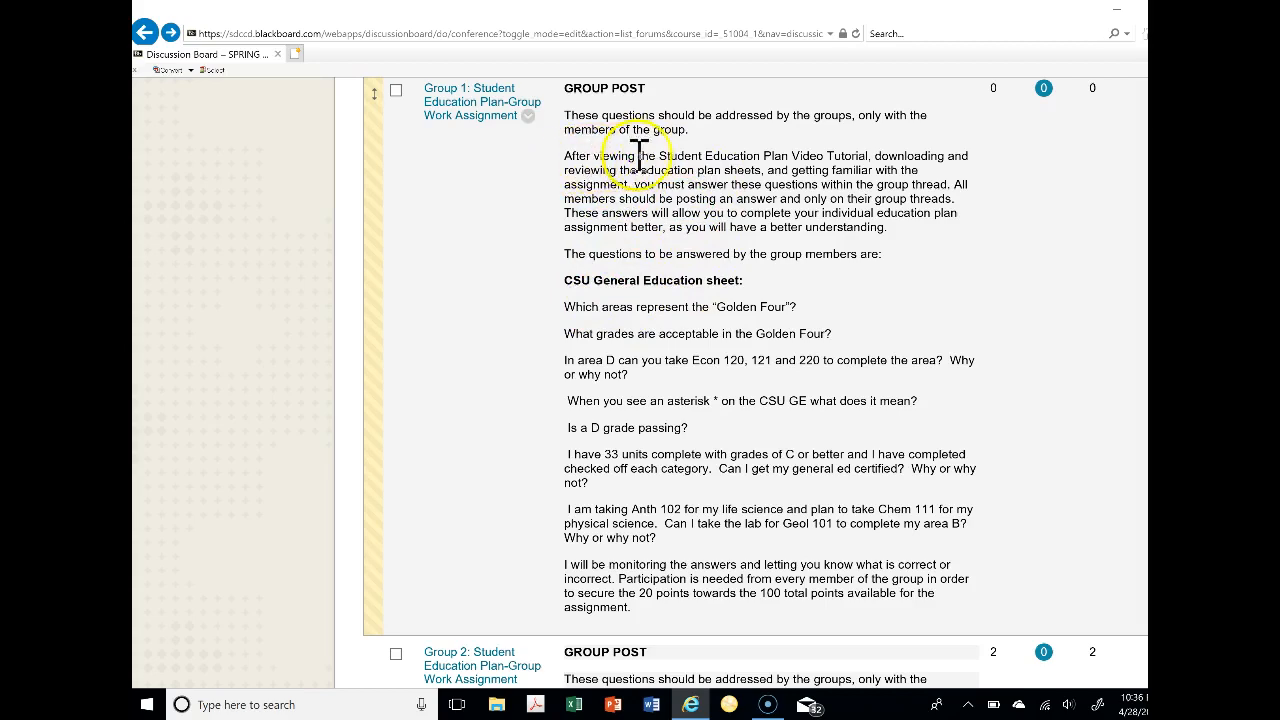
{"action": "mouse_move", "coordinate": [895, 207]}
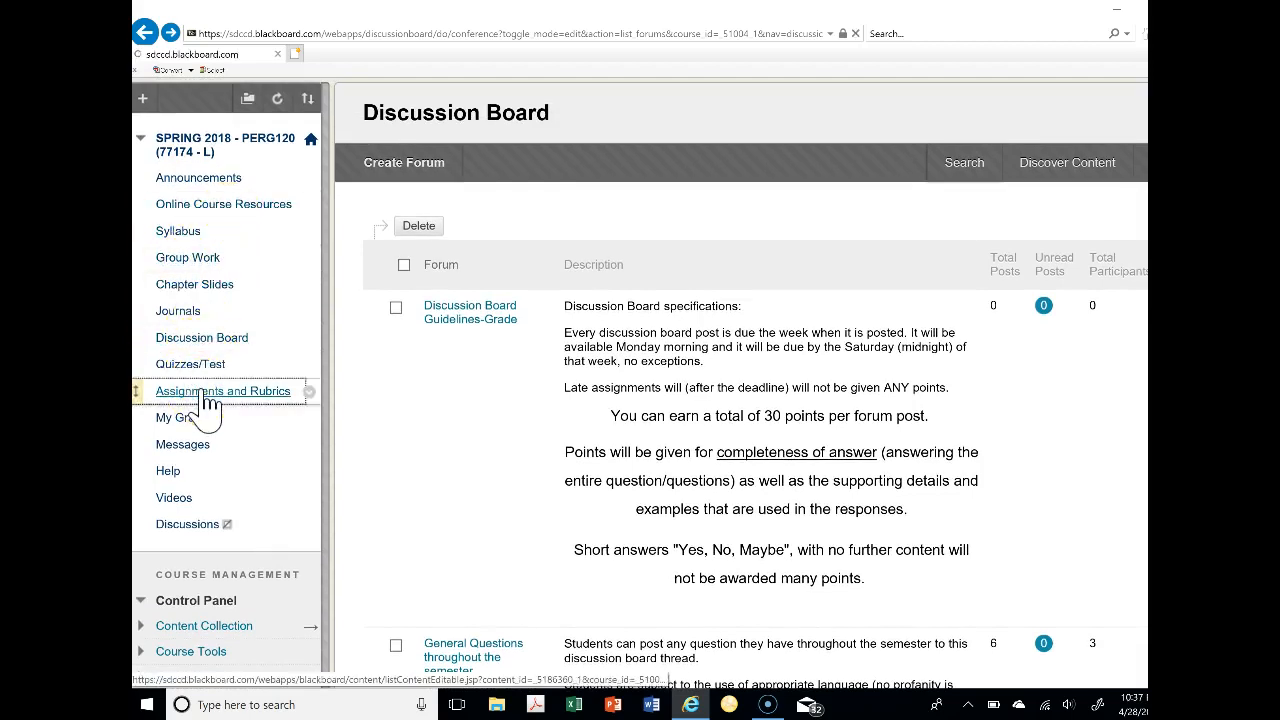
{"action": "left_click", "coordinate": [222, 391]}
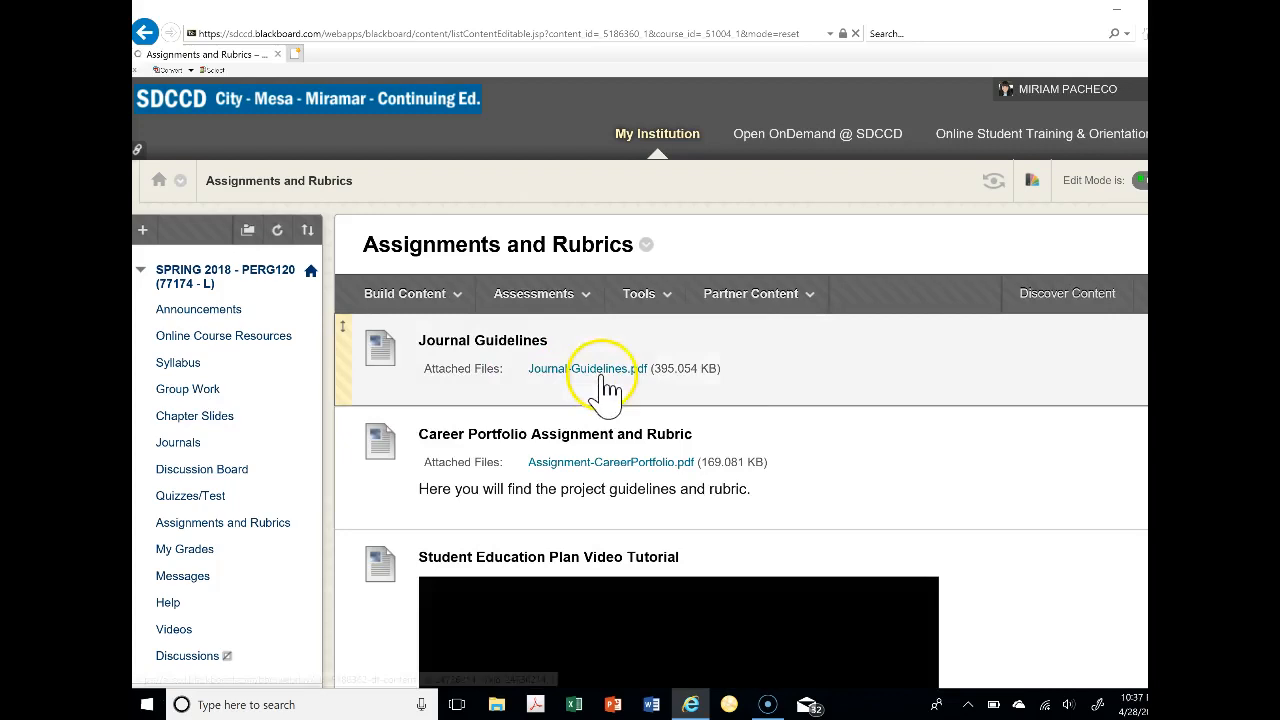
{"action": "scroll", "scroll_direction": "down", "scroll_amount": 3}
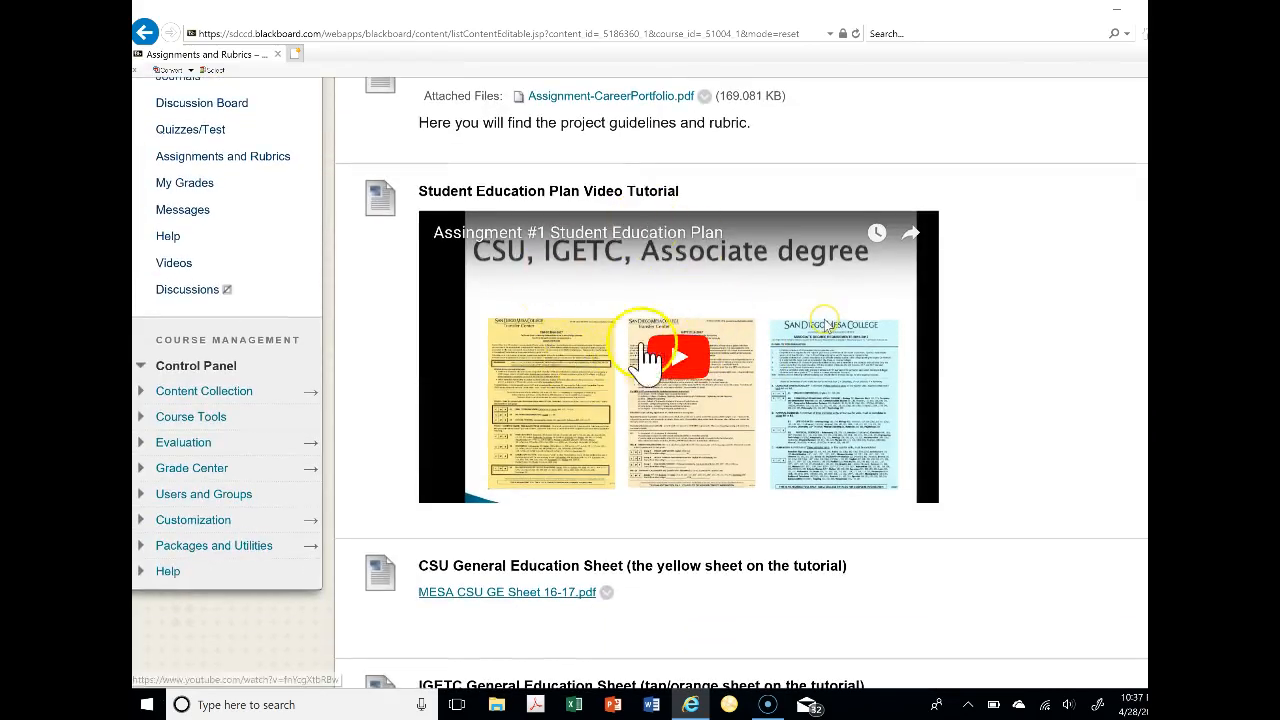
{"action": "scroll", "scroll_direction": "down", "scroll_amount": 3}
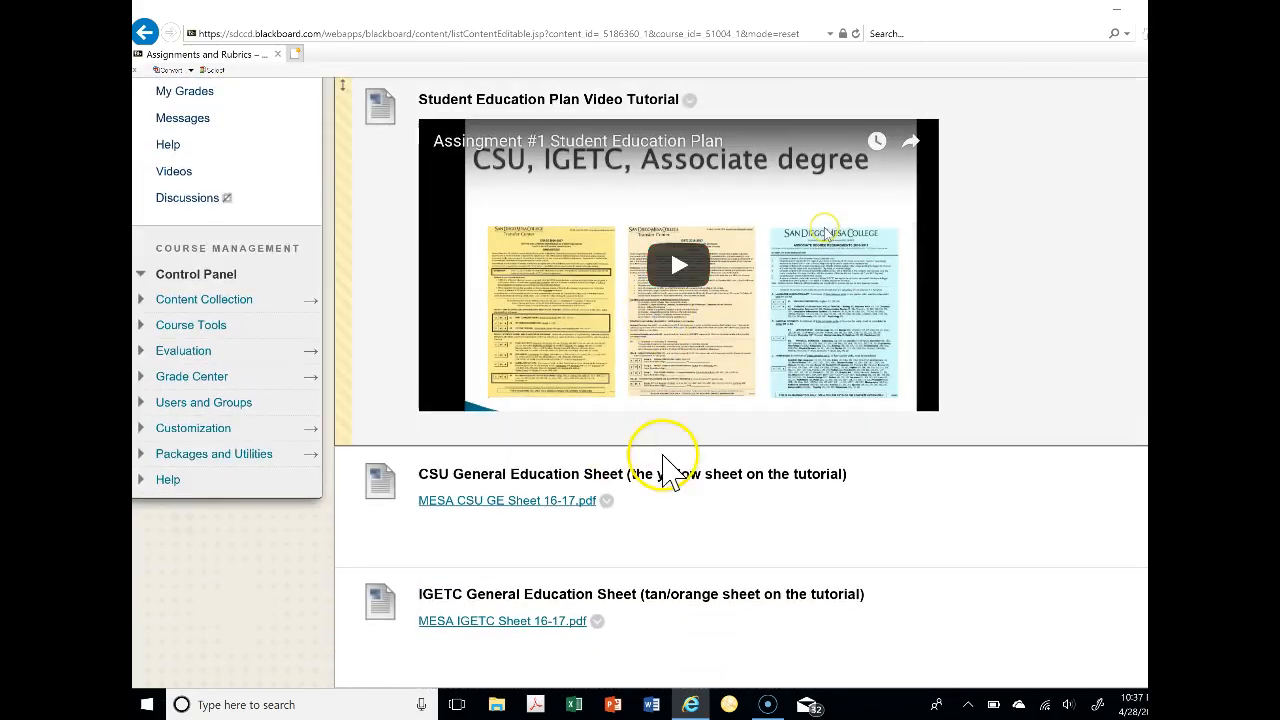
{"action": "scroll", "scroll_direction": "down", "scroll_amount": 3}
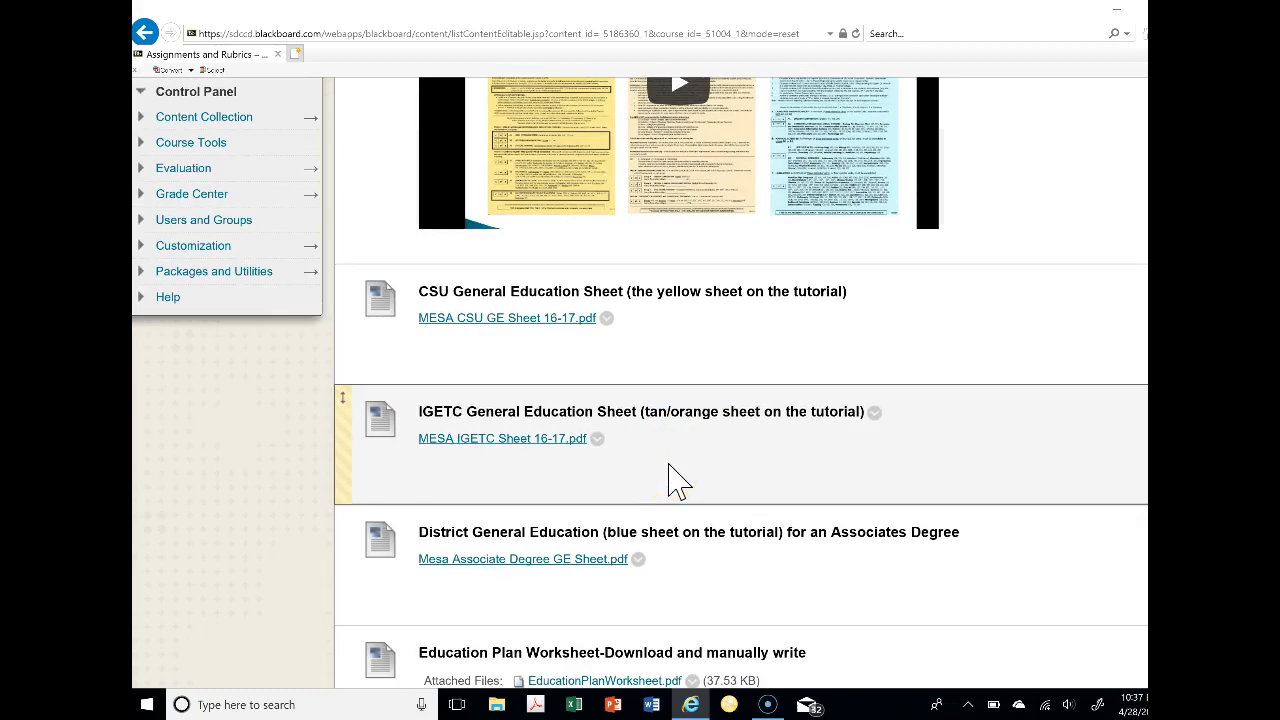
{"action": "scroll", "scroll_direction": "down", "scroll_amount": 3}
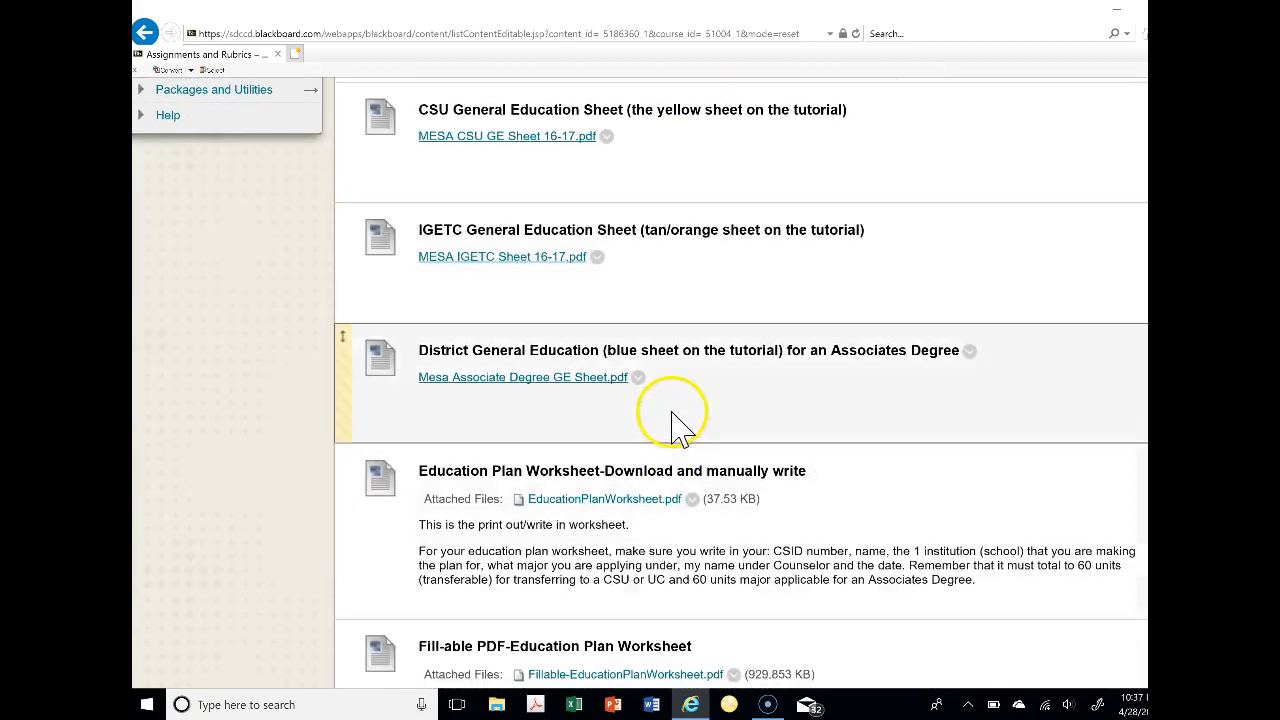
{"action": "scroll", "scroll_direction": "up", "scroll_amount": 3}
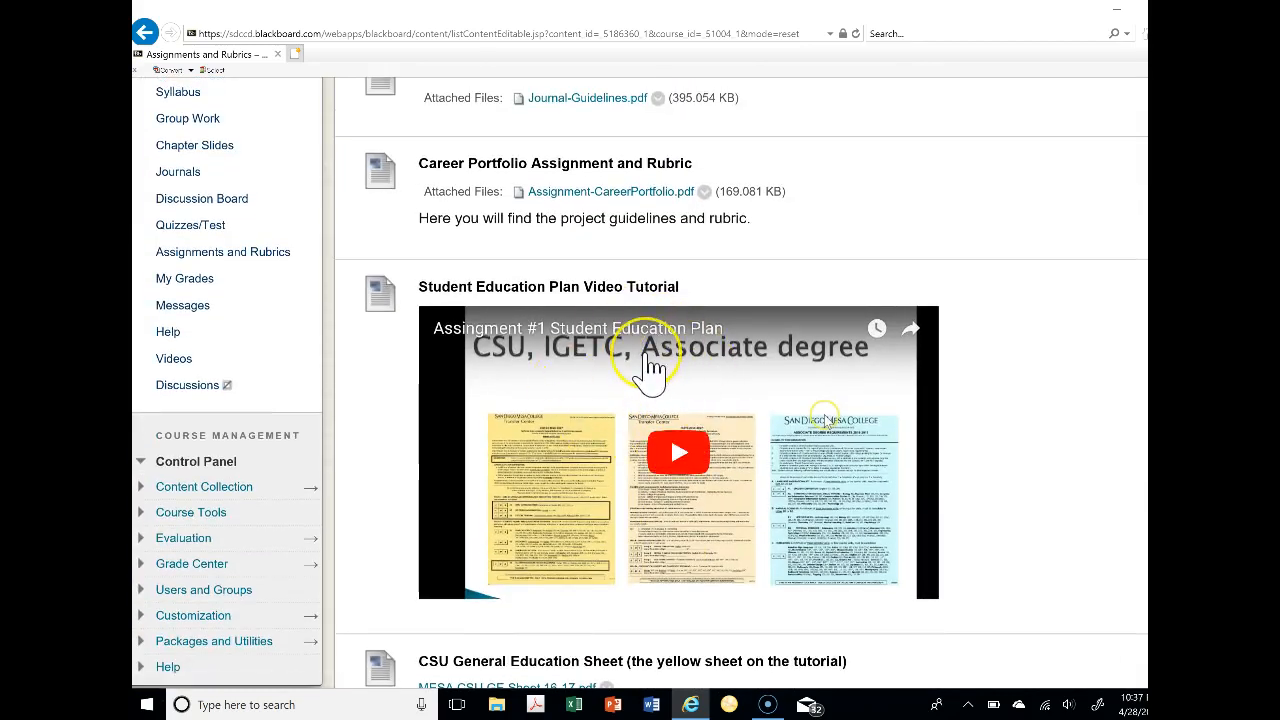
{"action": "scroll", "scroll_direction": "down", "scroll_amount": 3}
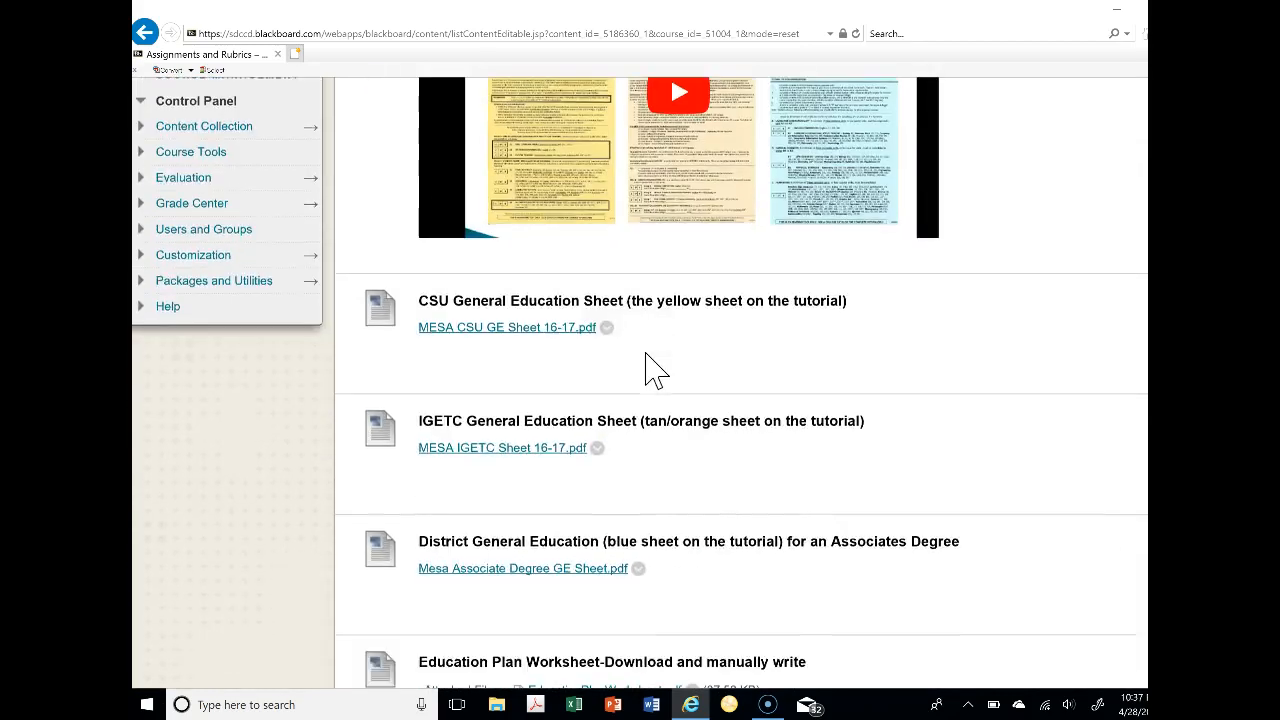
{"action": "scroll", "scroll_direction": "down", "scroll_amount": 3}
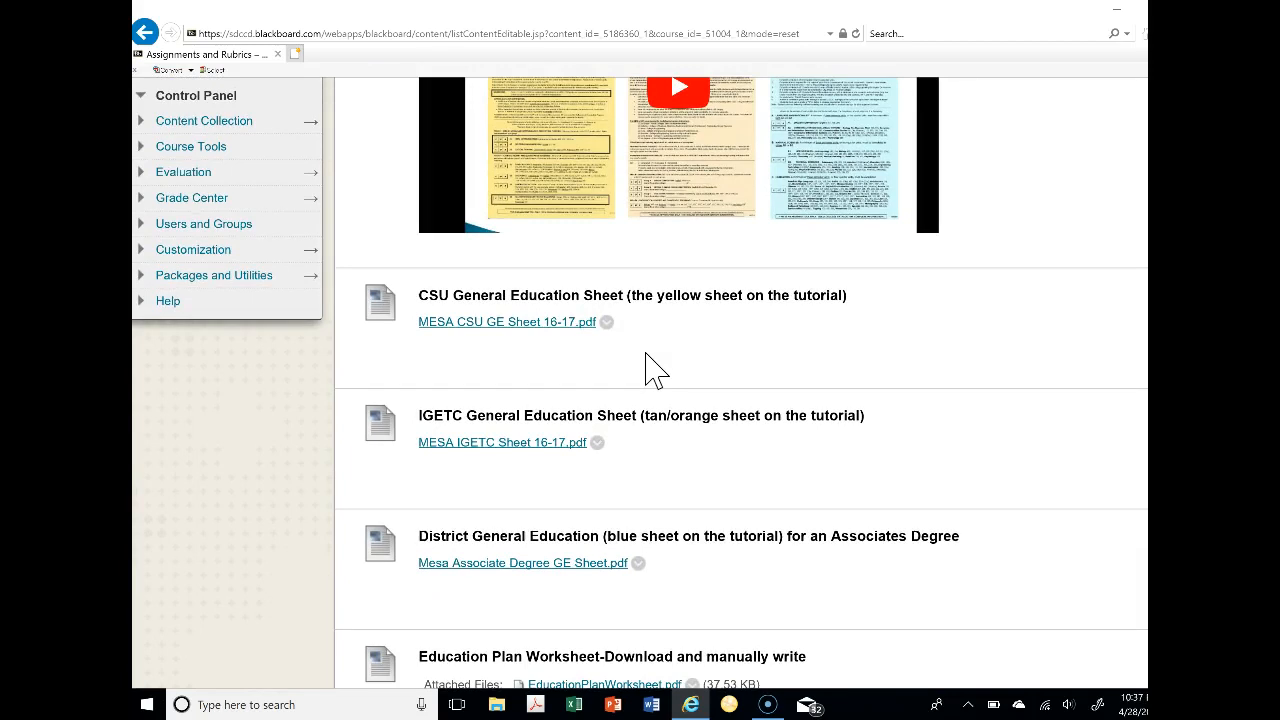
{"action": "scroll", "scroll_direction": "down", "scroll_amount": 3}
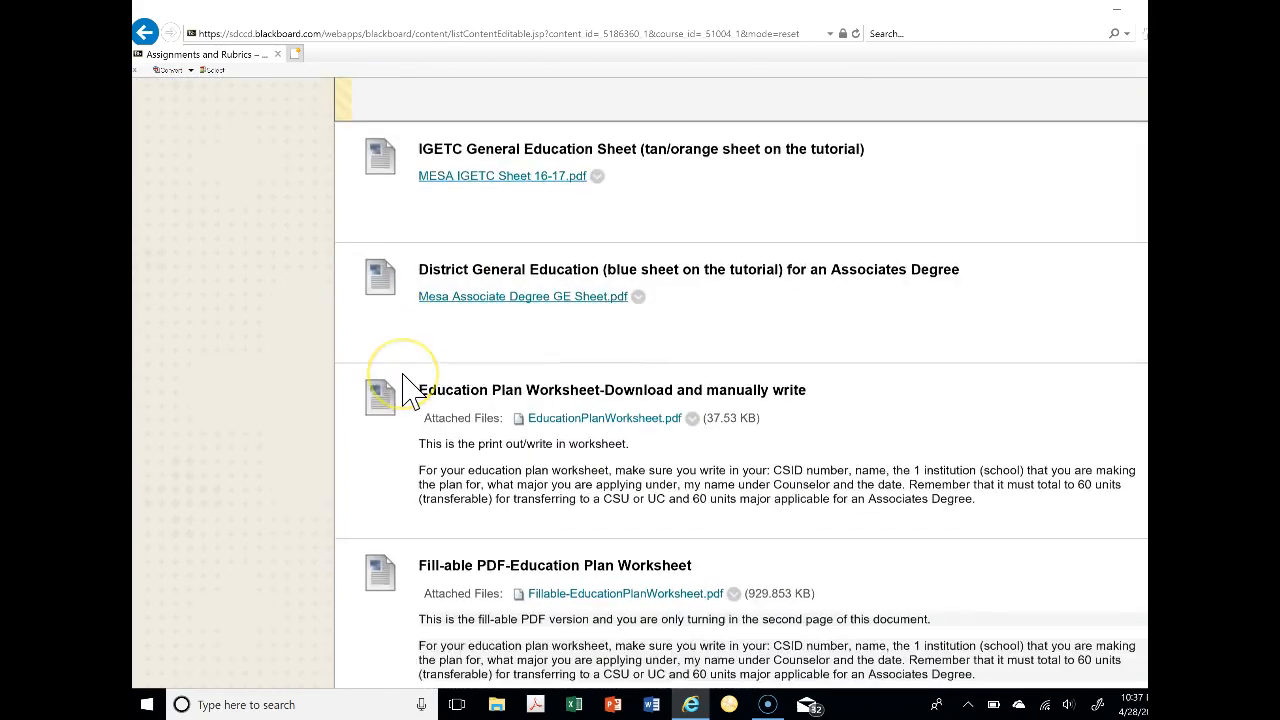
{"action": "scroll", "scroll_direction": "down", "scroll_amount": 3}
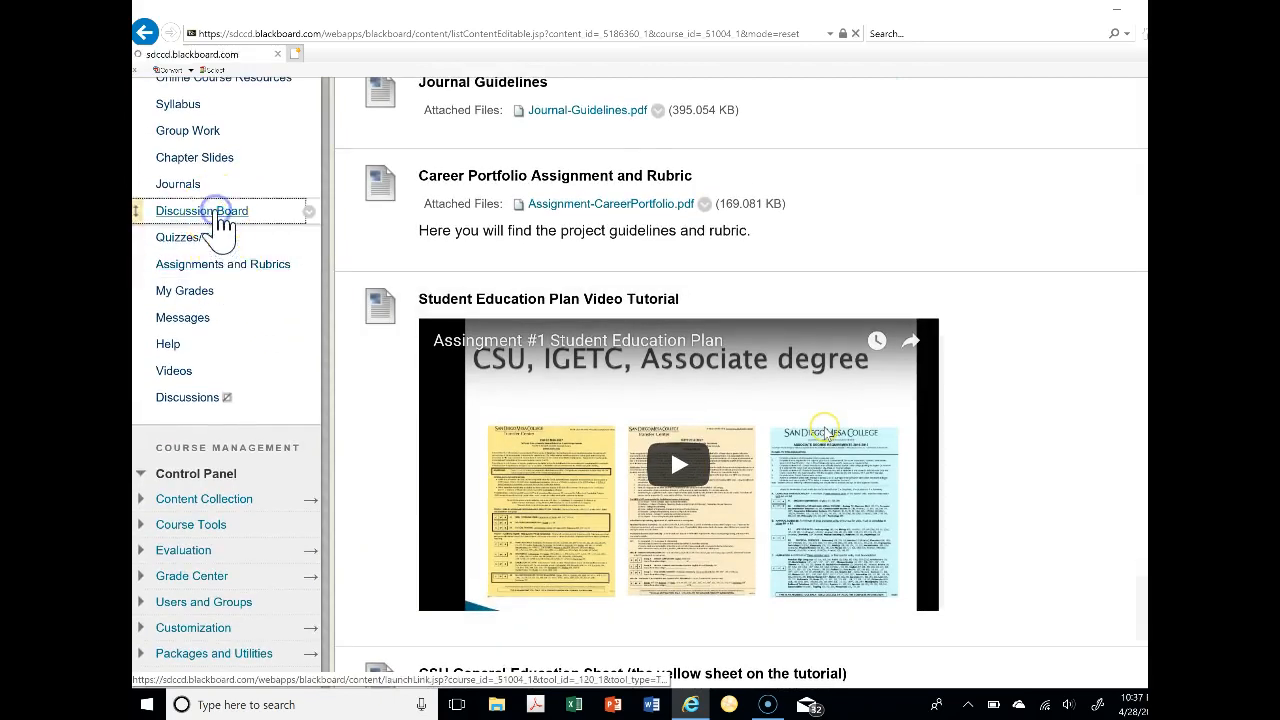
{"action": "left_click", "coordinate": [202, 210]}
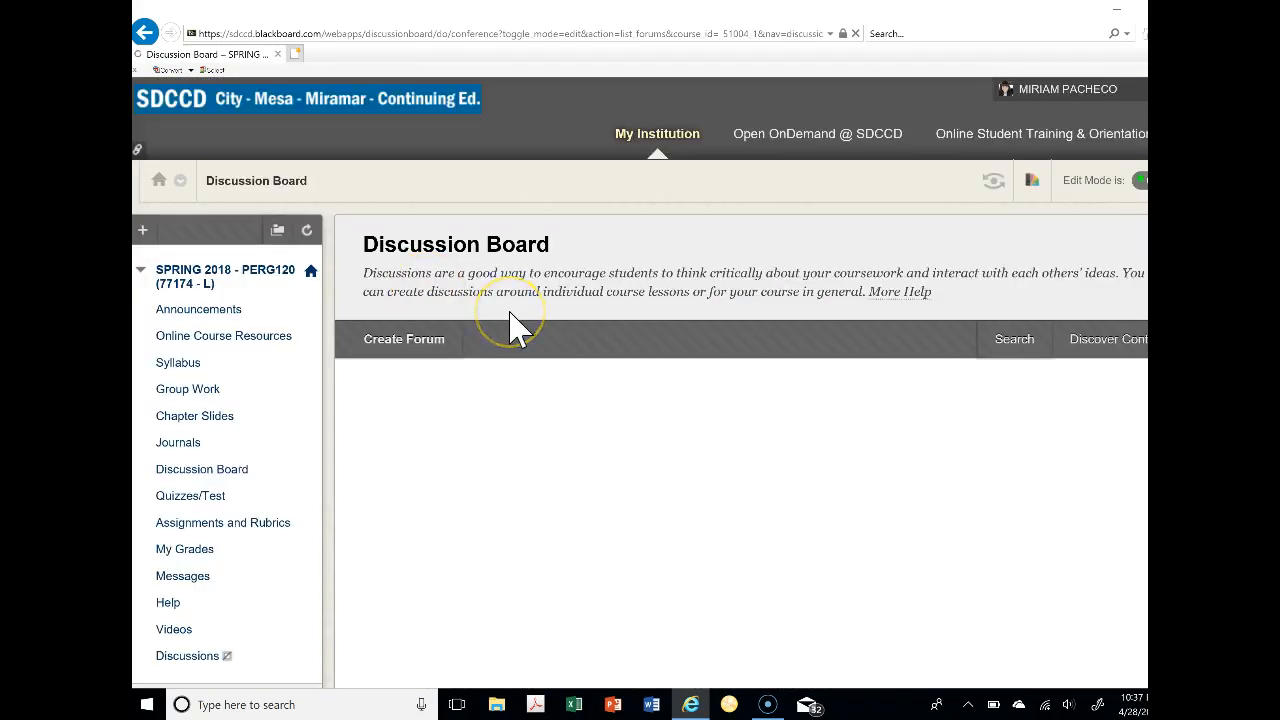
Show the Group 1 Student Education Plan forum with its CSU General Education questions
{"action": "left_click", "coordinate": [1133, 180]}
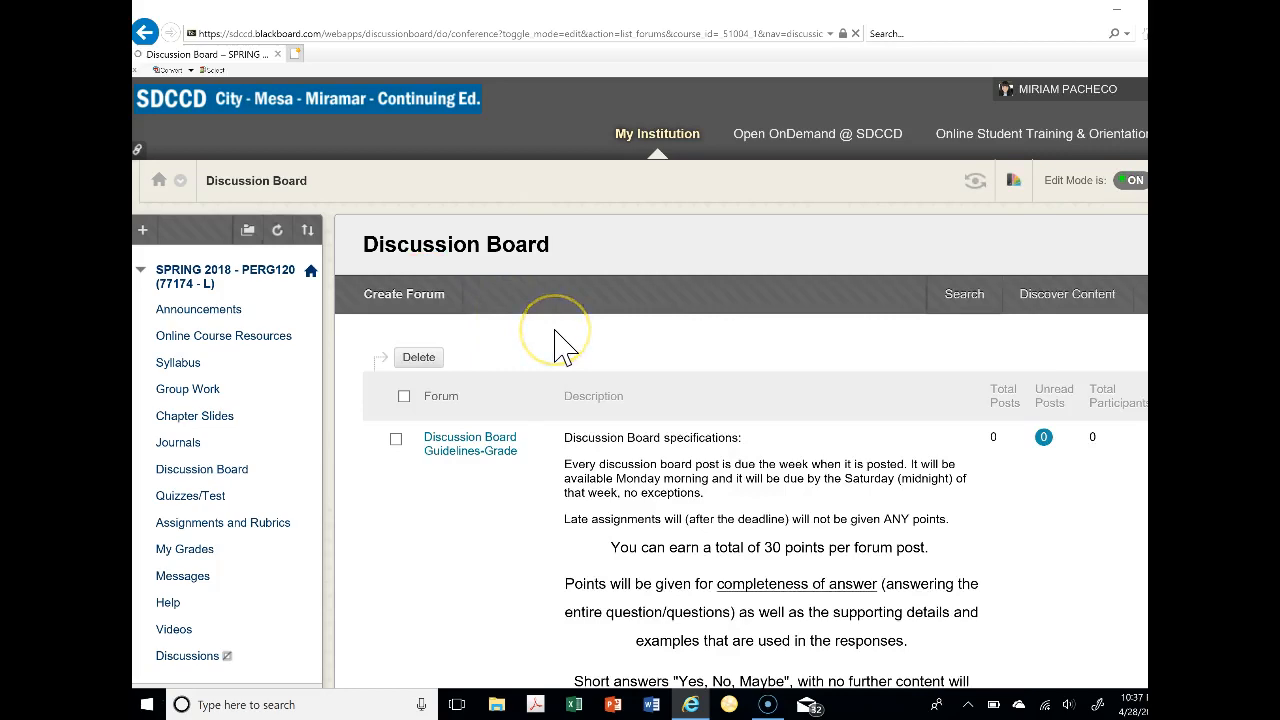
{"action": "scroll", "scroll_direction": "down", "scroll_amount": 3}
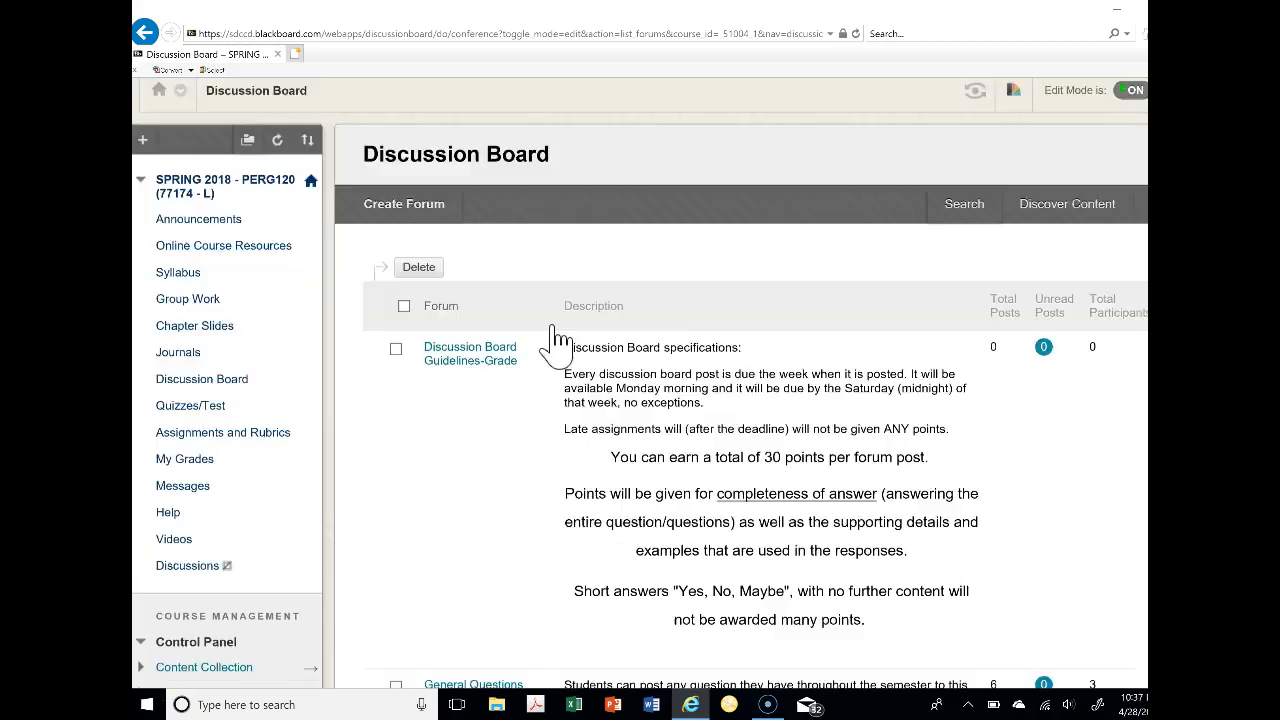
{"action": "scroll", "scroll_direction": "down", "scroll_amount": 3}
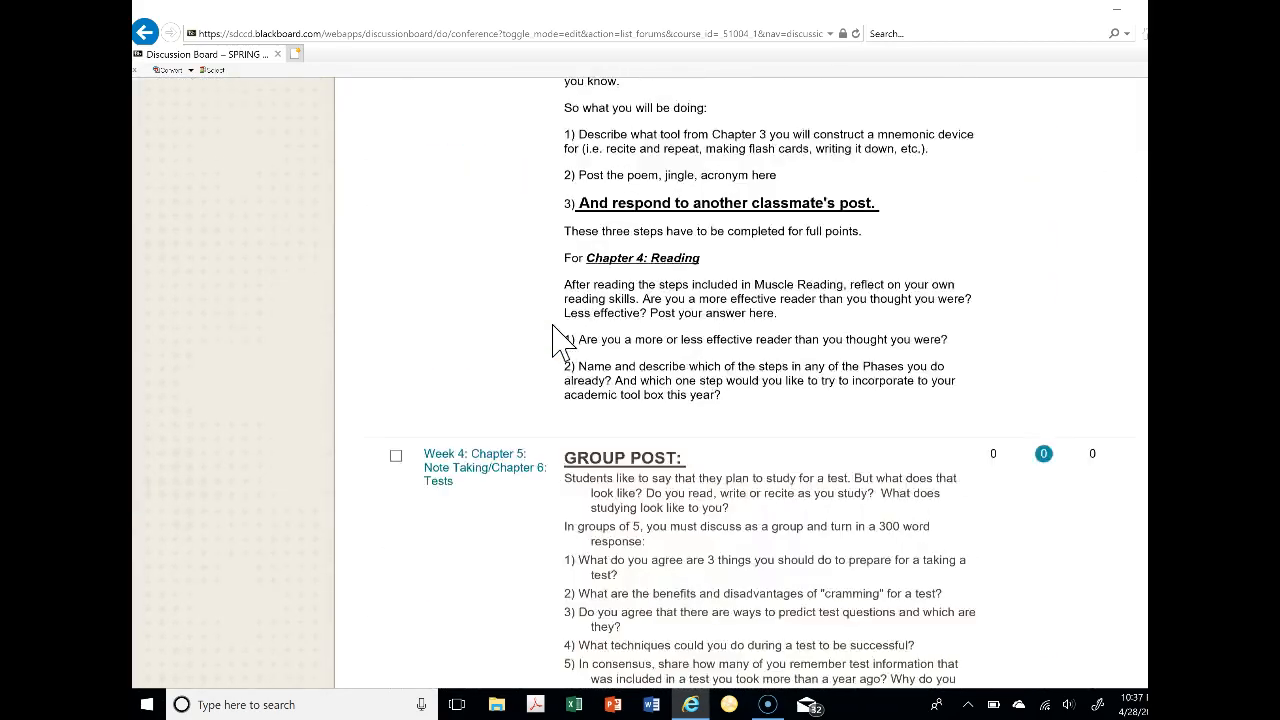
{"action": "scroll", "scroll_direction": "down", "scroll_amount": 3}
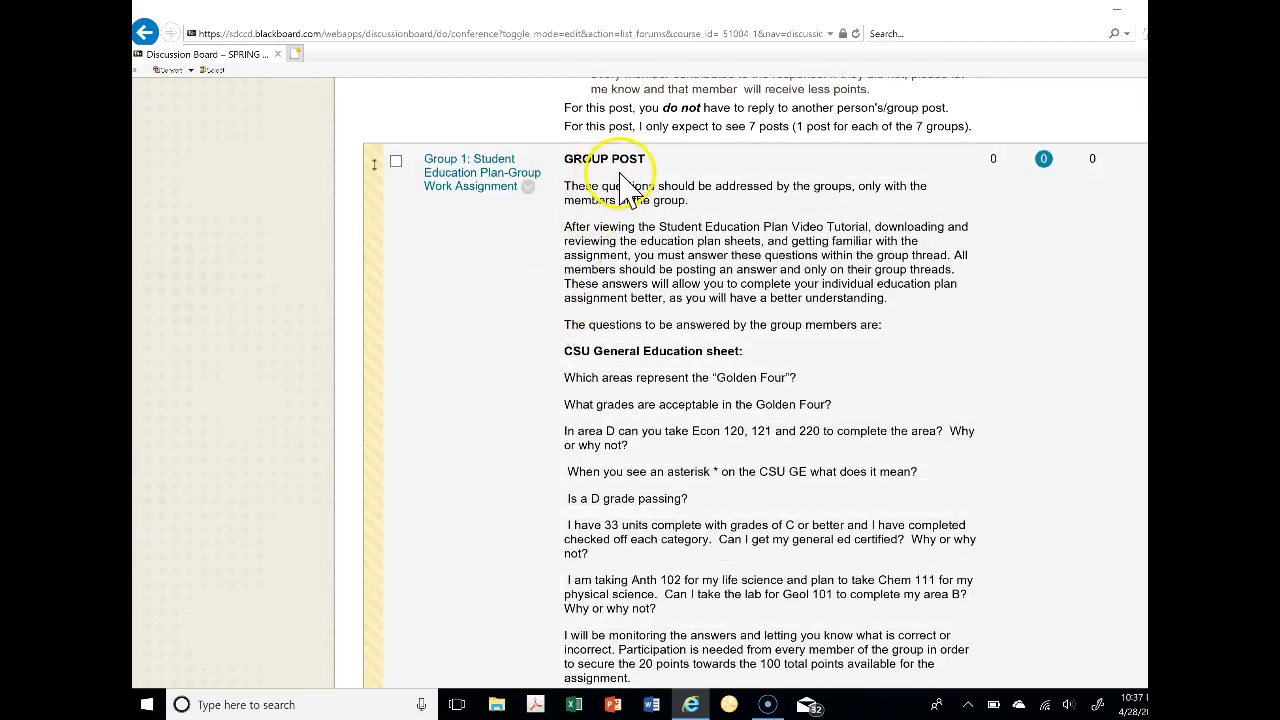
{"action": "scroll", "scroll_direction": "down", "scroll_amount": 3}
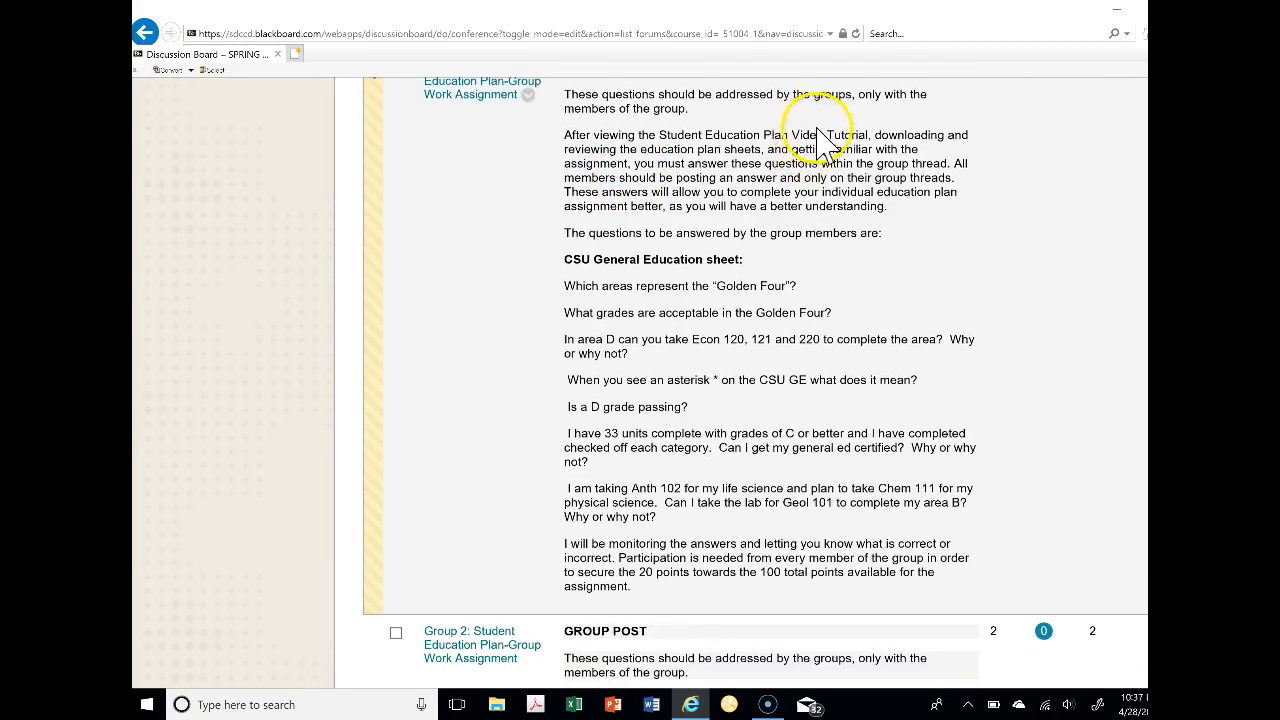
{"action": "scroll", "scroll_direction": "up", "scroll_amount": 3}
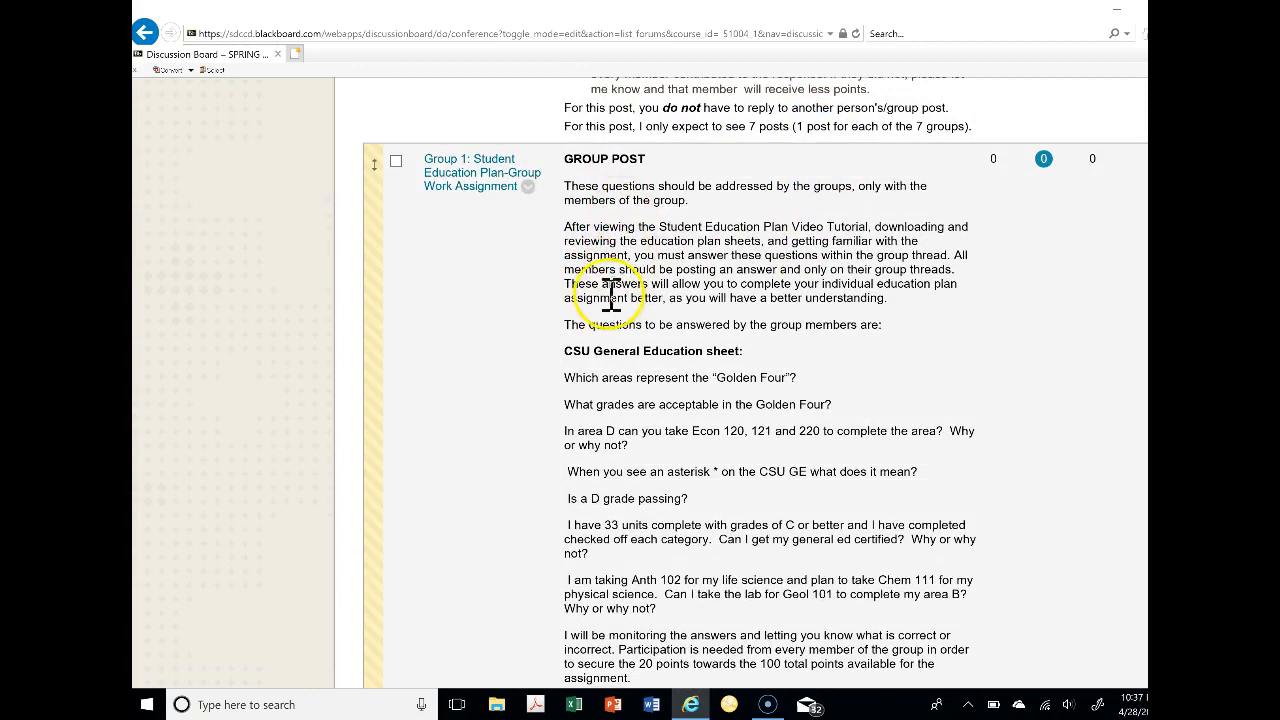
{"action": "mouse_move", "coordinate": [560, 265]}
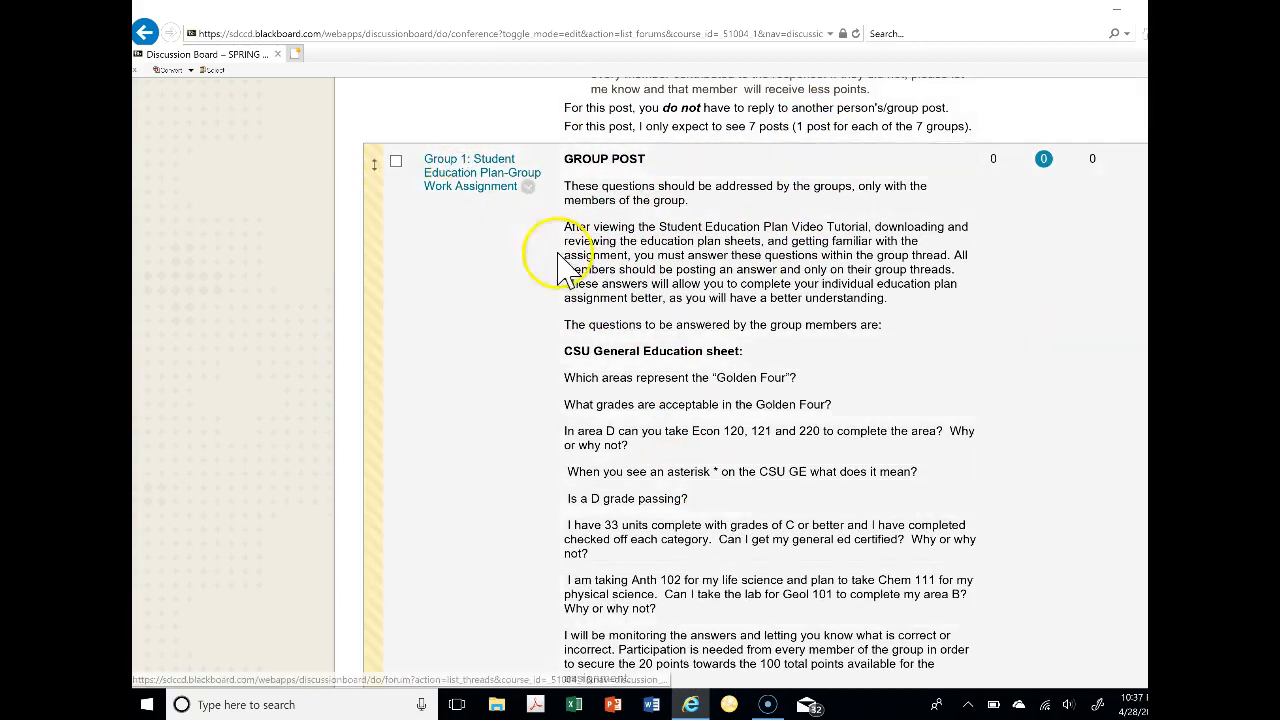
{"action": "mouse_move", "coordinate": [760, 278]}
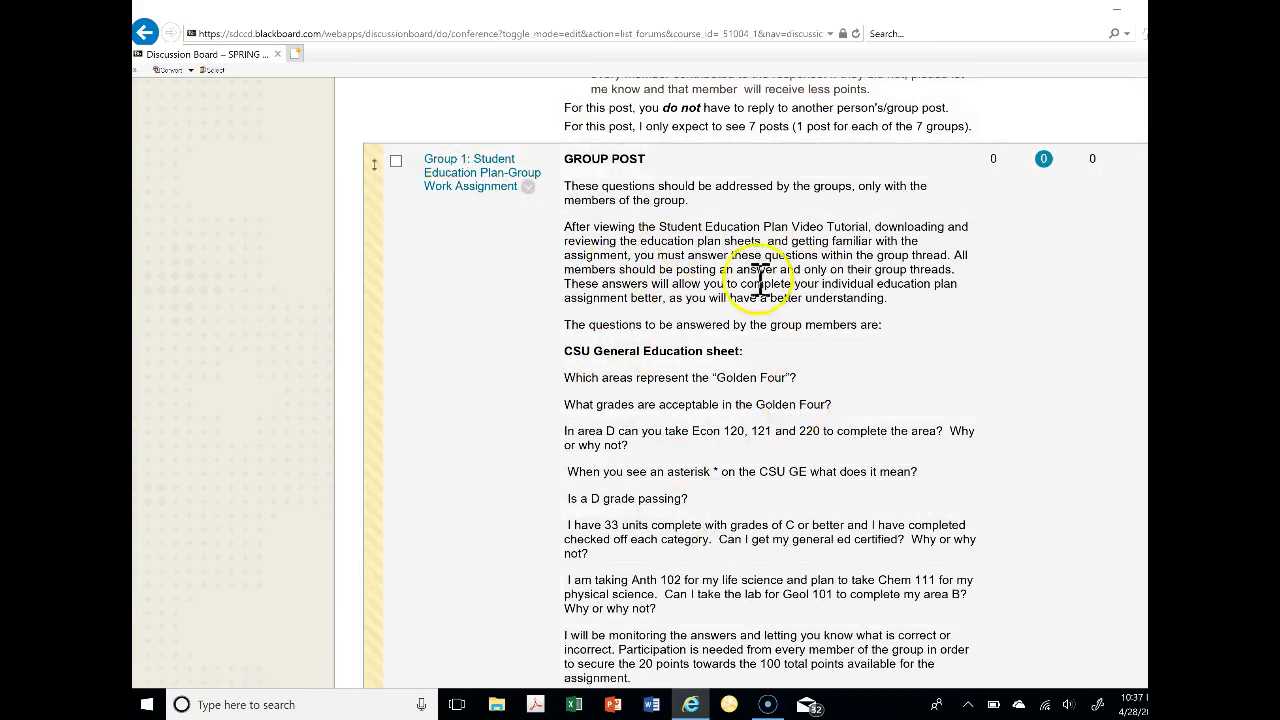
{"action": "mouse_move", "coordinate": [710, 215]}
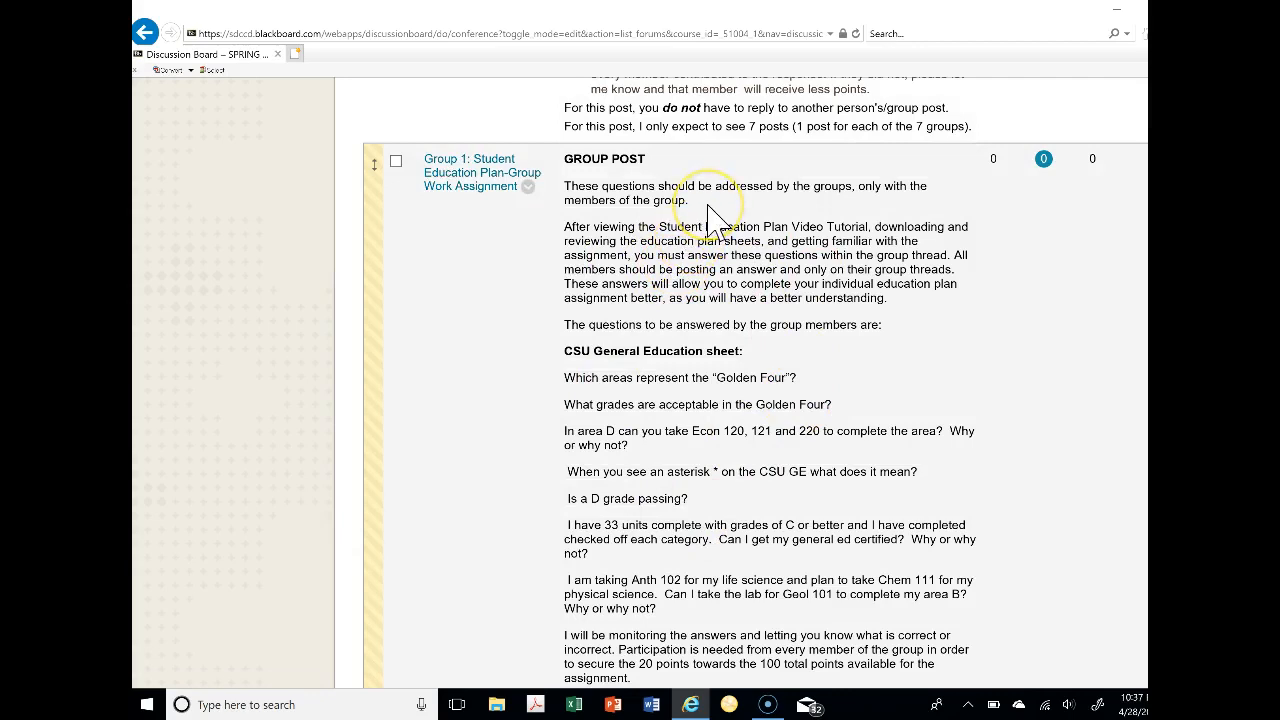
{"action": "mouse_move", "coordinate": [710, 210]}
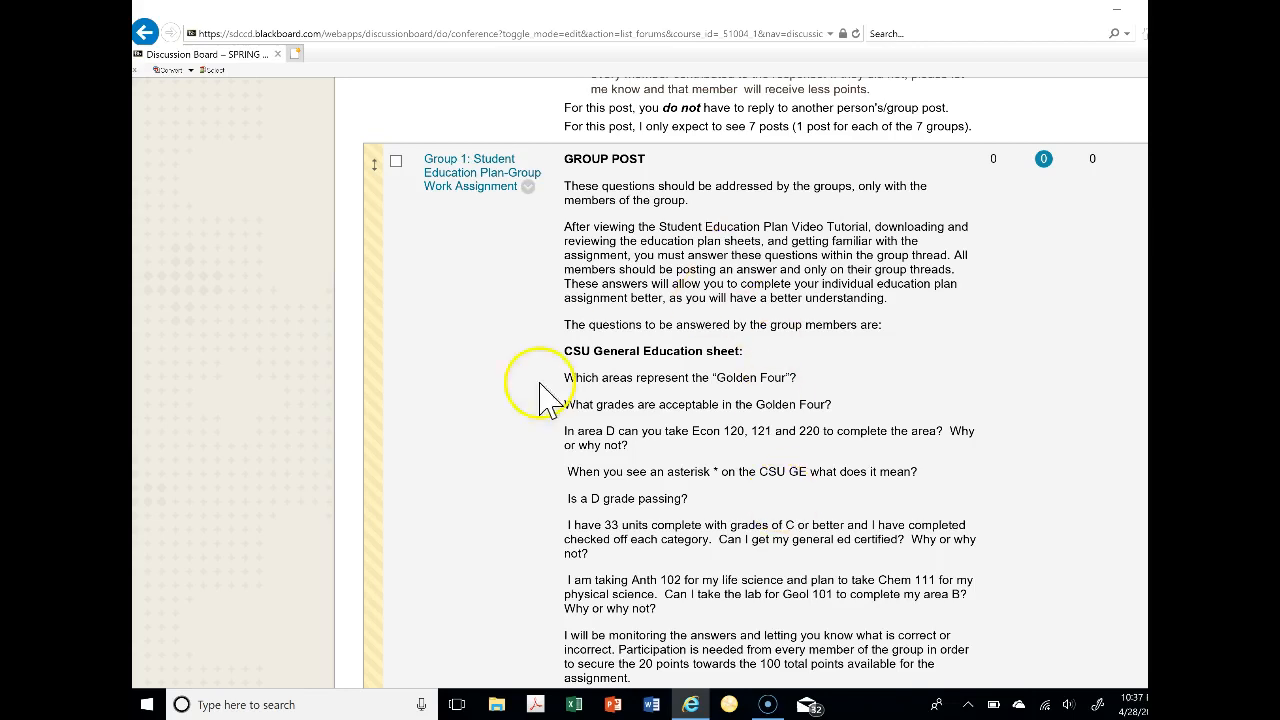
{"action": "mouse_move", "coordinate": [550, 335]}
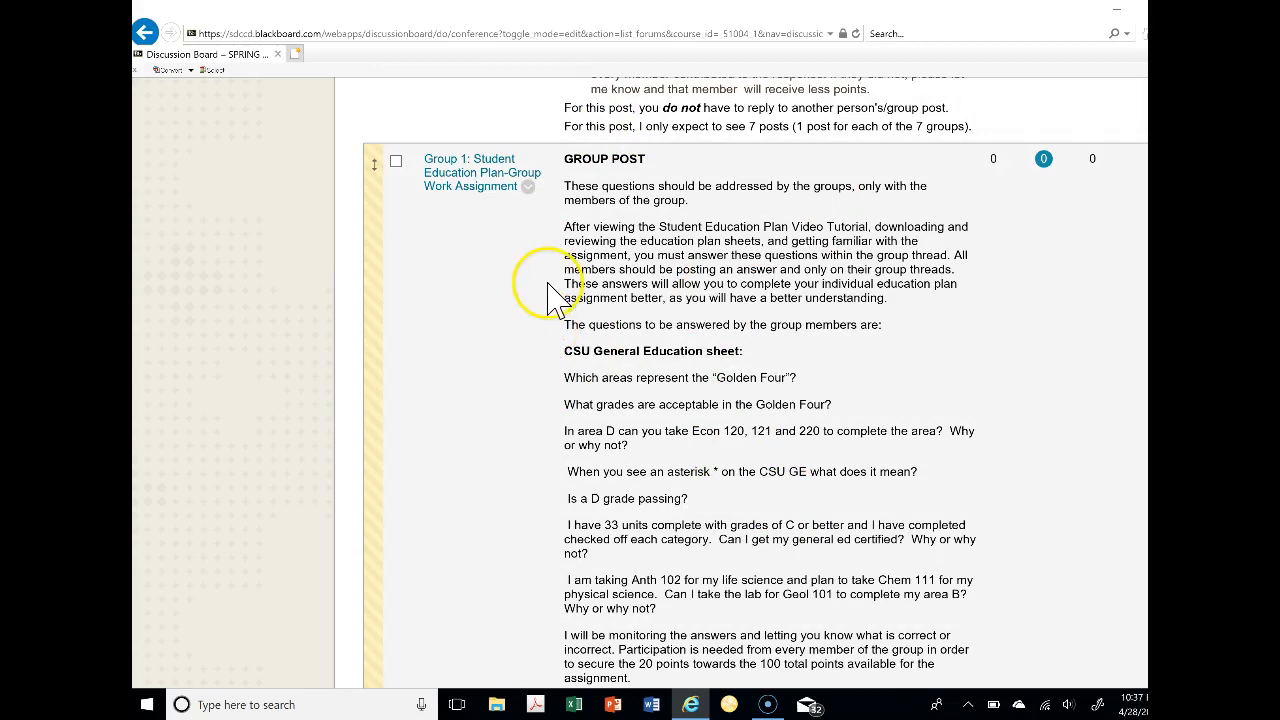
{"action": "mouse_move", "coordinate": [556, 300]}
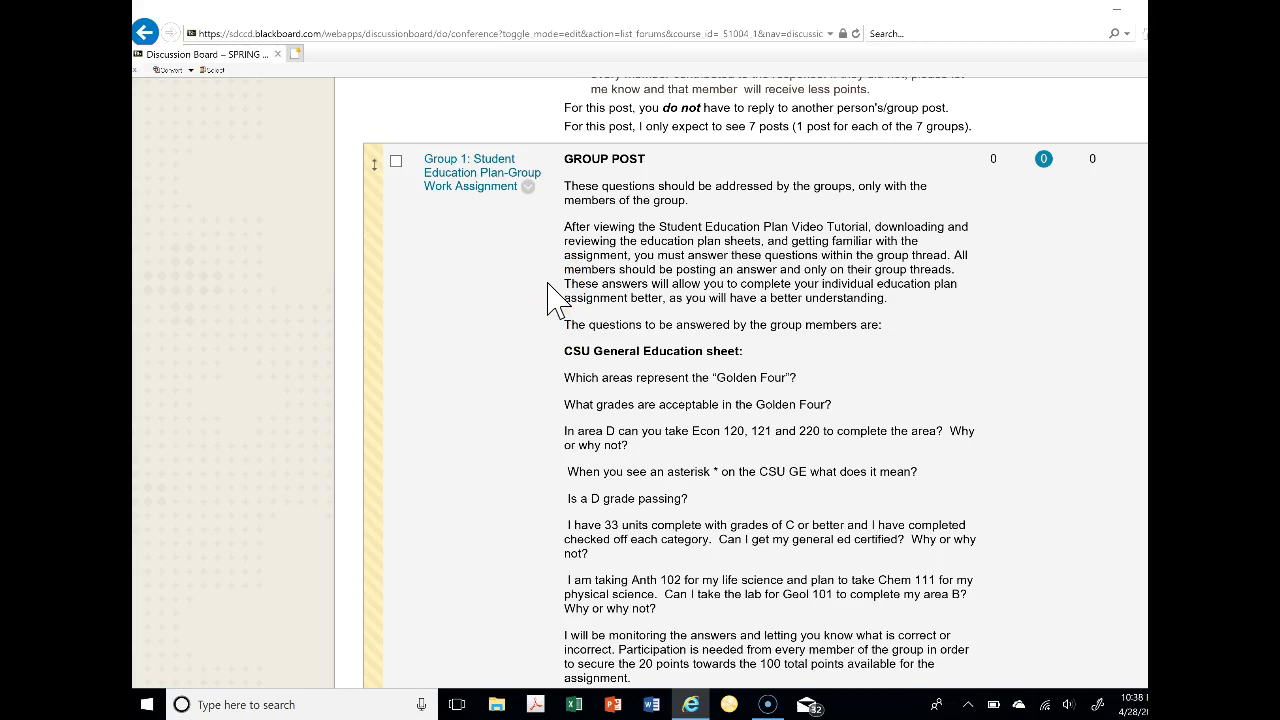
{"action": "scroll", "scroll_direction": "down", "scroll_amount": 3}
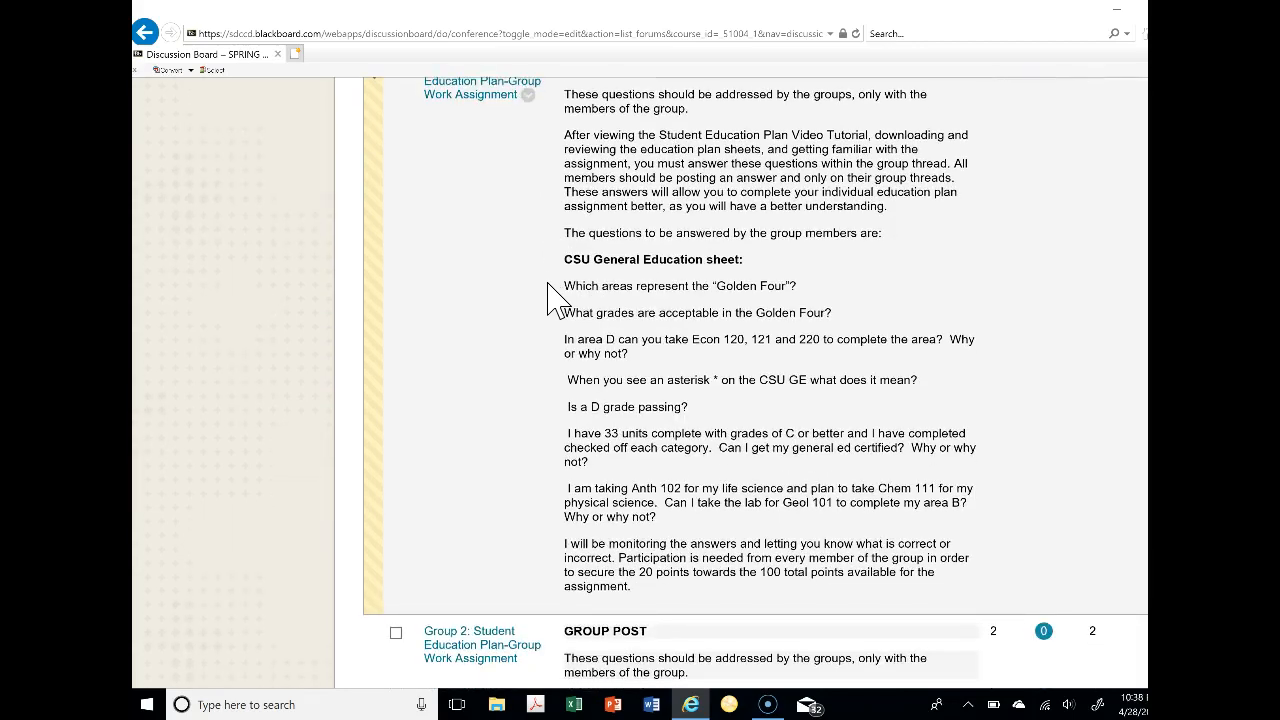
{"action": "mouse_move", "coordinate": [570, 295]}
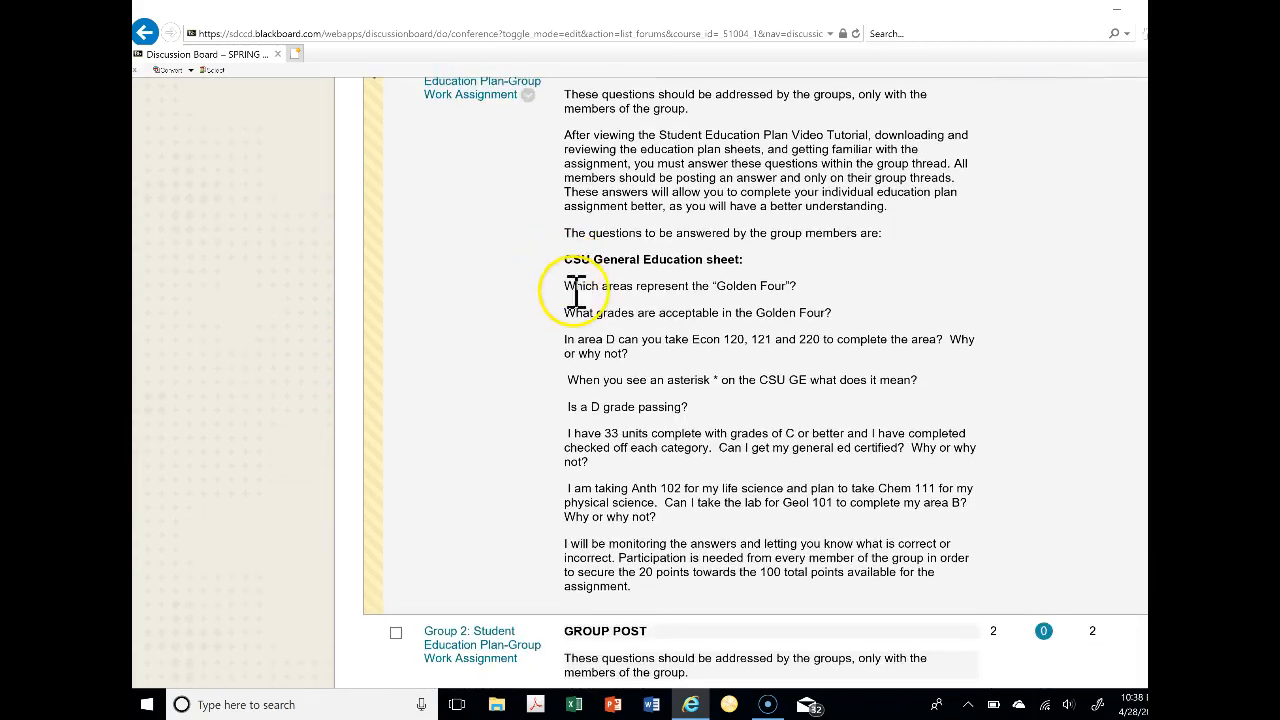
{"action": "mouse_move", "coordinate": [710, 285]}
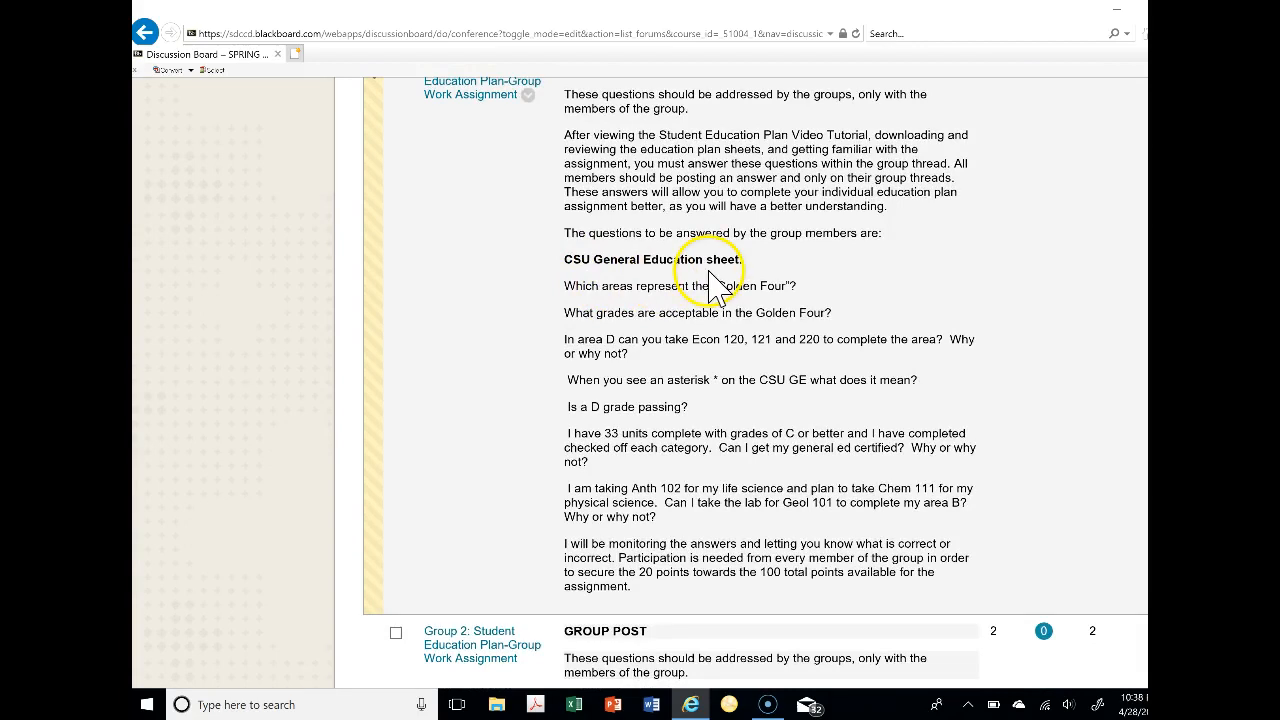
{"action": "mouse_move", "coordinate": [785, 285]}
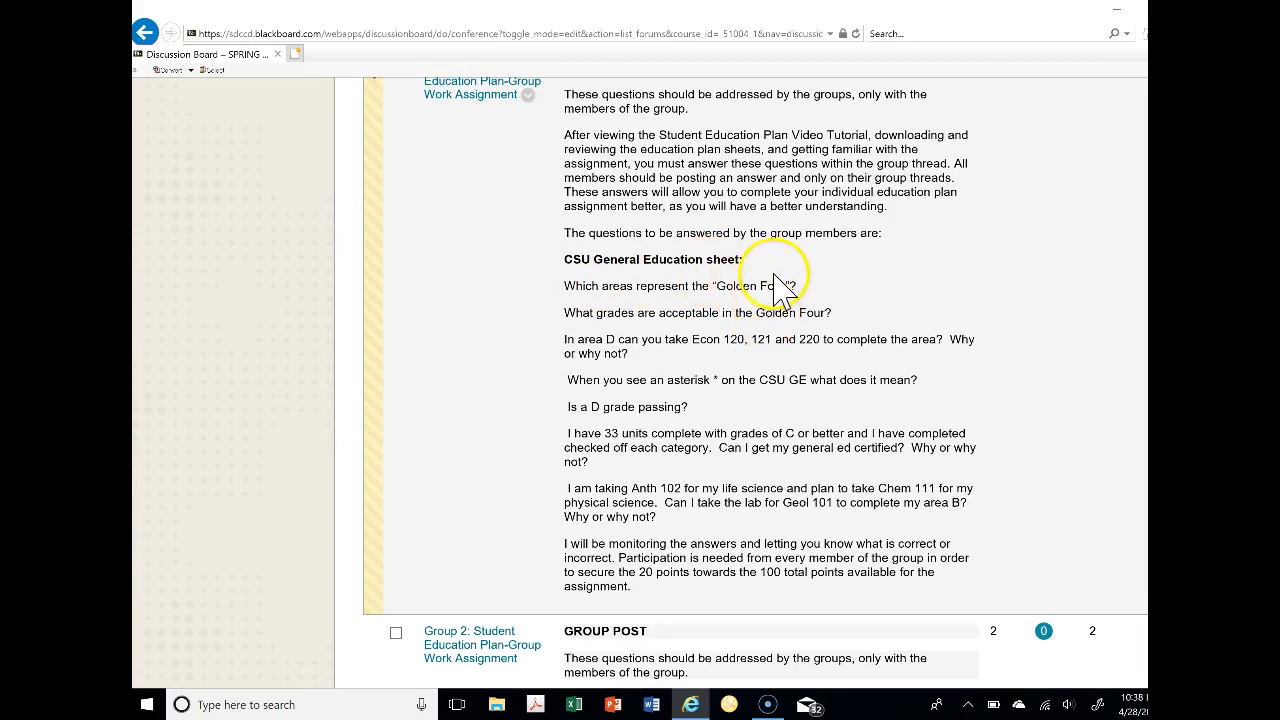
{"action": "mouse_move", "coordinate": [790, 315]}
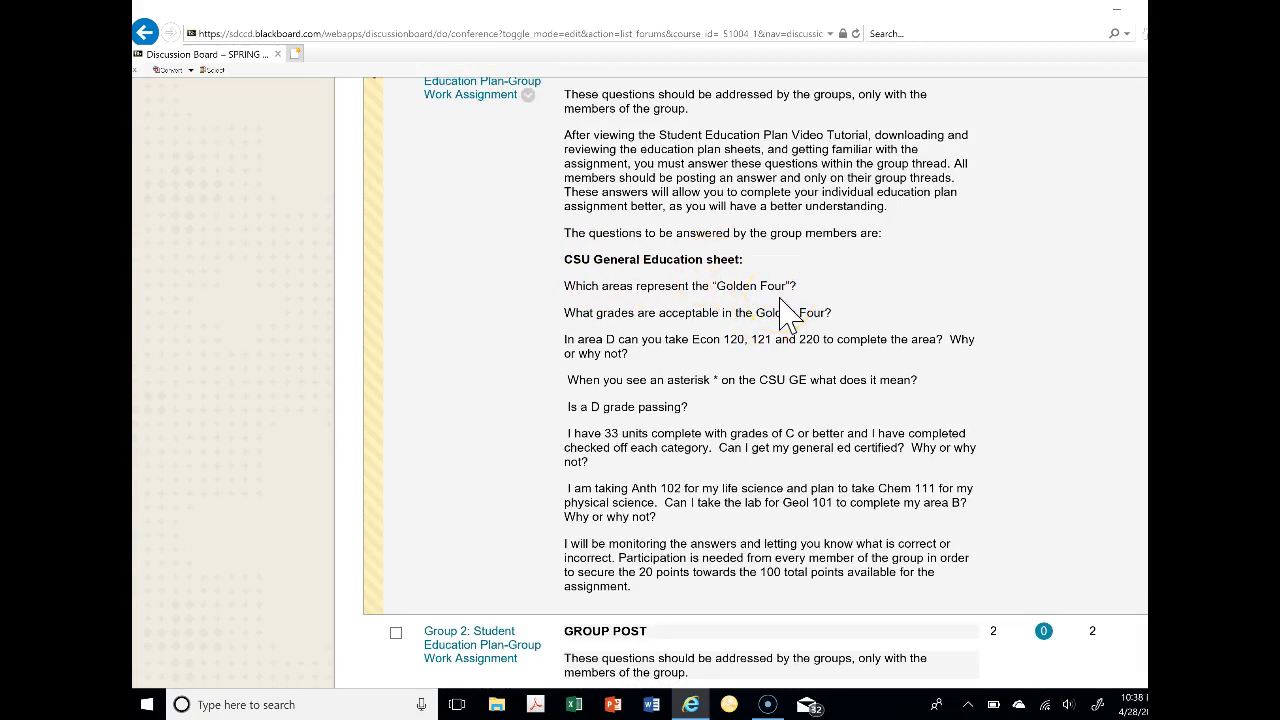
{"action": "mouse_move", "coordinate": [575, 262]}
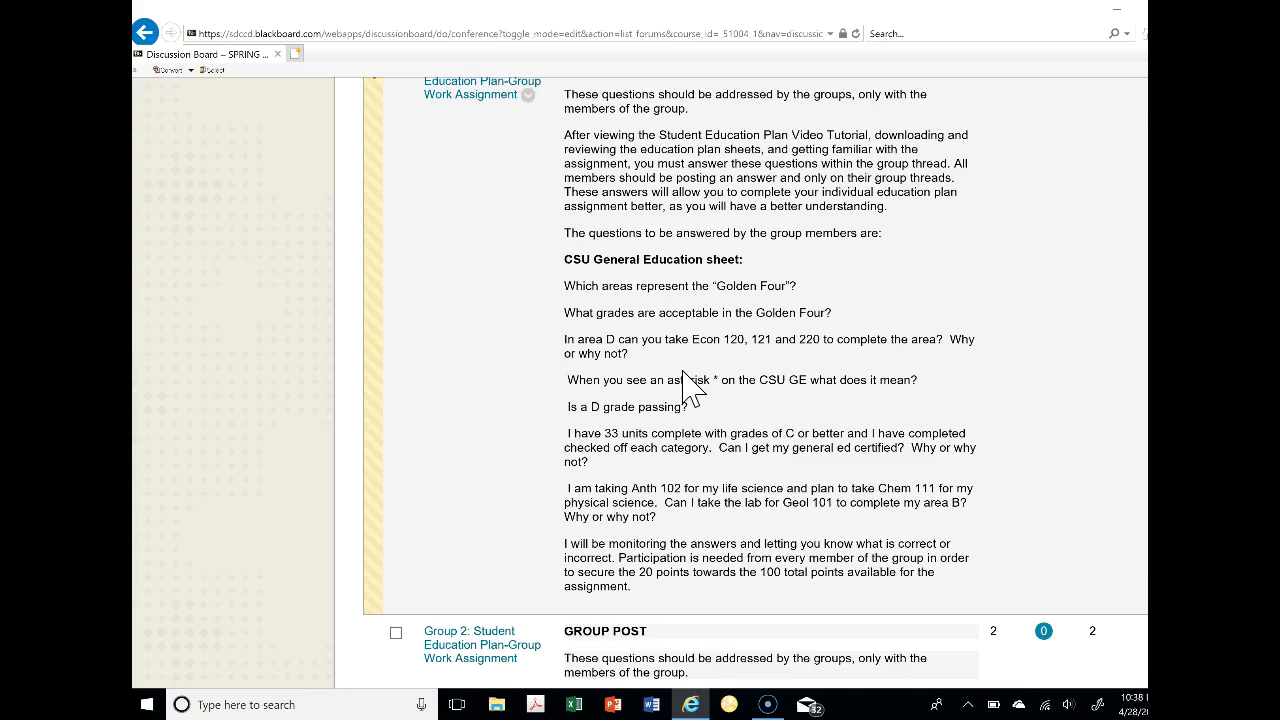
{"action": "mouse_move", "coordinate": [685, 318]}
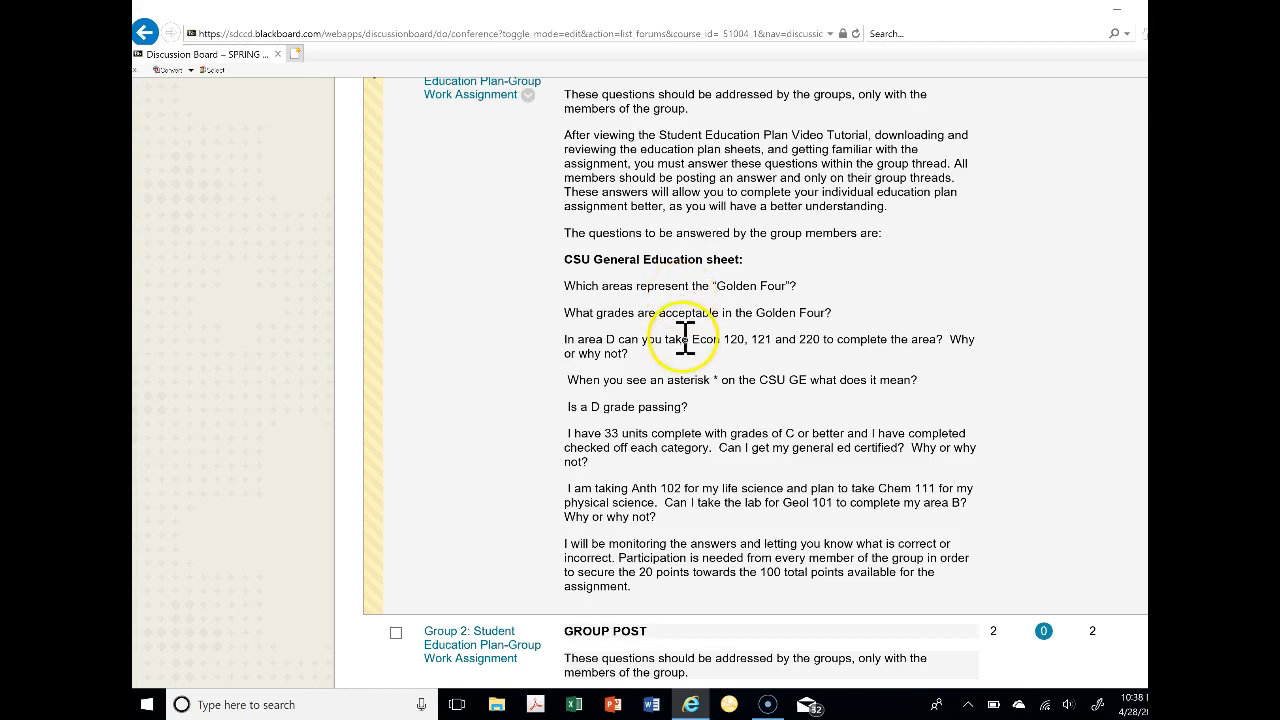
{"action": "mouse_move", "coordinate": [655, 343]}
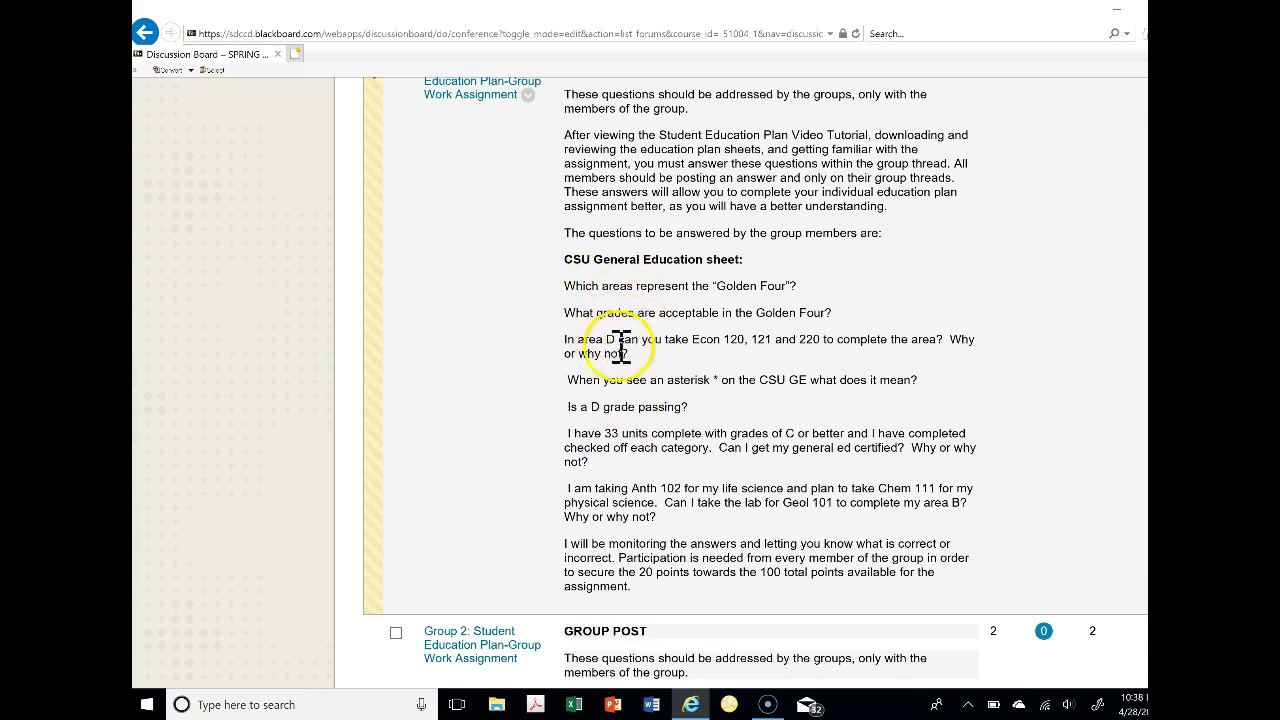
{"action": "mouse_move", "coordinate": [648, 507]}
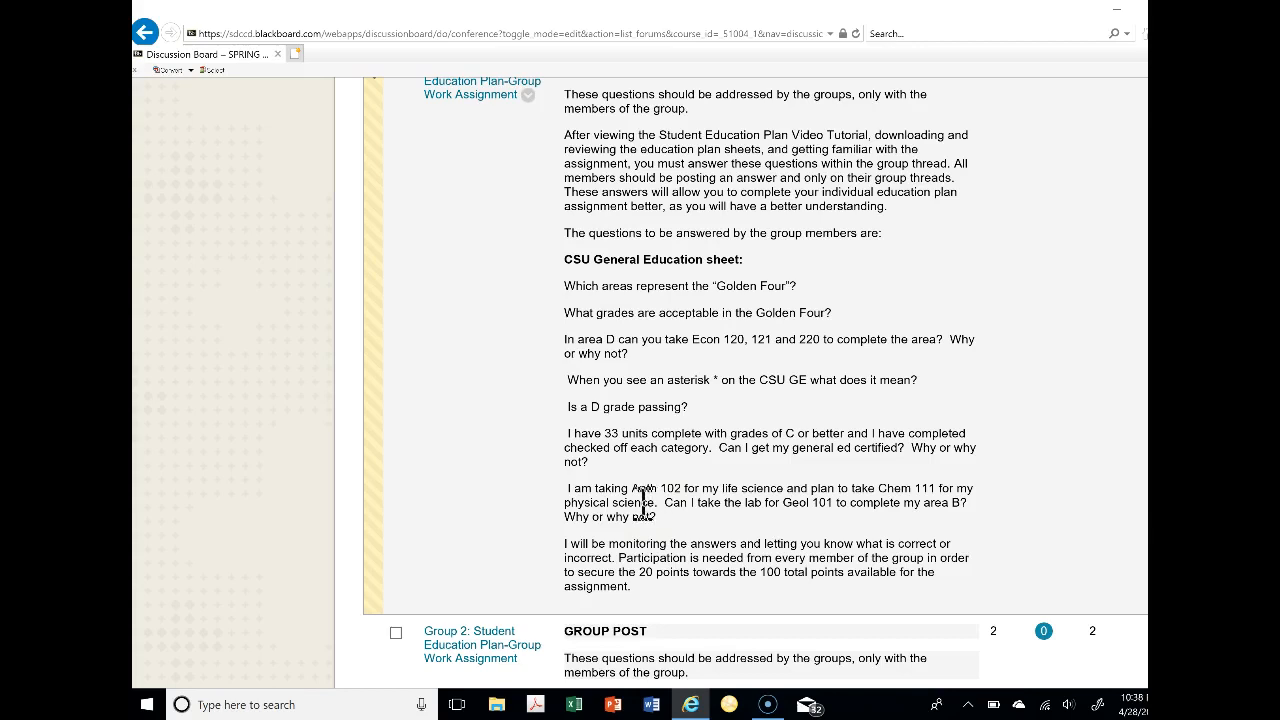
{"action": "mouse_move", "coordinate": [573, 295]}
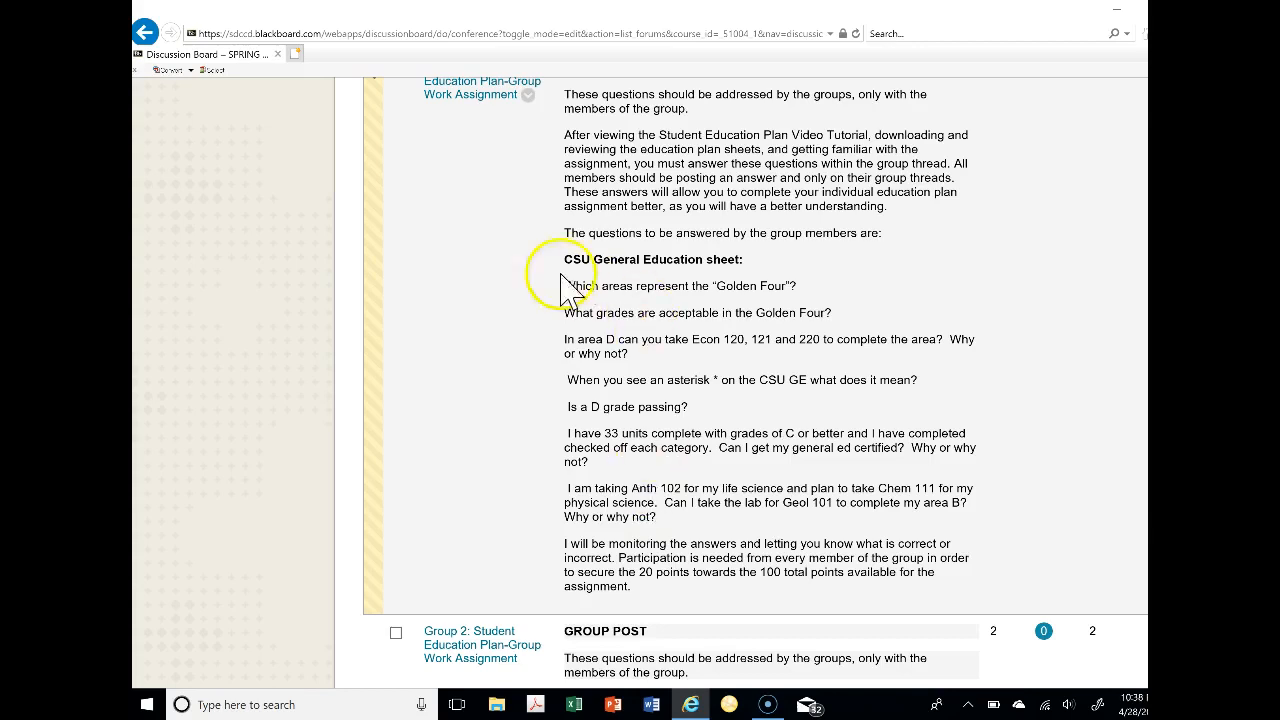
{"action": "mouse_move", "coordinate": [596, 360]}
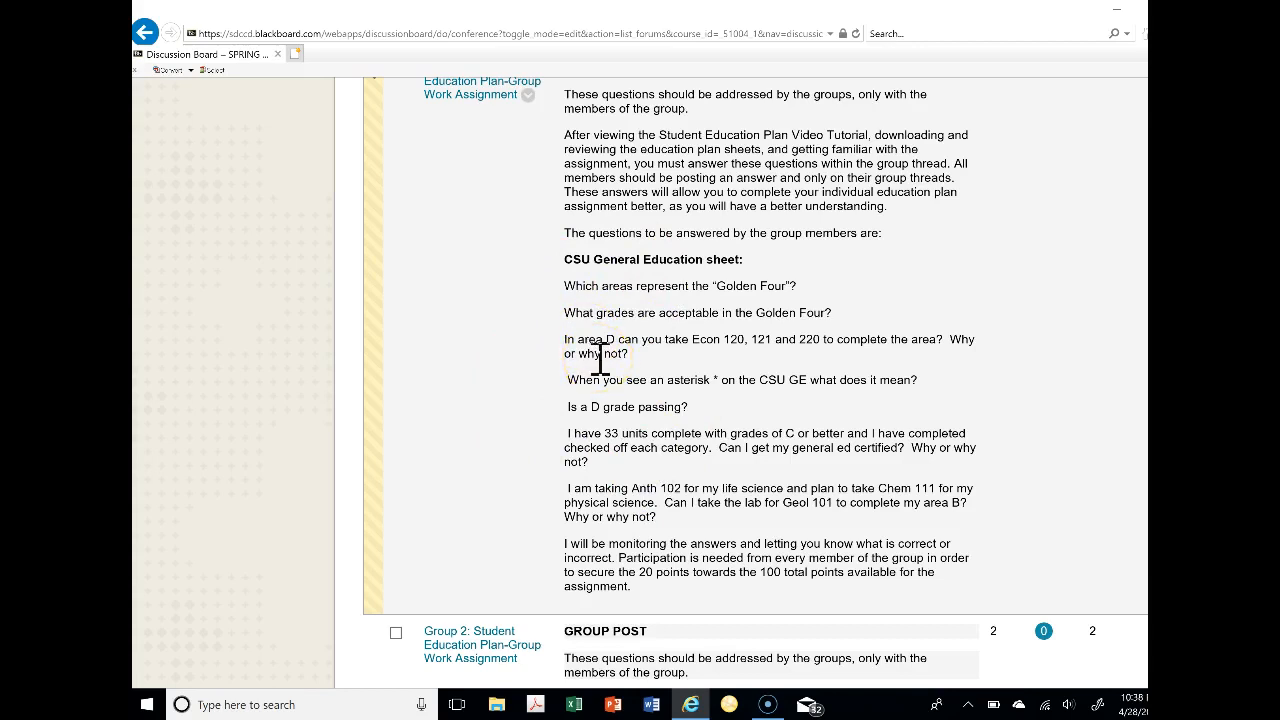
{"action": "mouse_move", "coordinate": [596, 350]}
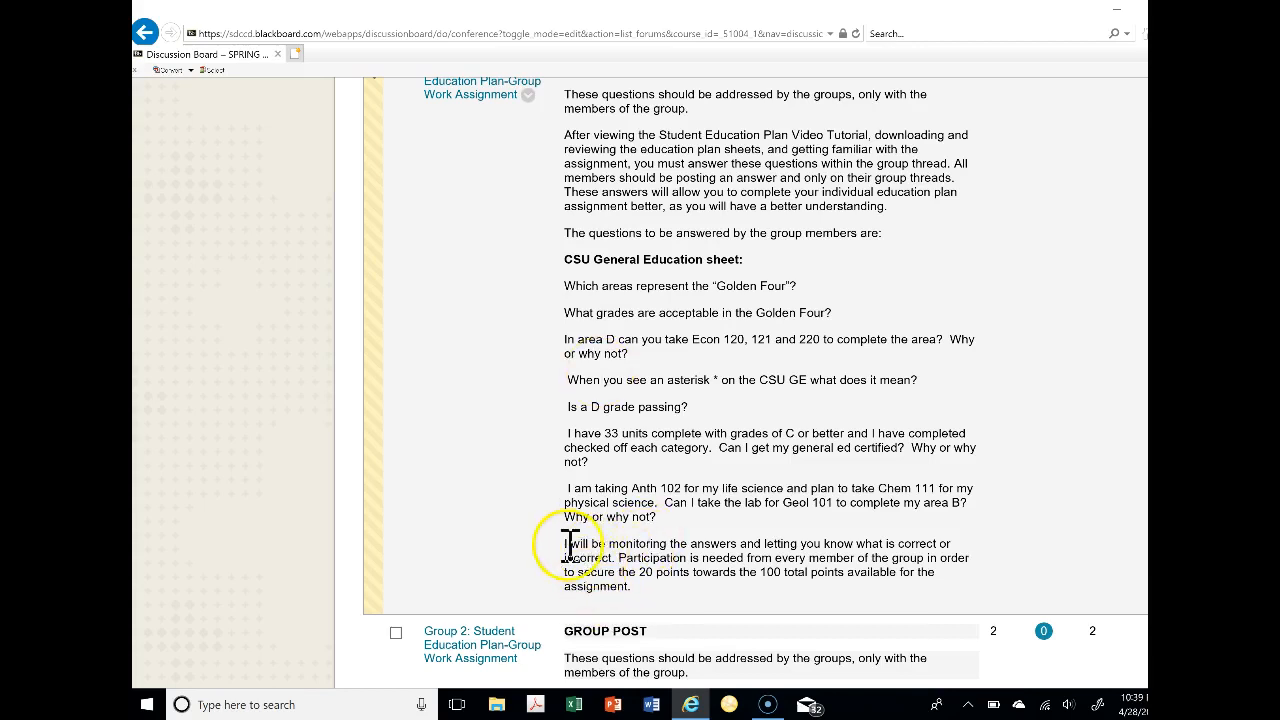
{"action": "mouse_move", "coordinate": [600, 548]}
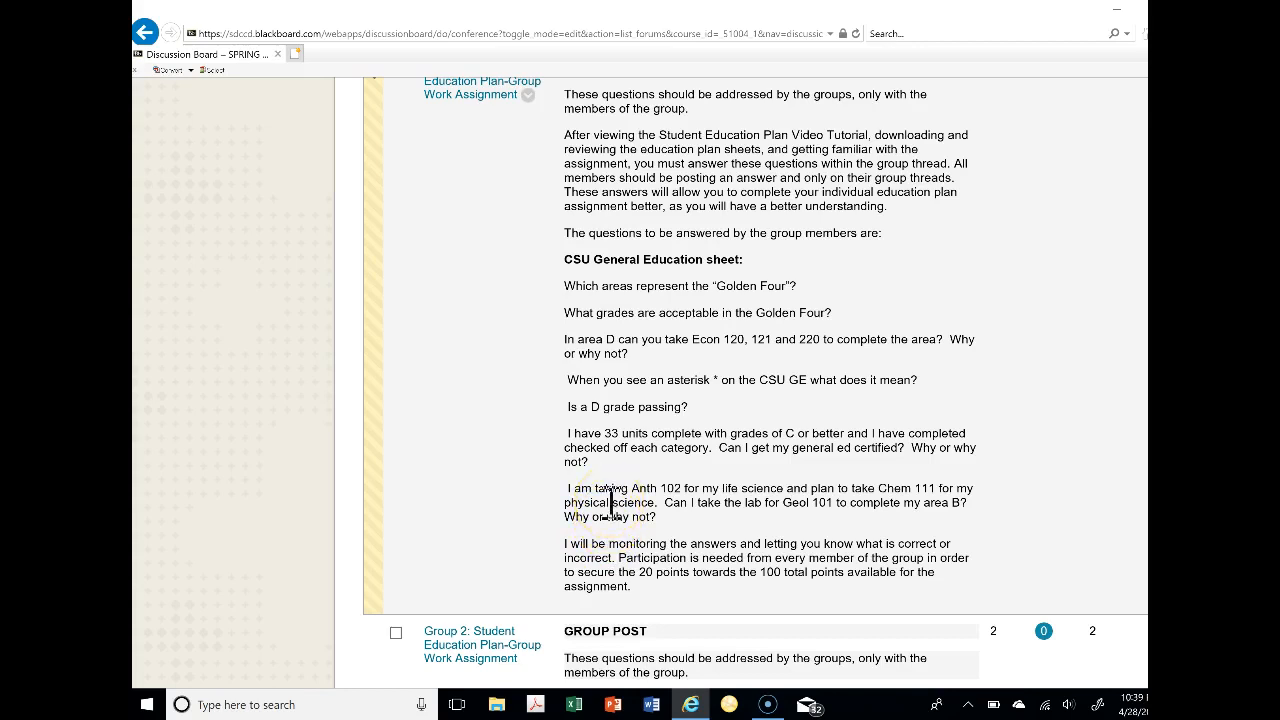
{"action": "mouse_move", "coordinate": [655, 575]}
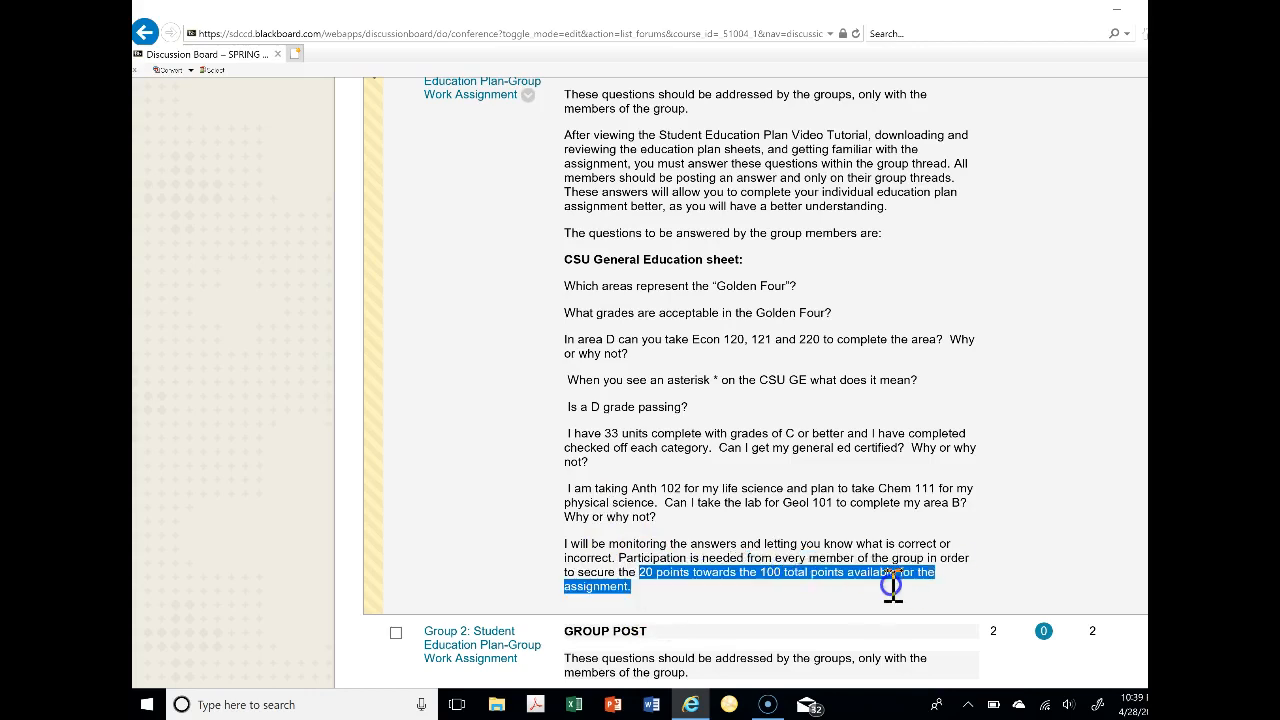
{"action": "scroll", "scroll_direction": "down", "scroll_amount": 3}
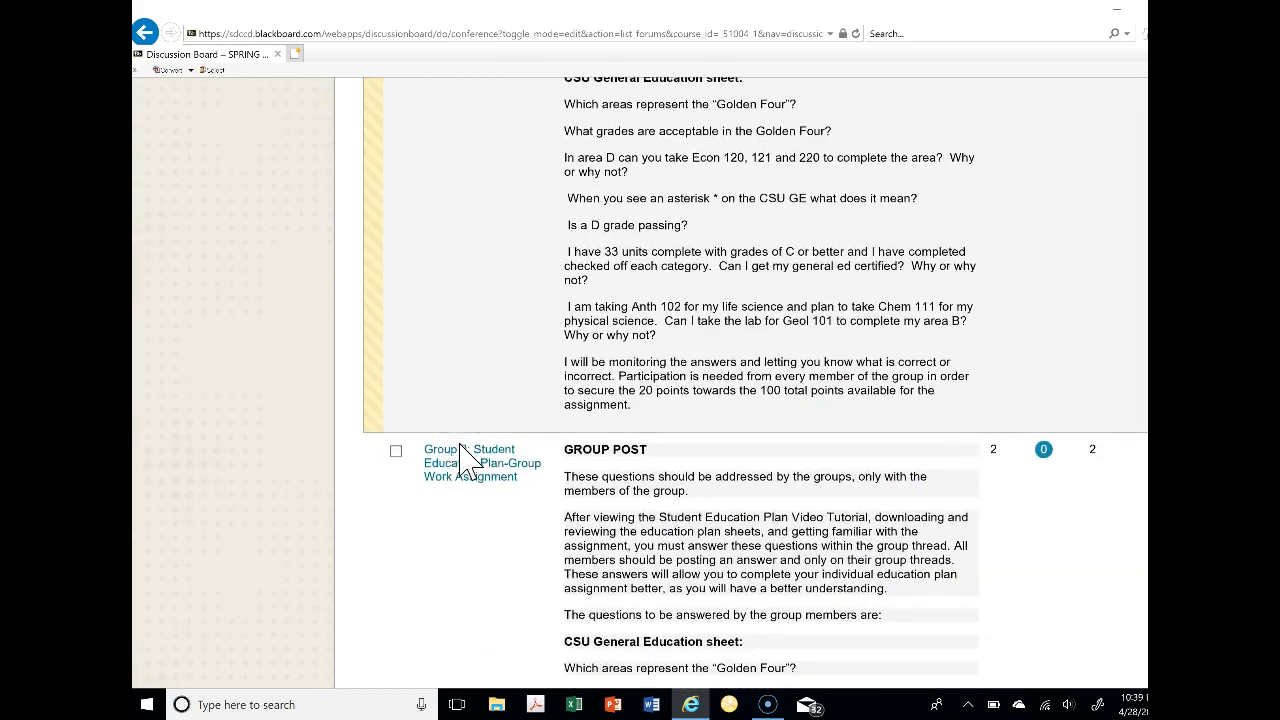
{"action": "scroll", "scroll_direction": "down", "scroll_amount": 3}
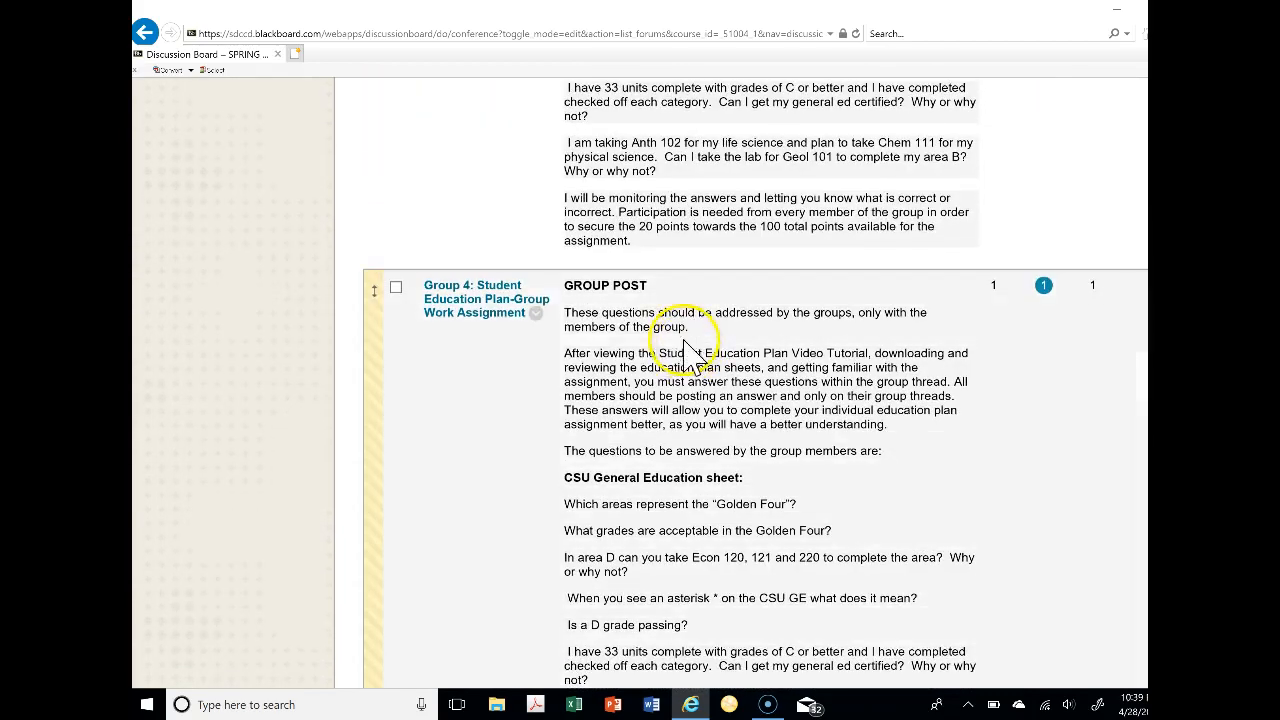
{"action": "scroll", "scroll_direction": "up", "scroll_amount": 3}
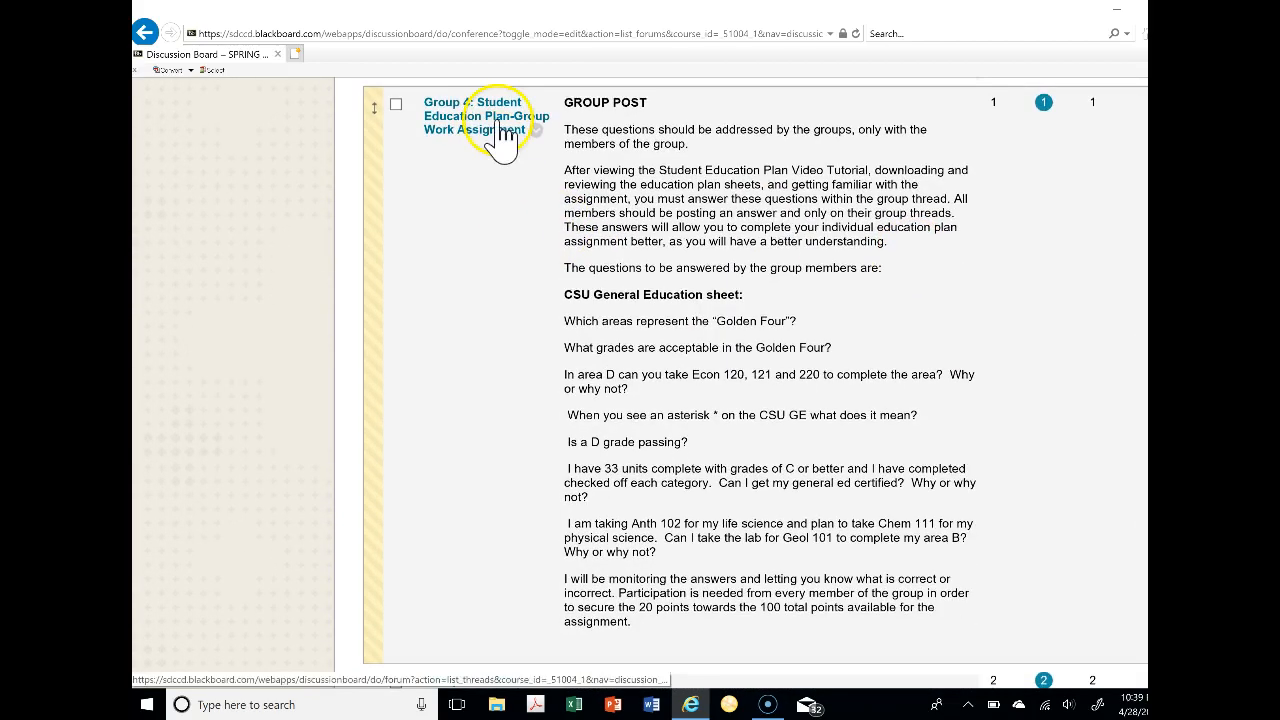
{"action": "scroll", "scroll_direction": "down", "scroll_amount": 3}
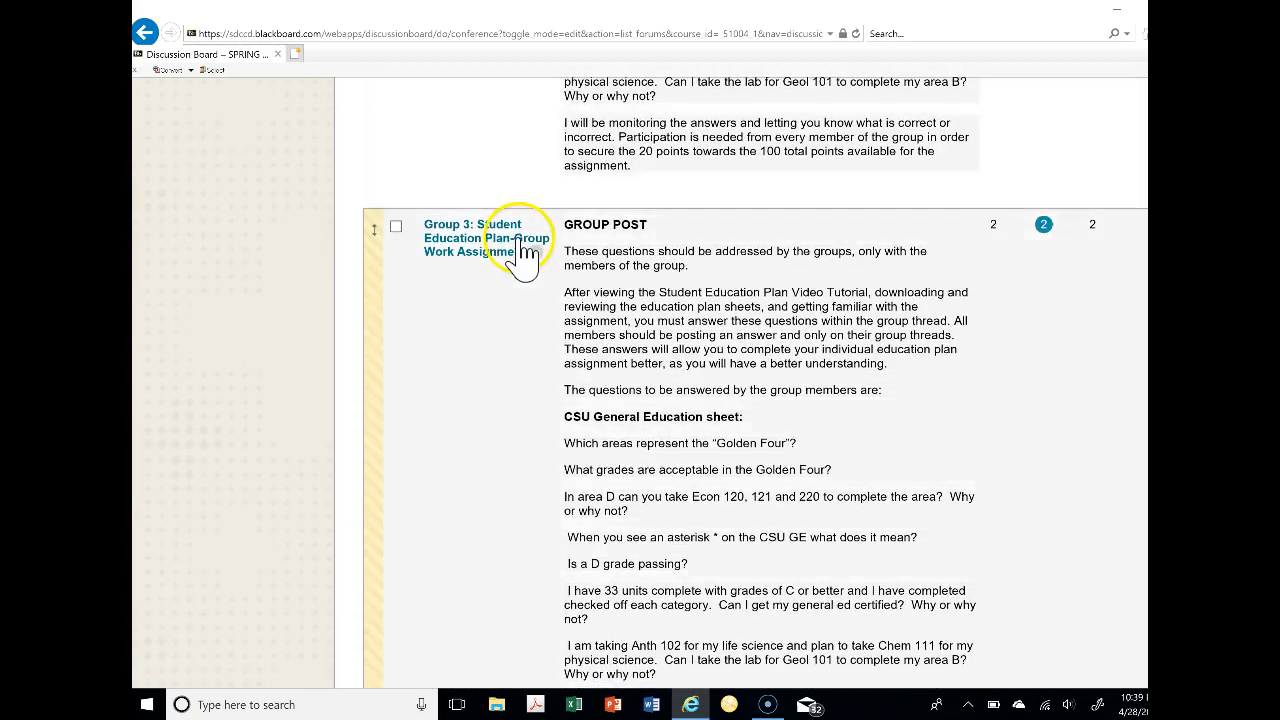
{"action": "scroll", "scroll_direction": "down", "scroll_amount": 3}
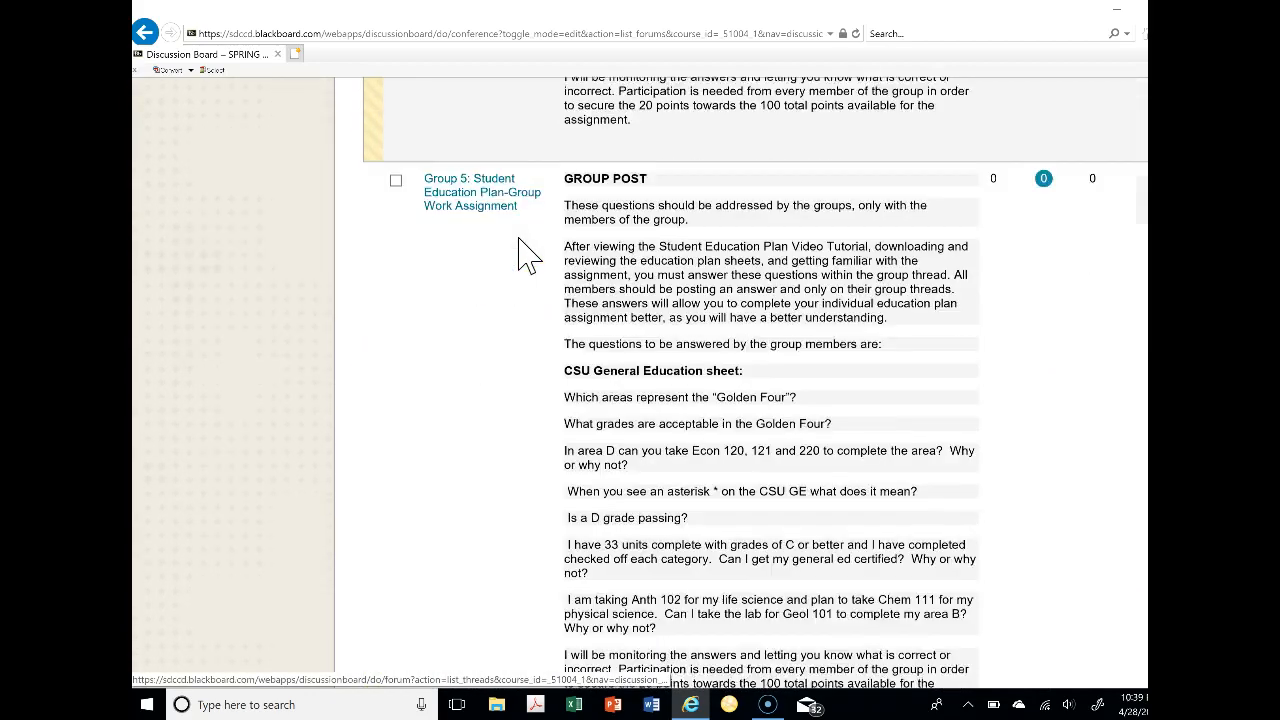
{"action": "scroll", "scroll_direction": "down", "scroll_amount": 3}
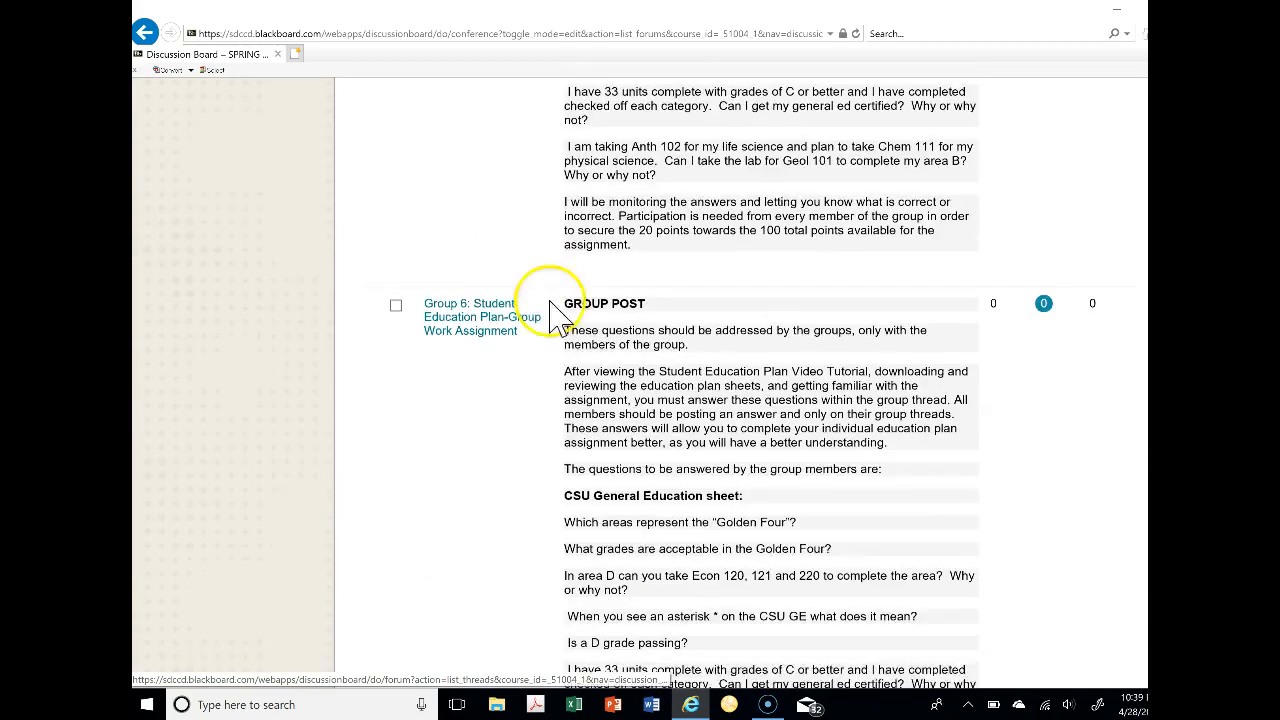
{"action": "scroll", "scroll_direction": "up", "scroll_amount": 3}
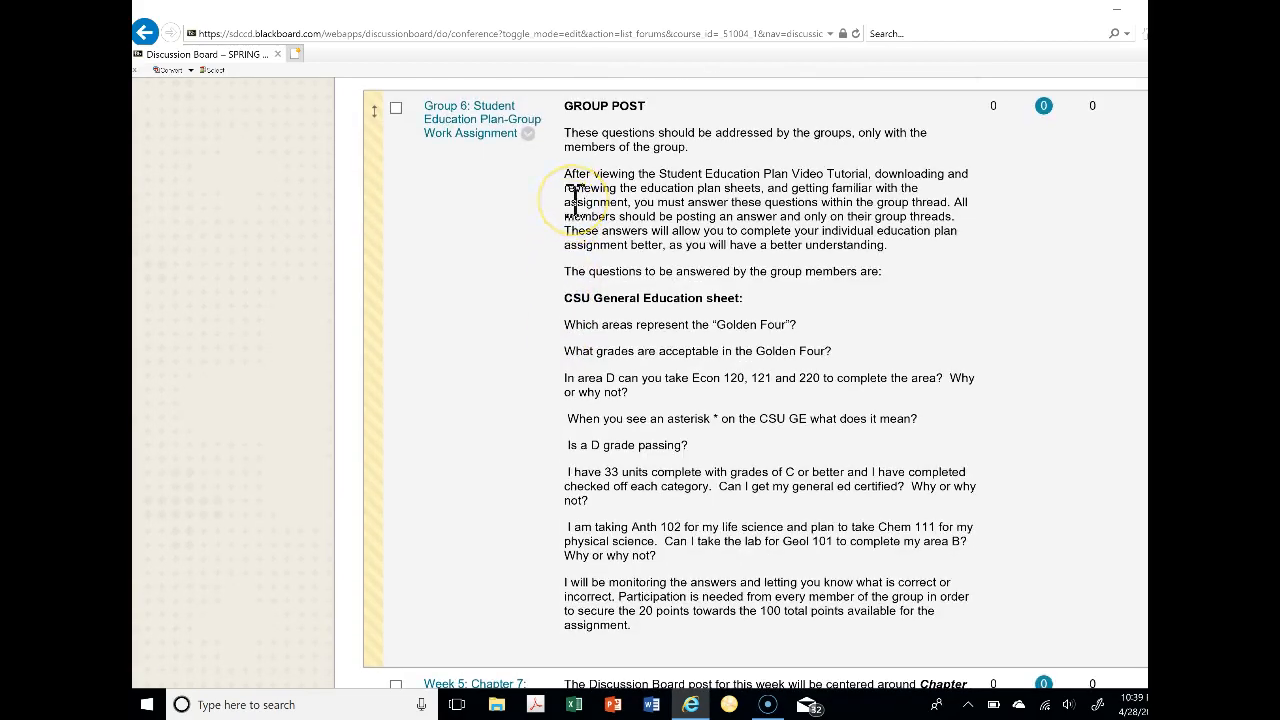
{"action": "mouse_move", "coordinate": [705, 285]}
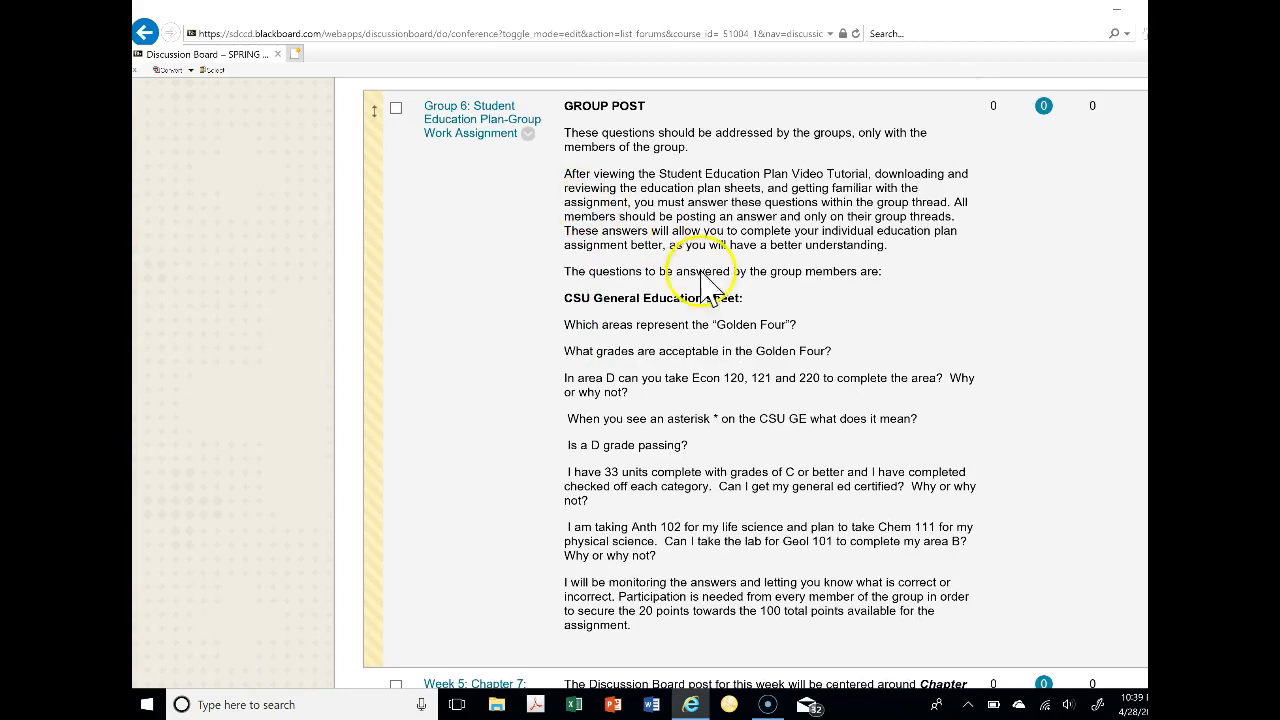
{"action": "mouse_move", "coordinate": [630, 440]}
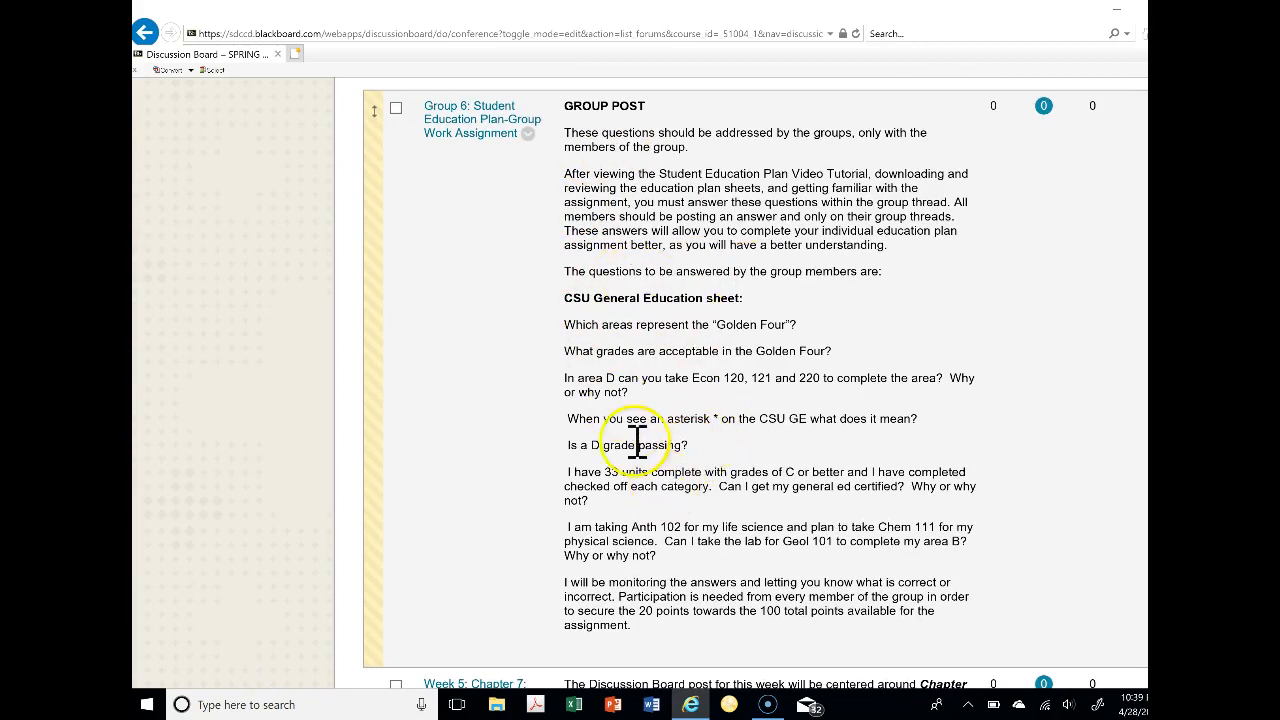
{"action": "mouse_move", "coordinate": [675, 325]}
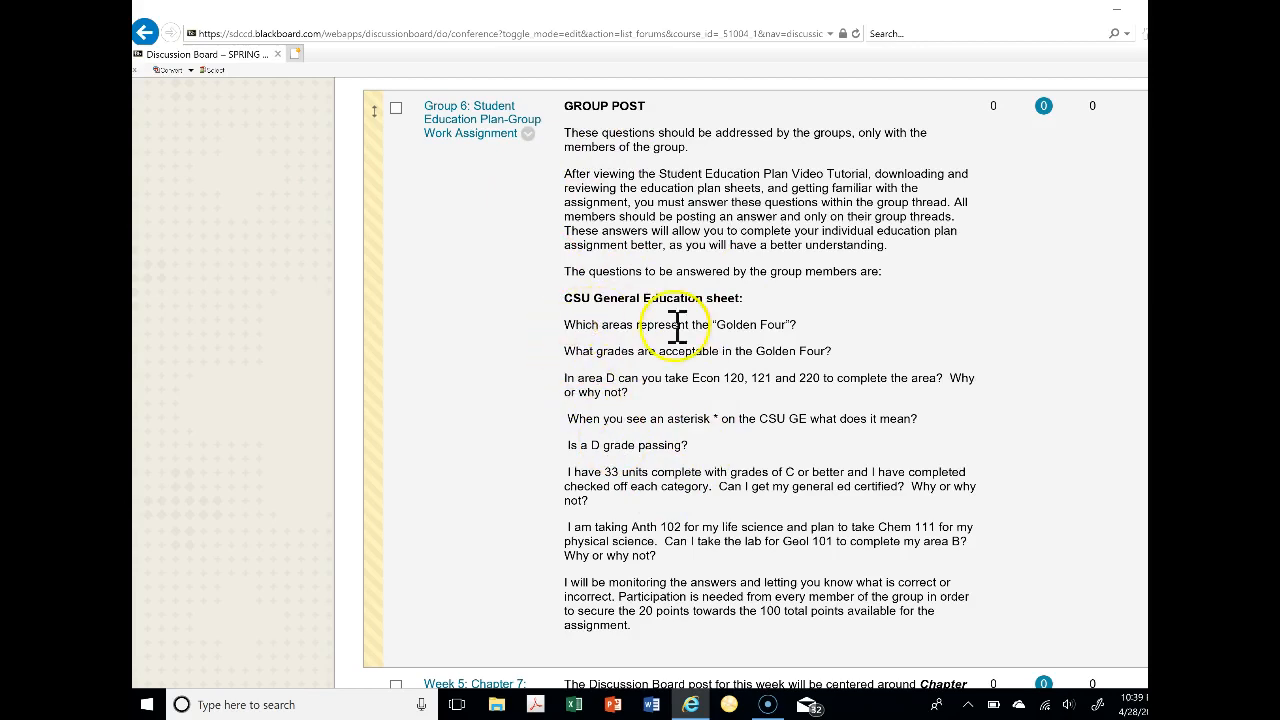
{"action": "mouse_move", "coordinate": [730, 455]}
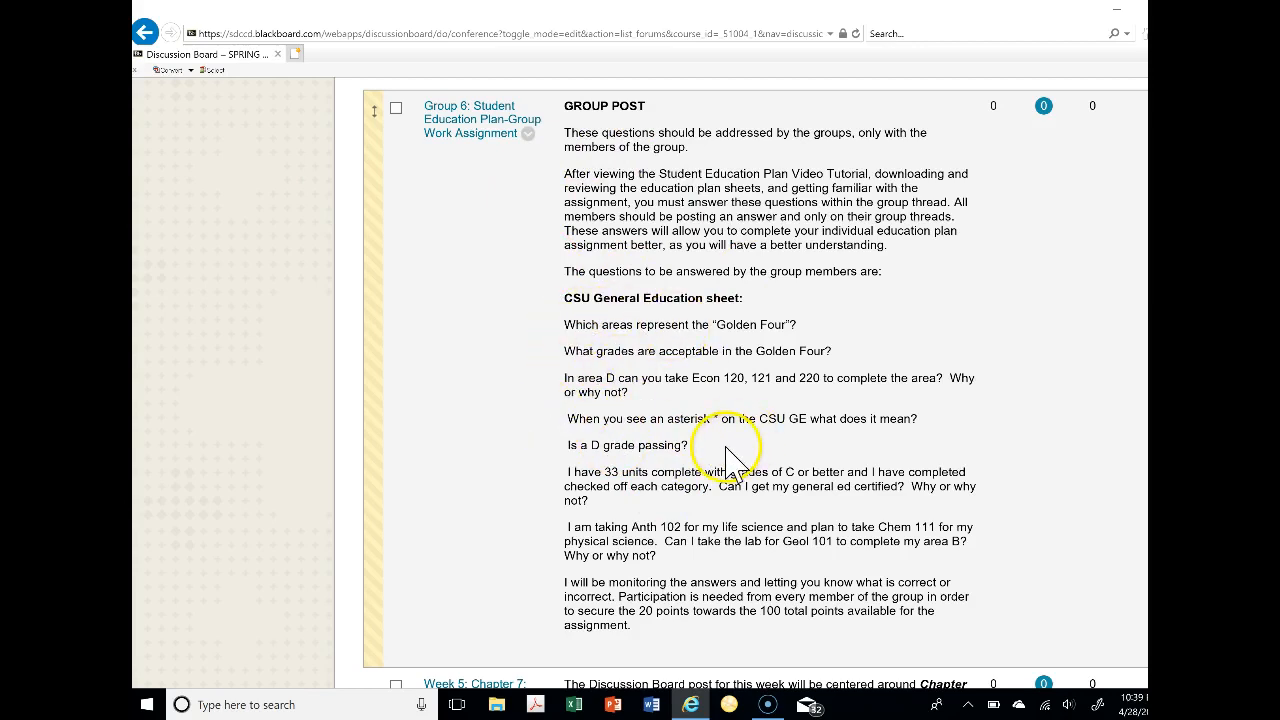
{"action": "mouse_move", "coordinate": [640, 610]}
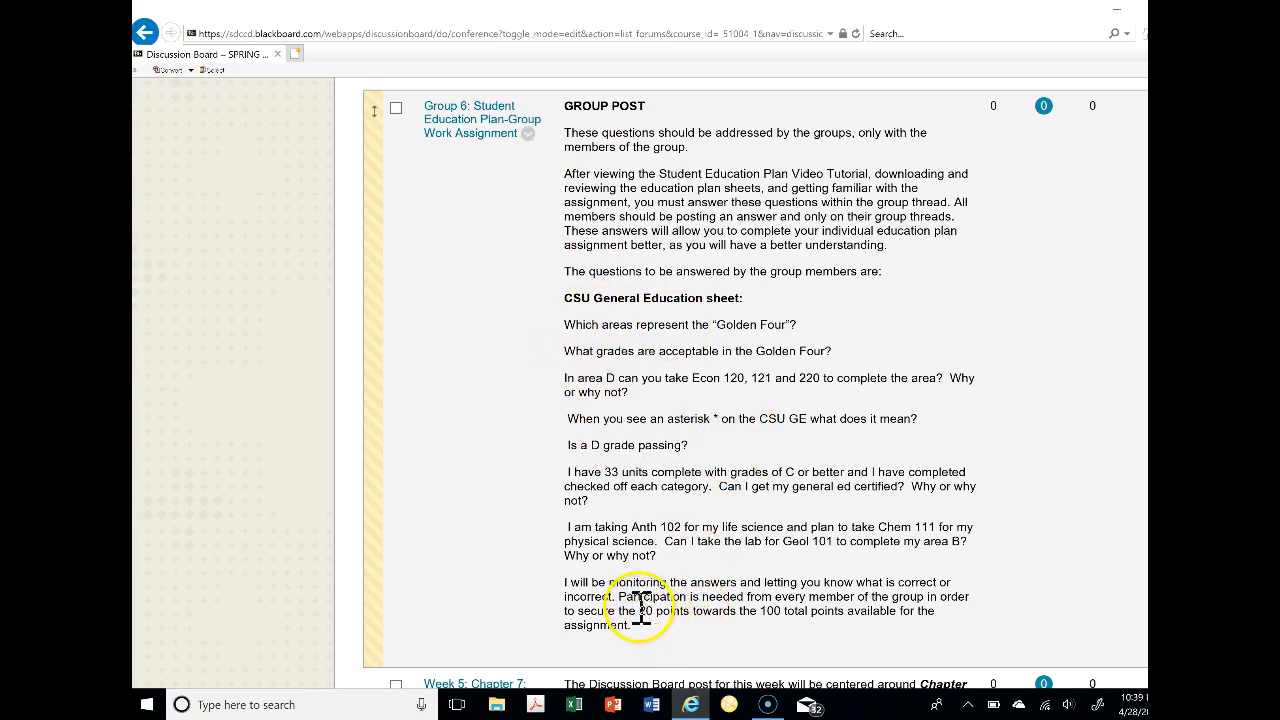
{"action": "double_click", "coordinate": [651, 611]}
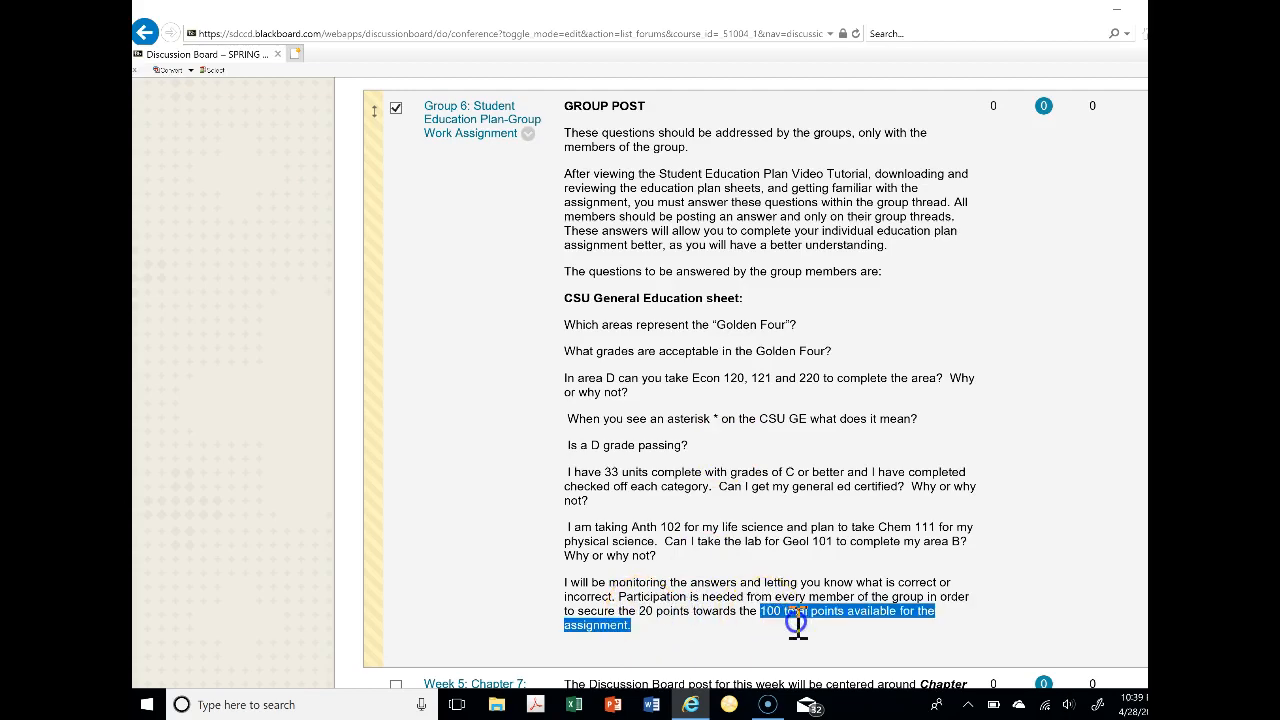
{"action": "scroll", "scroll_direction": "down", "scroll_amount": 3}
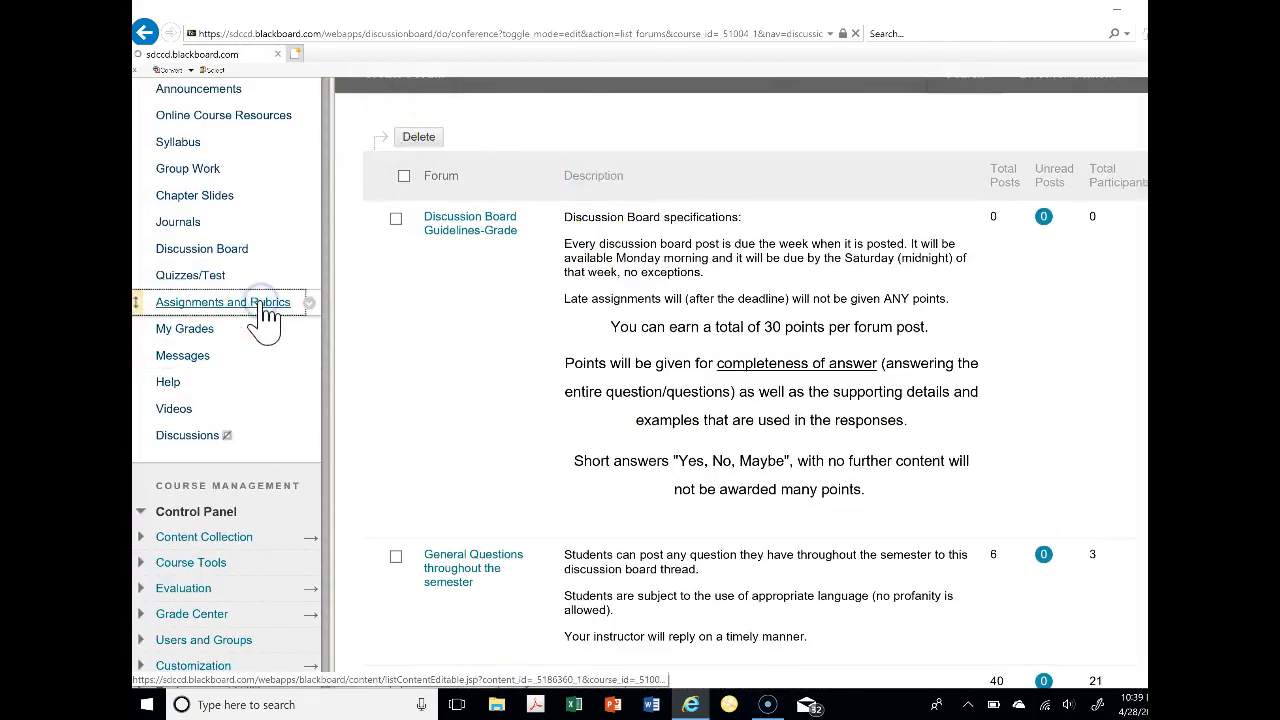
Open Assignments and Rubrics and look through the education plan worksheet items
{"action": "left_click", "coordinate": [222, 302]}
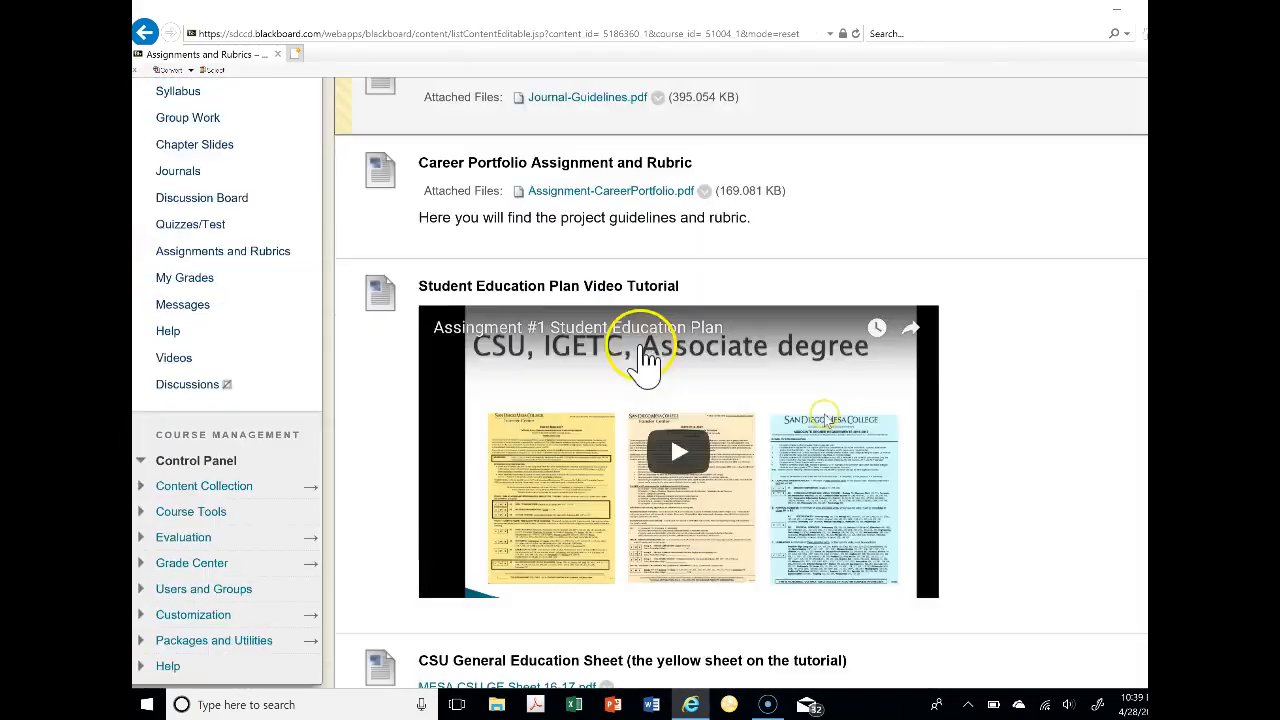
{"action": "scroll", "scroll_direction": "down", "scroll_amount": 3}
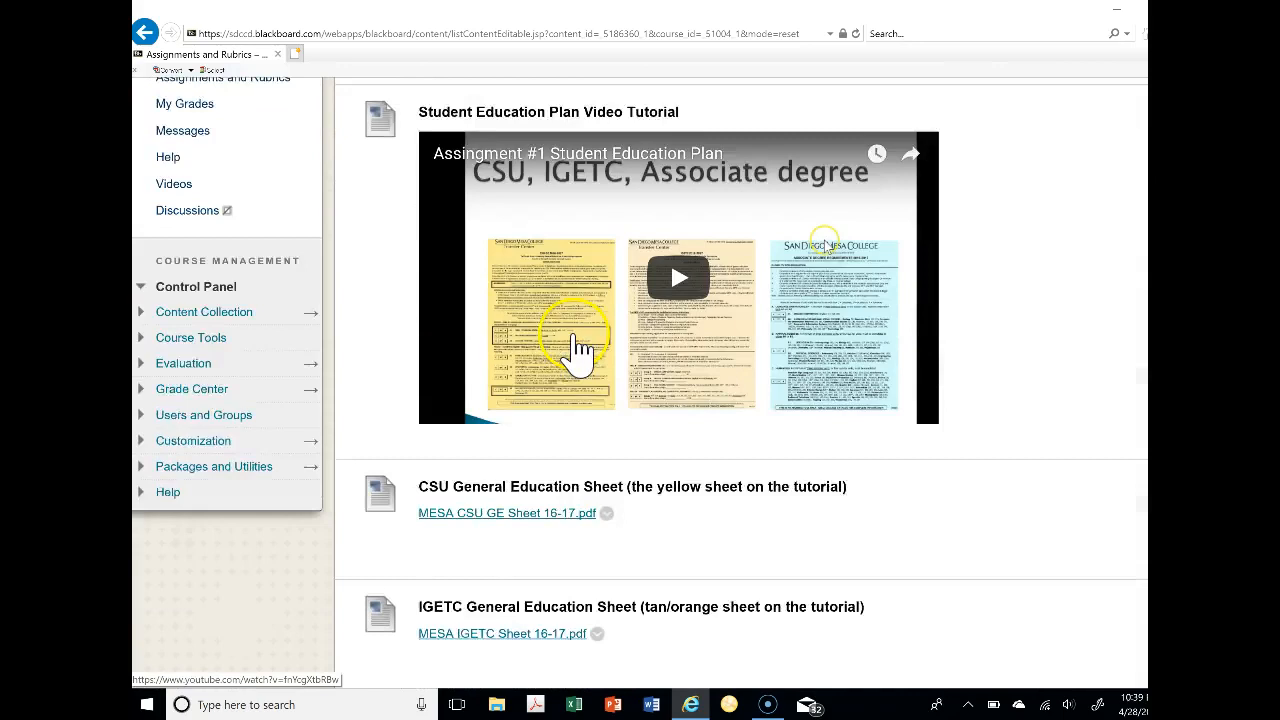
{"action": "scroll", "scroll_direction": "down", "scroll_amount": 3}
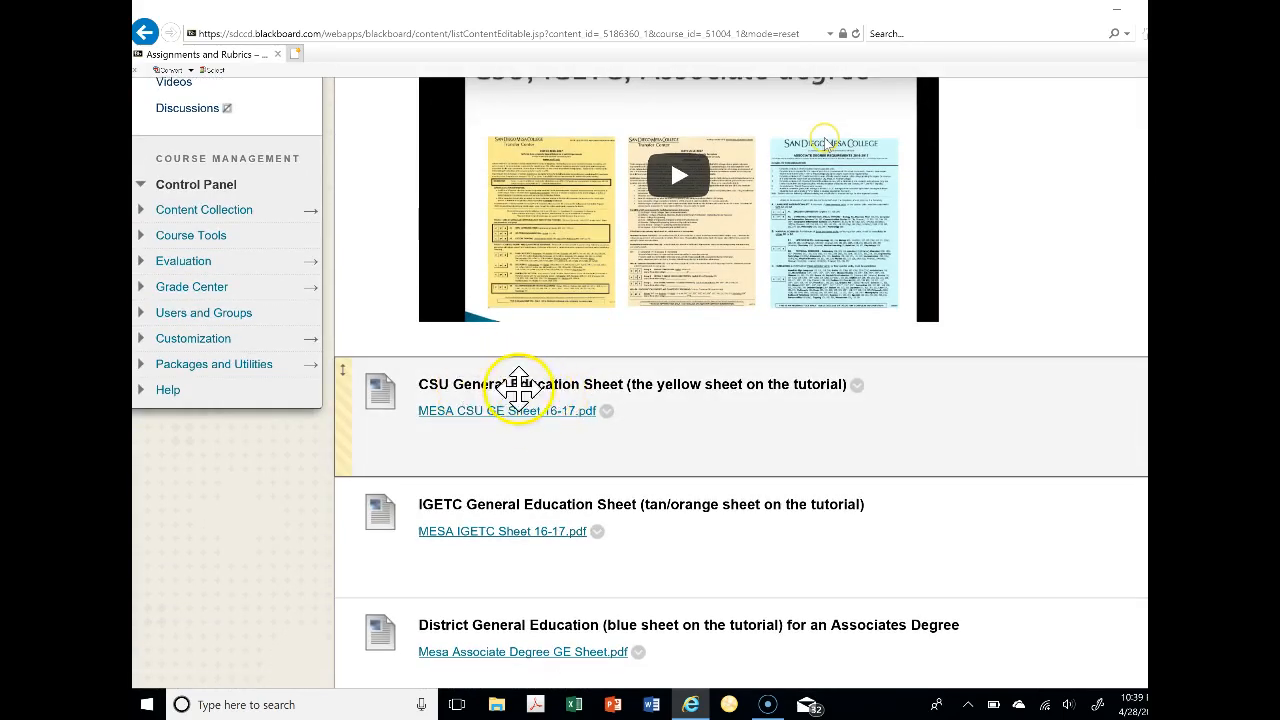
{"action": "scroll", "scroll_direction": "down", "scroll_amount": 3}
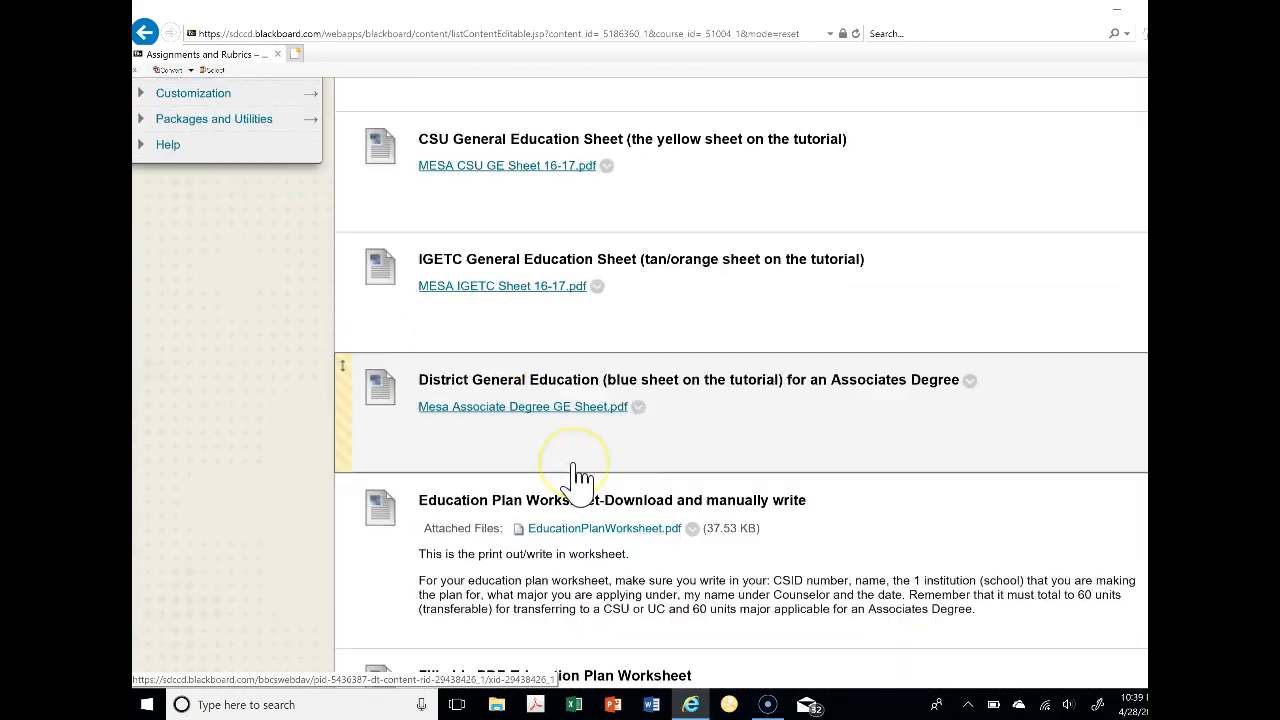
{"action": "scroll", "scroll_direction": "down", "scroll_amount": 3}
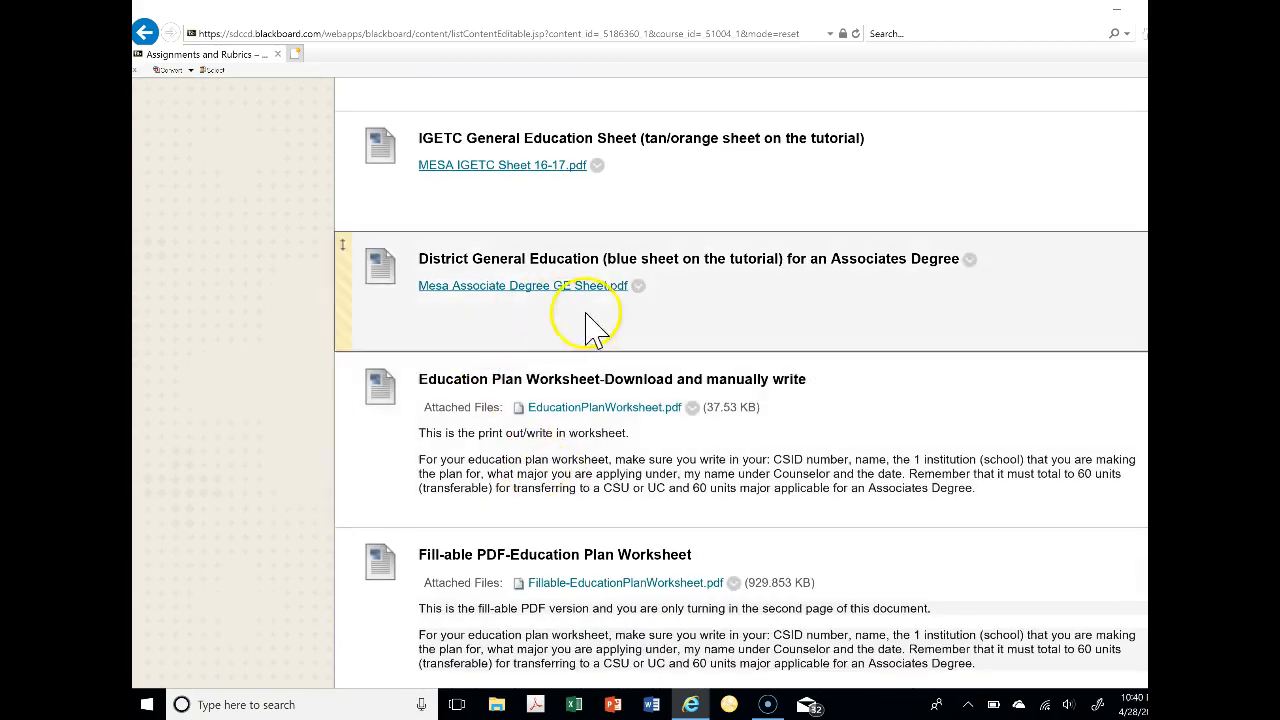
{"action": "mouse_move", "coordinate": [640, 445]}
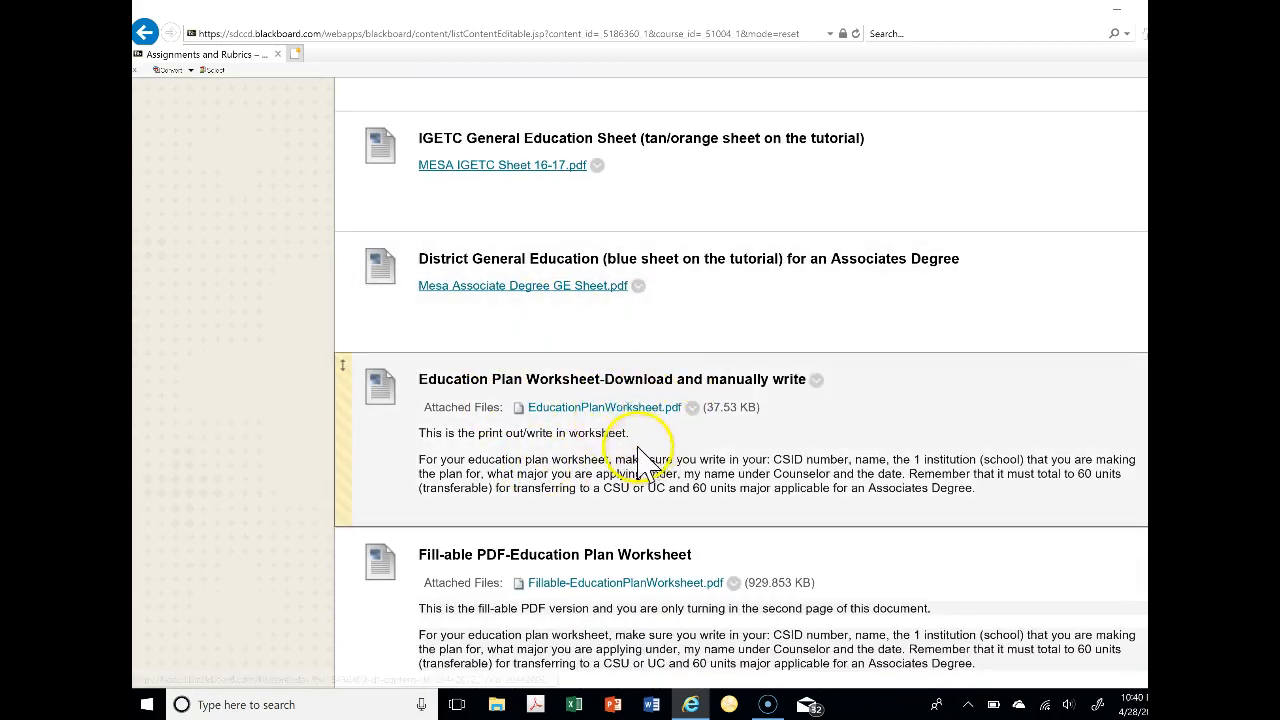
{"action": "mouse_move", "coordinate": [585, 455]}
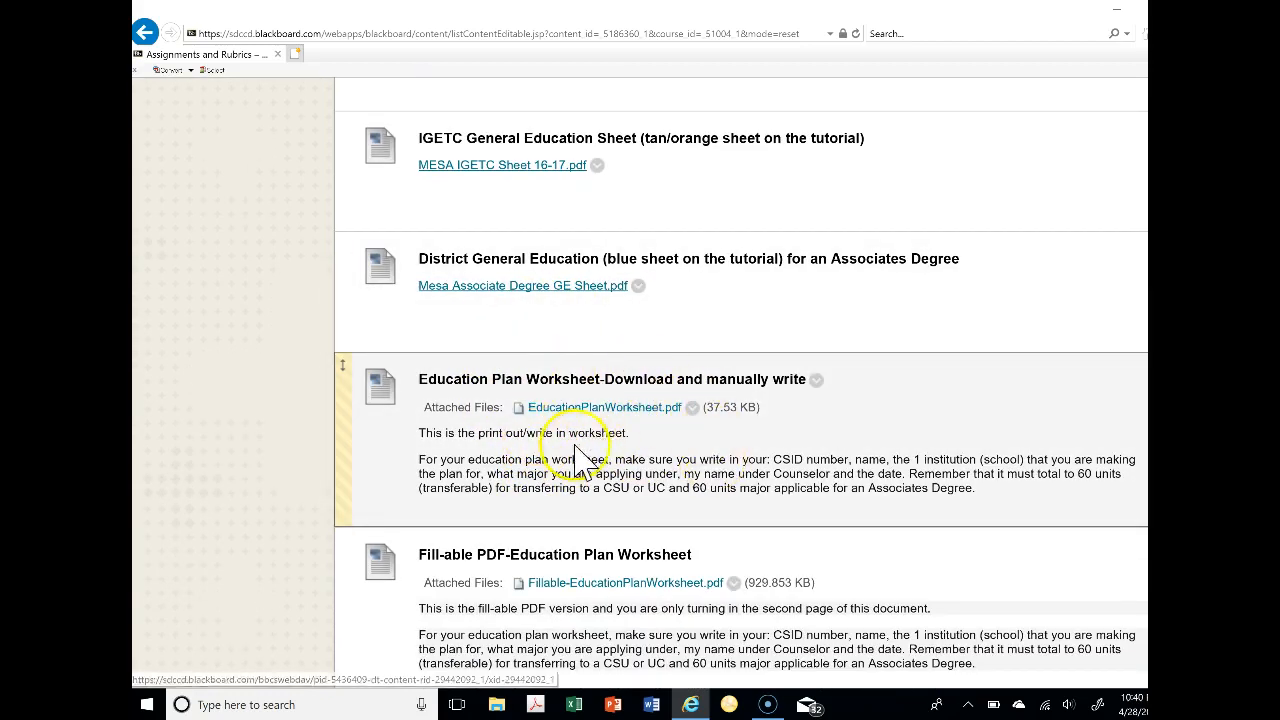
{"action": "scroll", "scroll_direction": "down", "scroll_amount": 3}
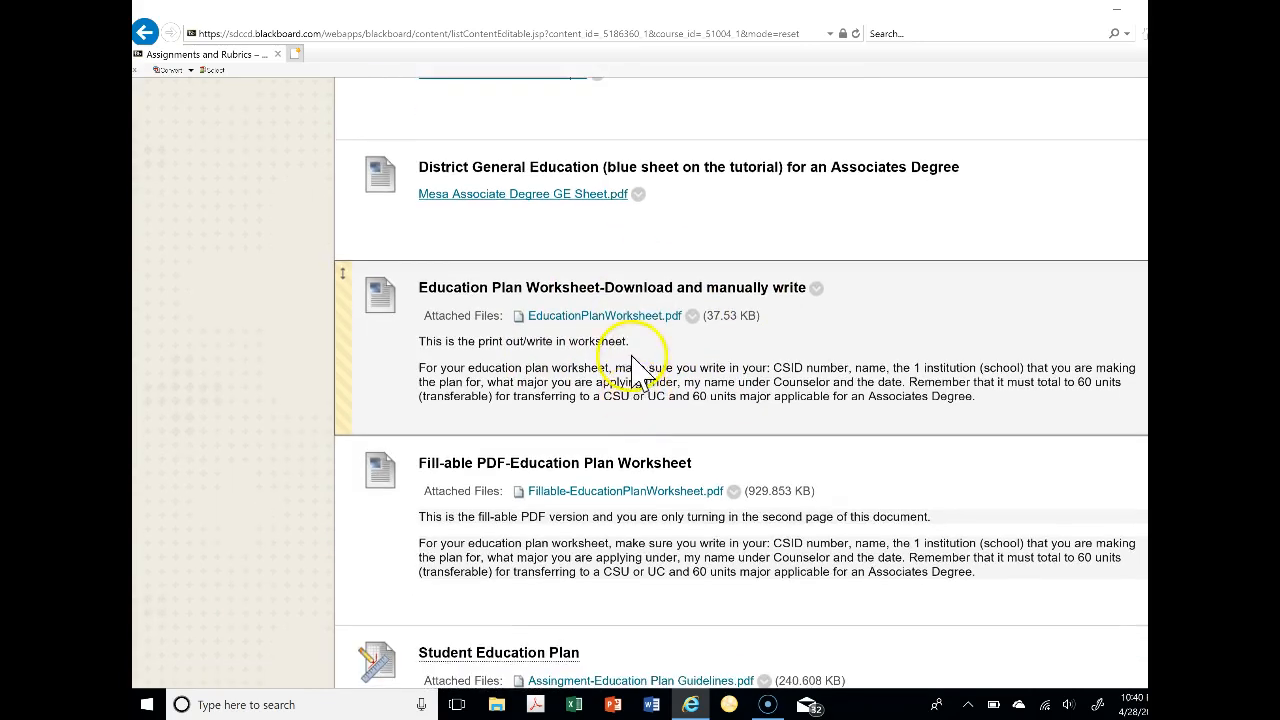
{"action": "mouse_move", "coordinate": [635, 468]}
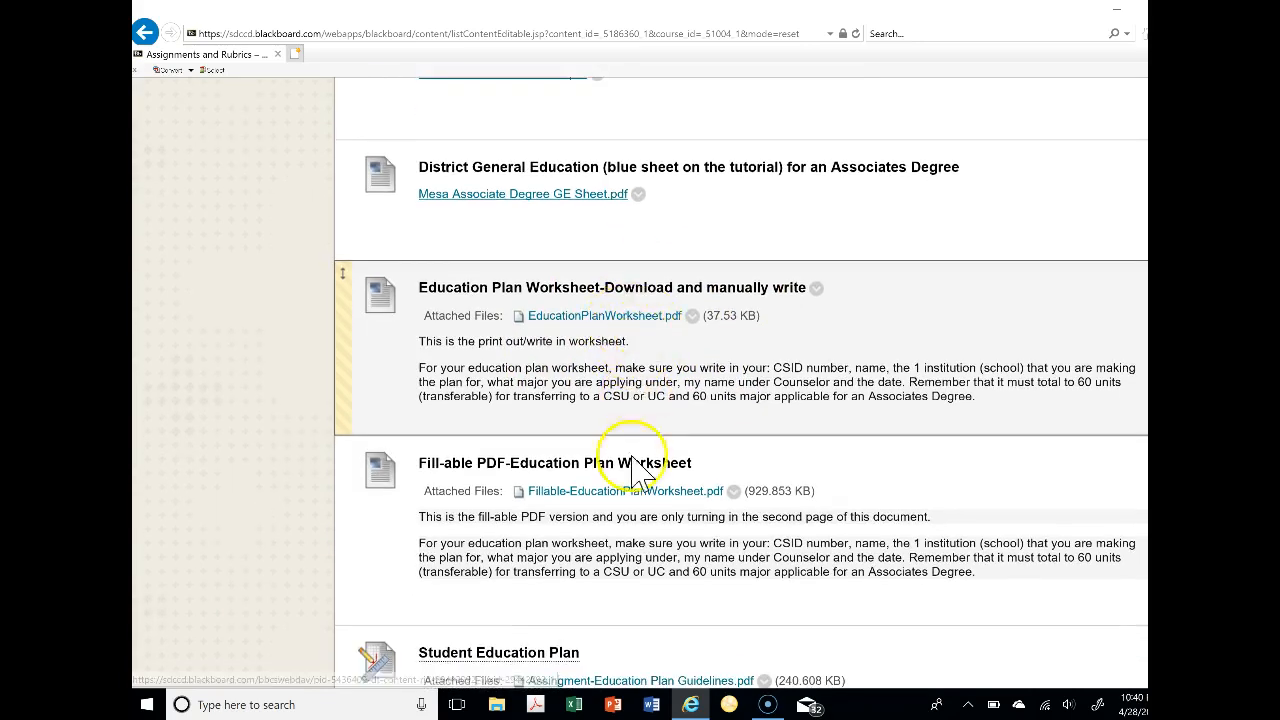
{"action": "mouse_move", "coordinate": [604, 315]}
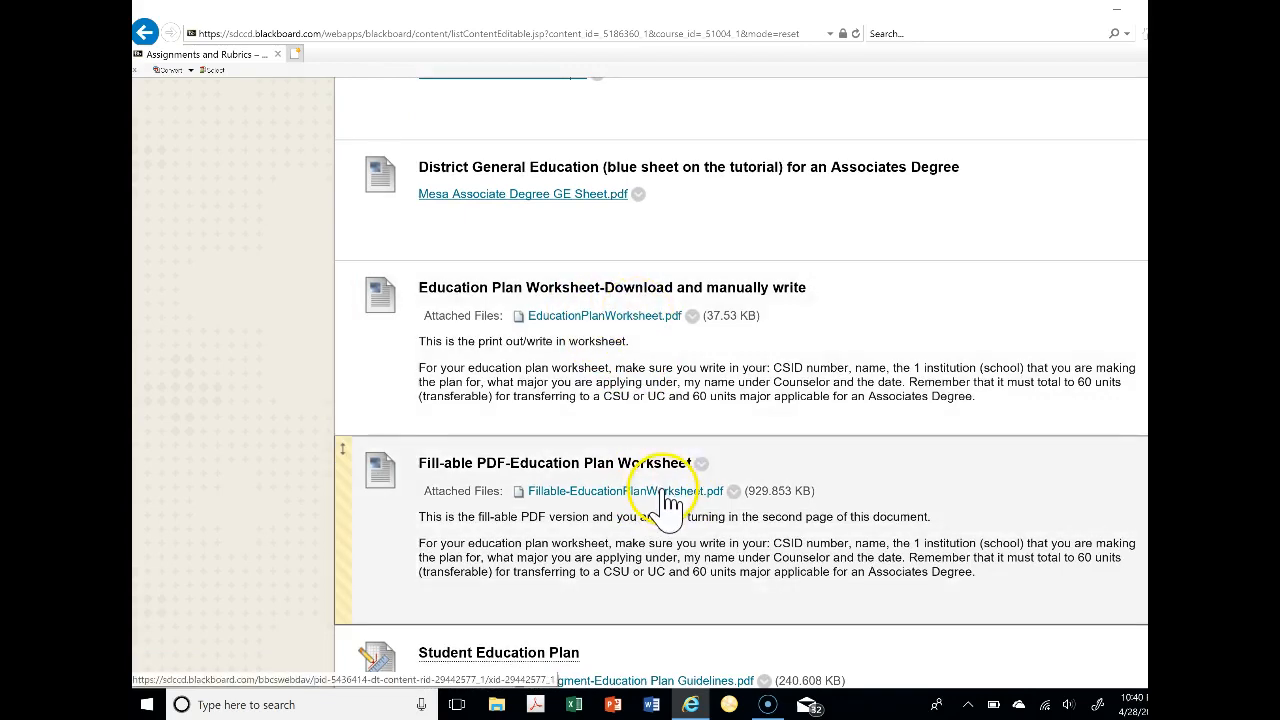
{"action": "scroll", "scroll_direction": "down", "scroll_amount": 3}
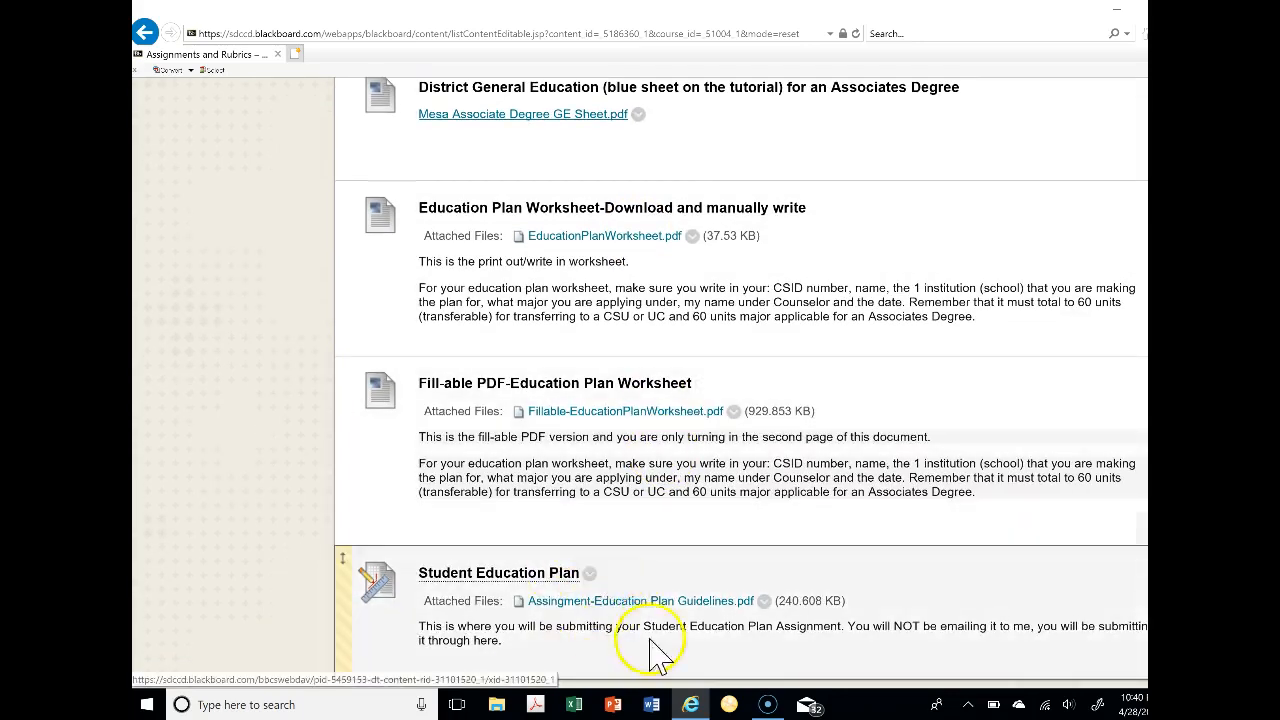
{"action": "mouse_move", "coordinate": [608, 571]}
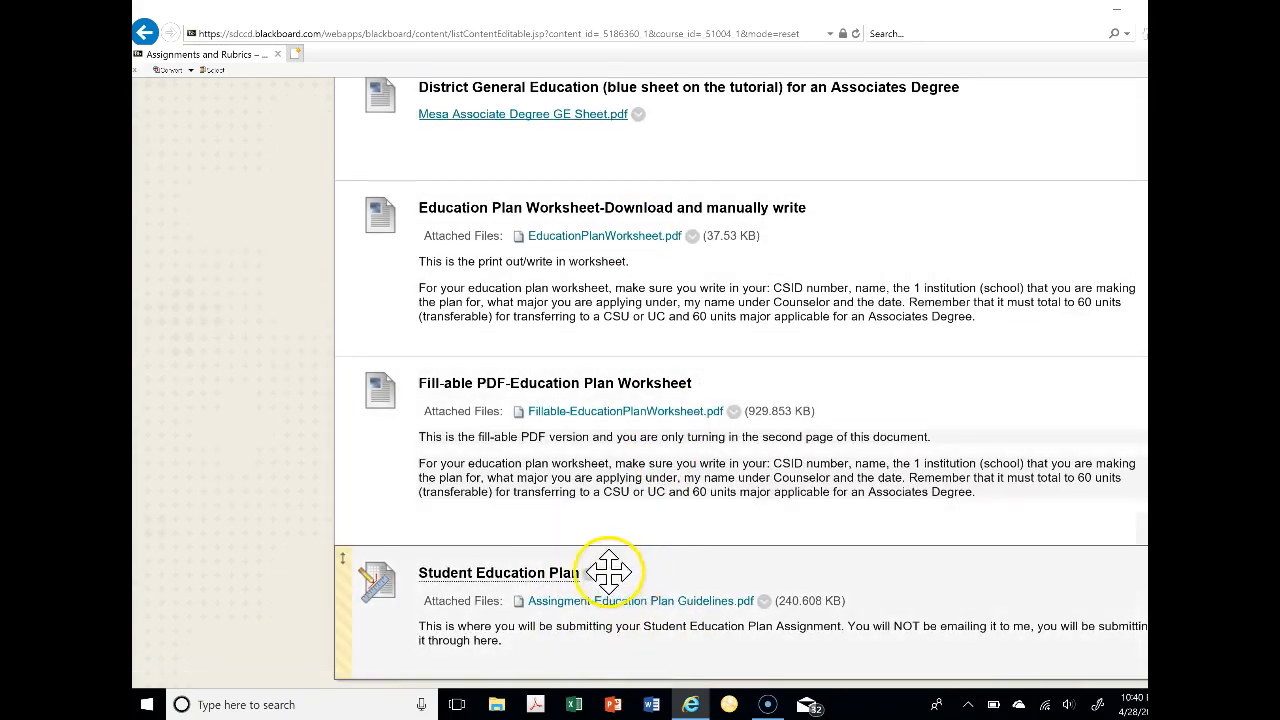
Return to the top of Assignments and Rubrics and go to the Discussion Board
{"action": "scroll", "scroll_direction": "up", "scroll_amount": 3}
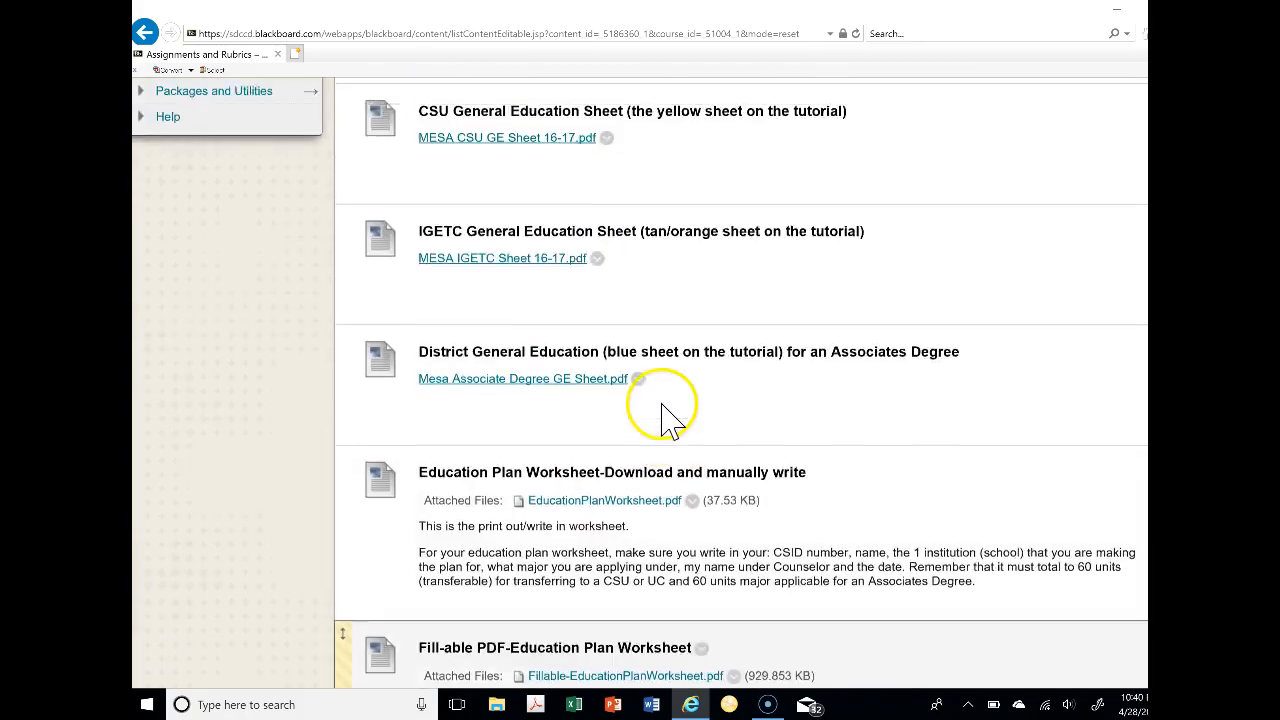
{"action": "scroll", "scroll_direction": "up", "scroll_amount": 3}
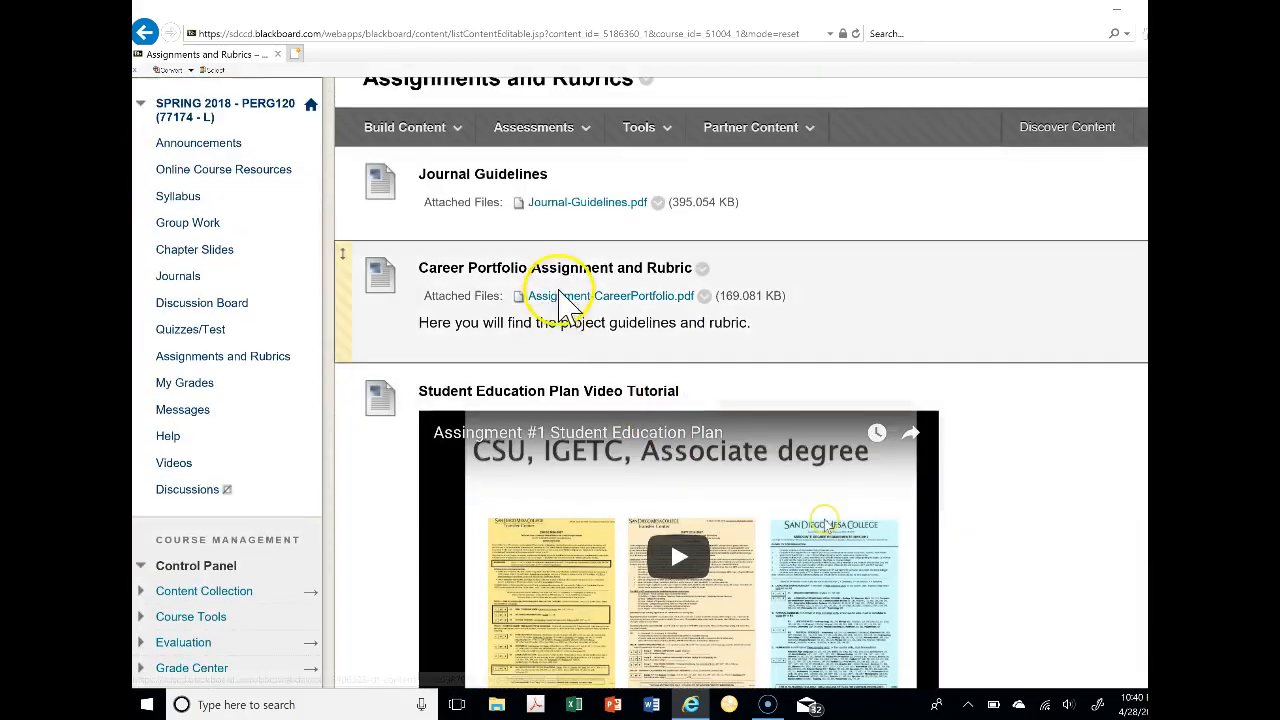
{"action": "mouse_move", "coordinate": [520, 497]}
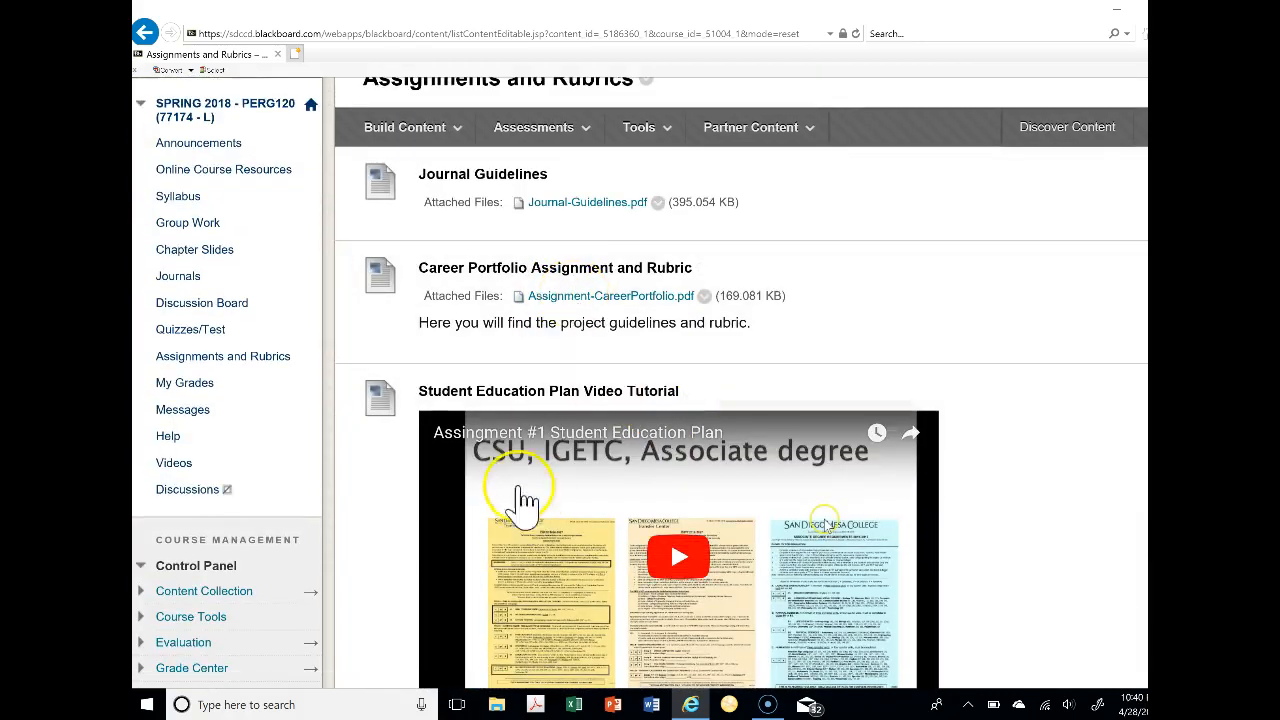
{"action": "scroll", "scroll_direction": "down", "scroll_amount": 3}
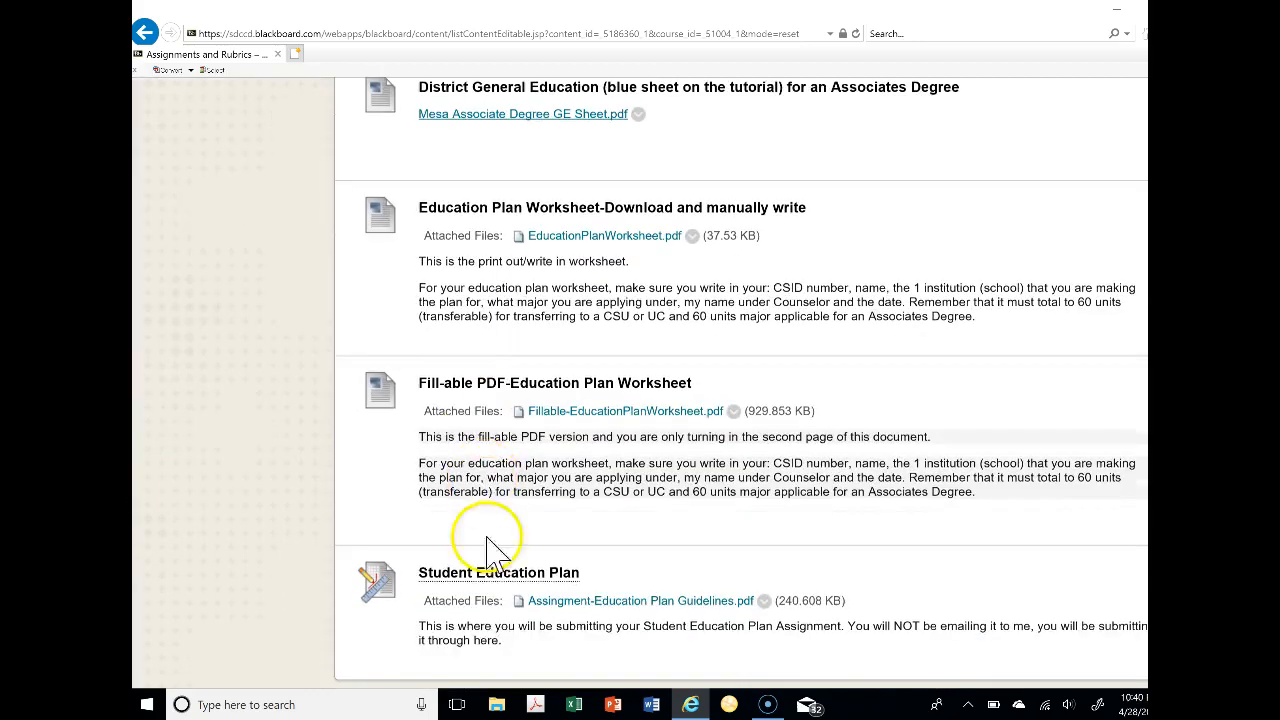
{"action": "scroll", "scroll_direction": "up", "scroll_amount": 3}
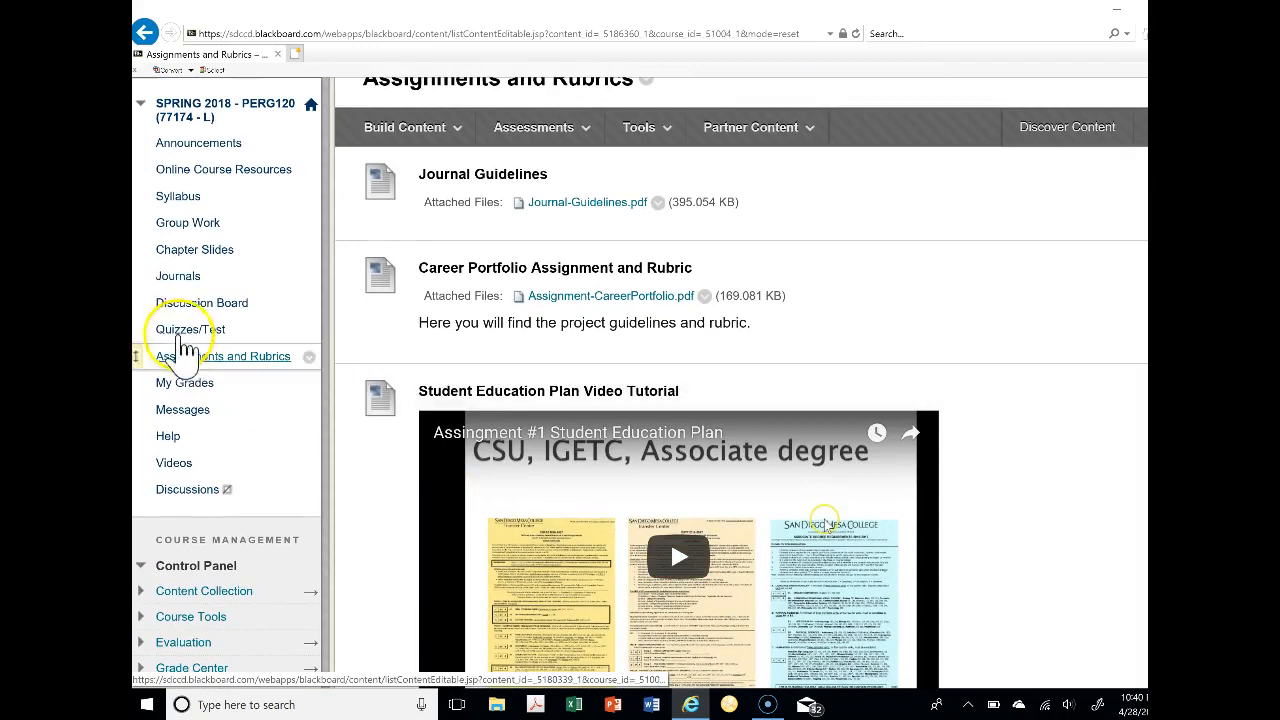
{"action": "left_click", "coordinate": [202, 302]}
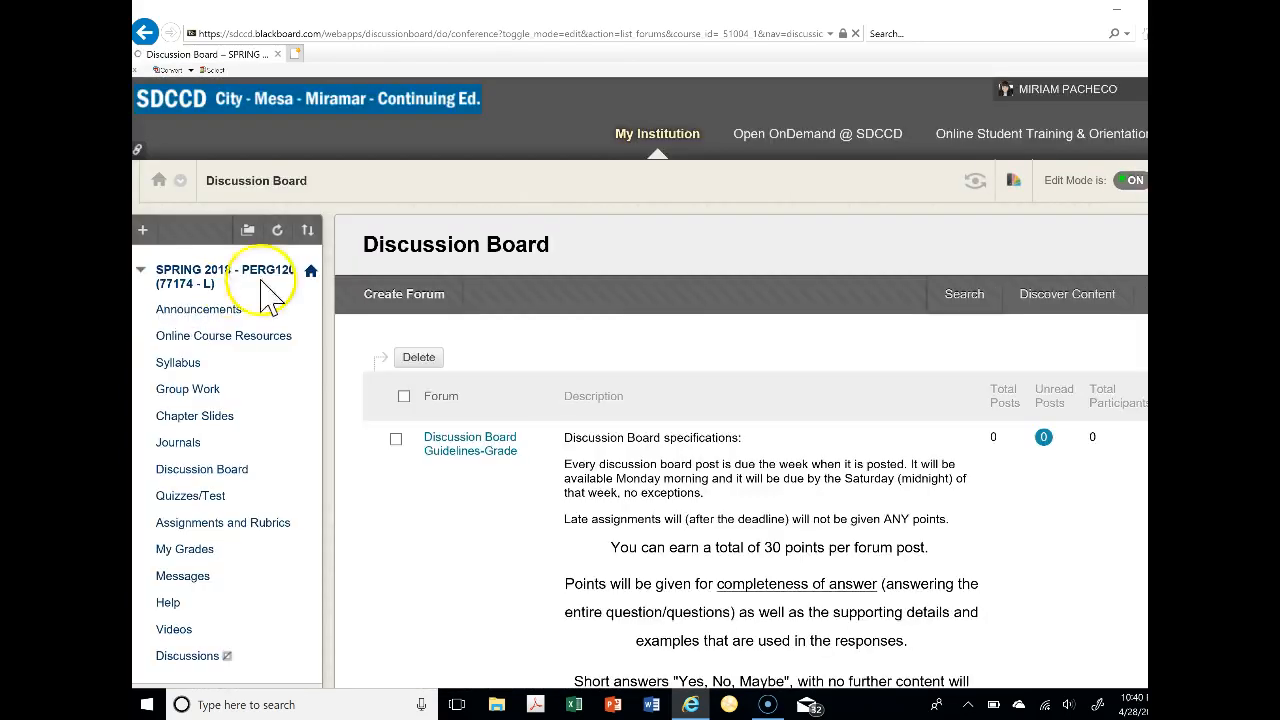
{"action": "mouse_move", "coordinate": [390, 243]}
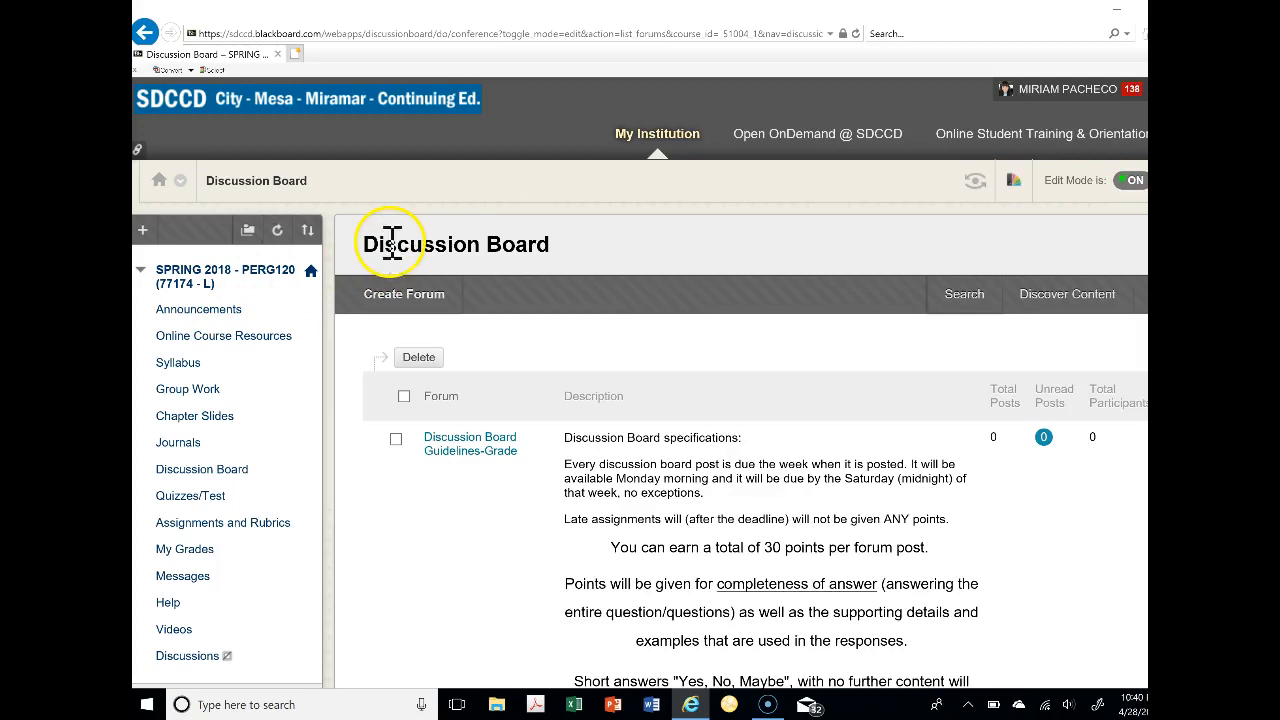
{"action": "mouse_move", "coordinate": [500, 385]}
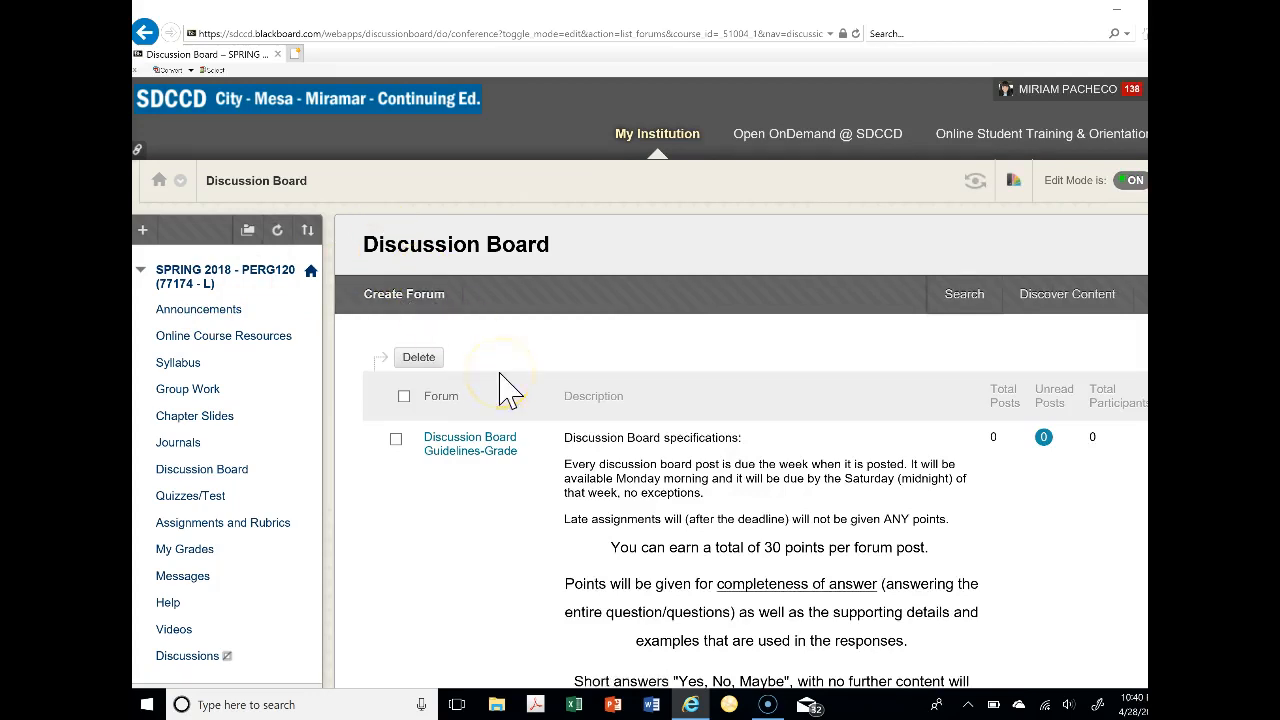
Reread the Week 4 and Group 1 Student Education Plan group post instructions, then return to the top
{"action": "scroll", "scroll_direction": "down", "scroll_amount": 3}
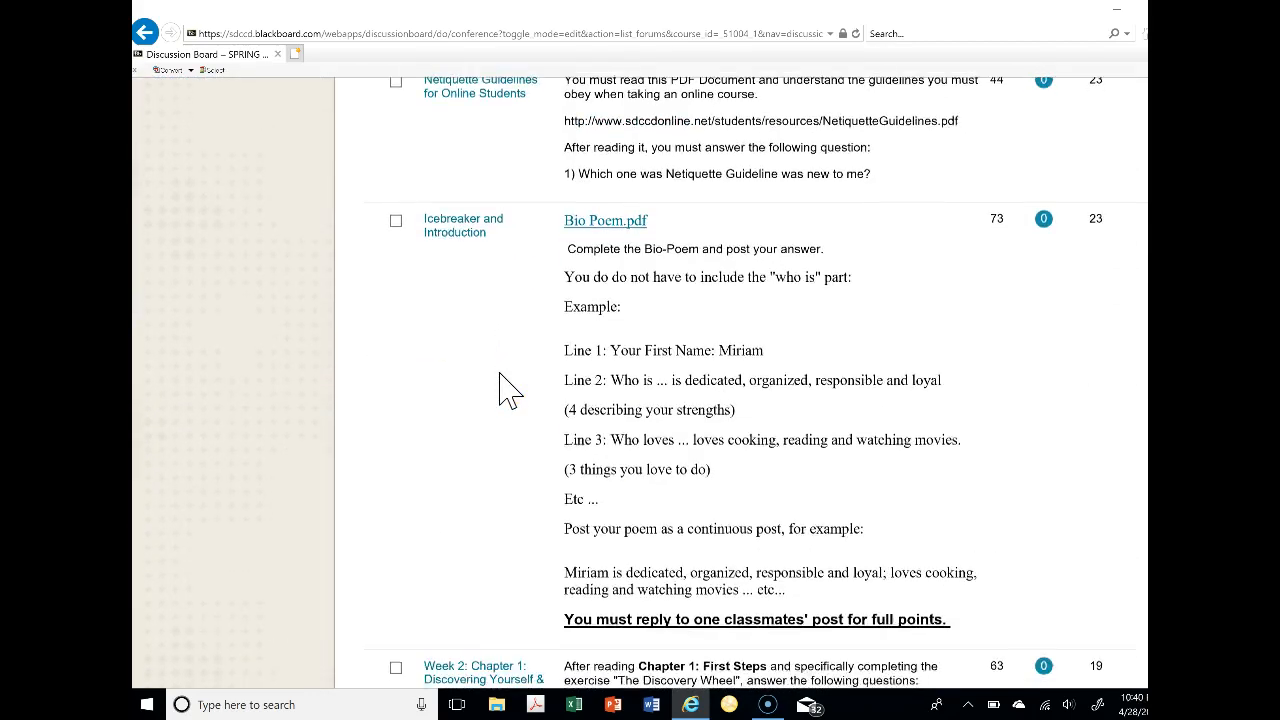
{"action": "scroll", "scroll_direction": "down", "scroll_amount": 3}
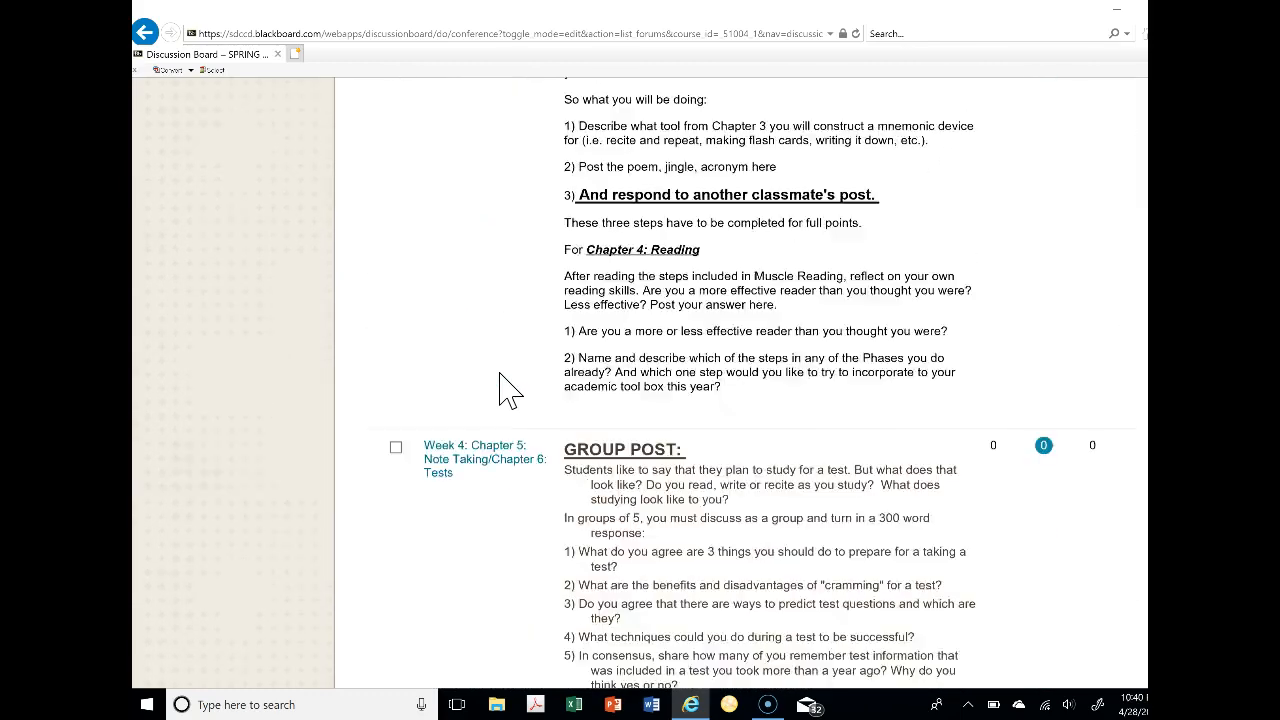
{"action": "scroll", "scroll_direction": "down", "scroll_amount": 3}
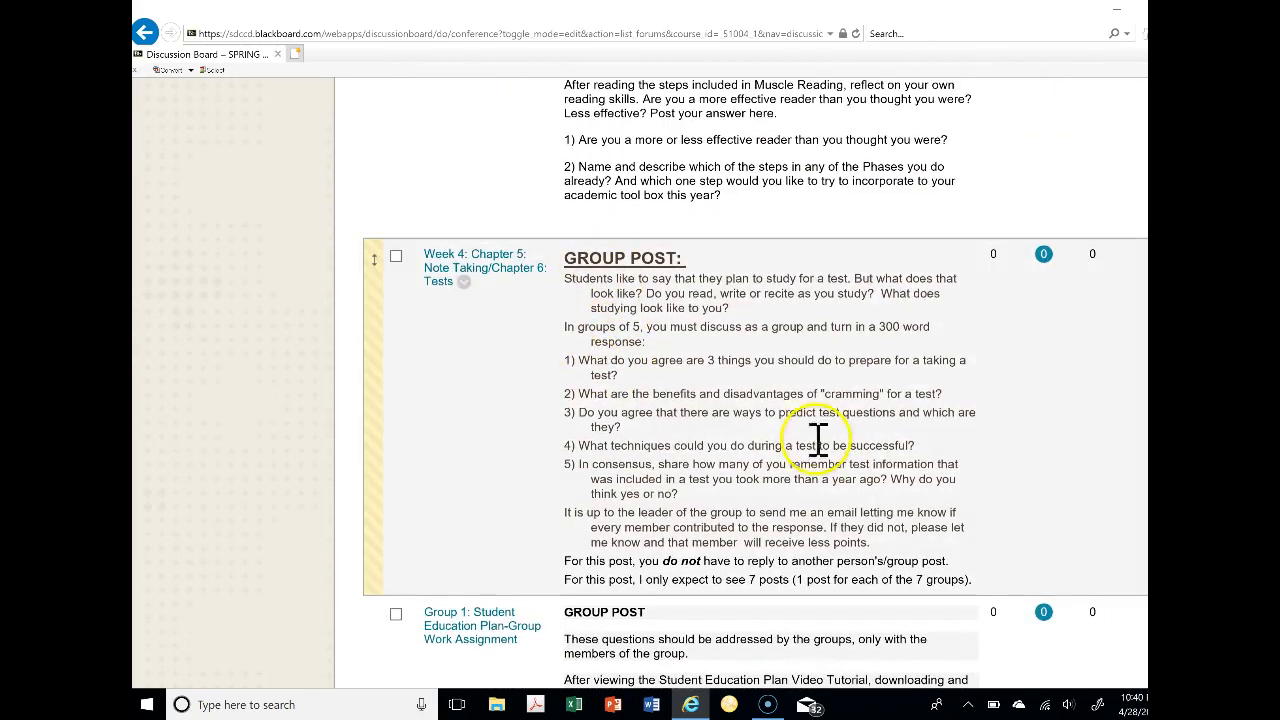
{"action": "mouse_move", "coordinate": [840, 285]}
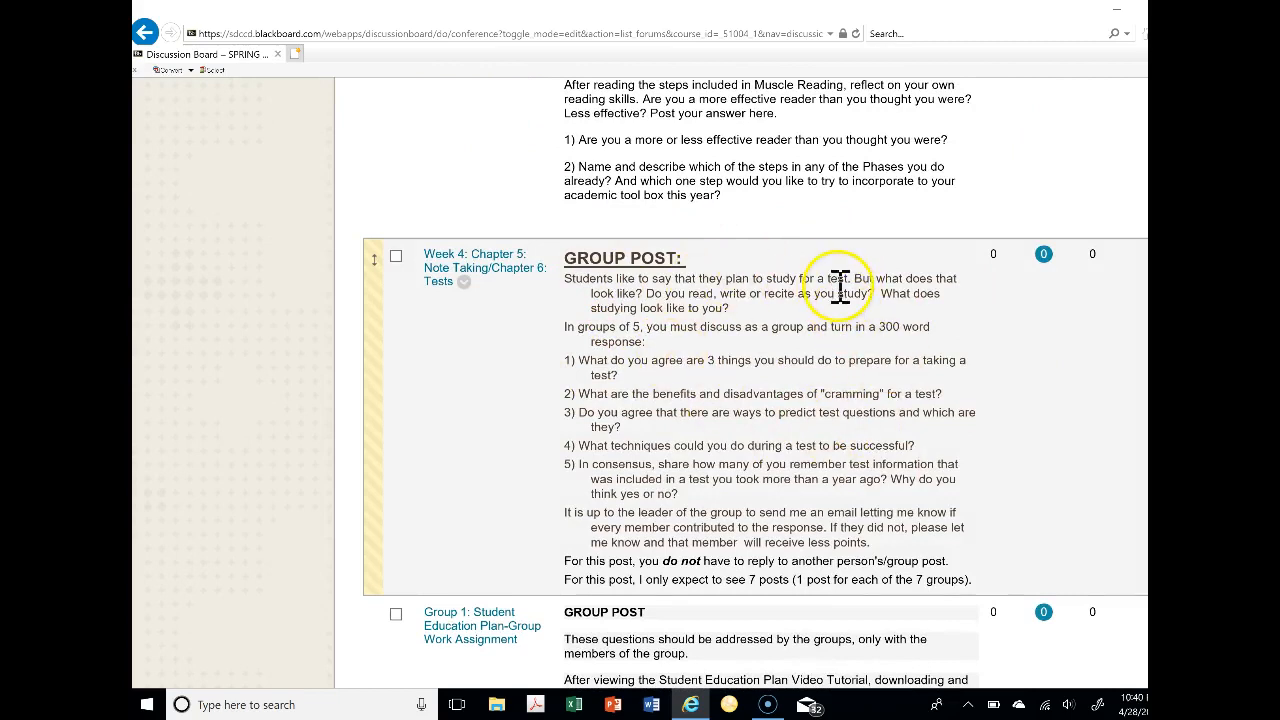
{"action": "mouse_move", "coordinate": [570, 320]}
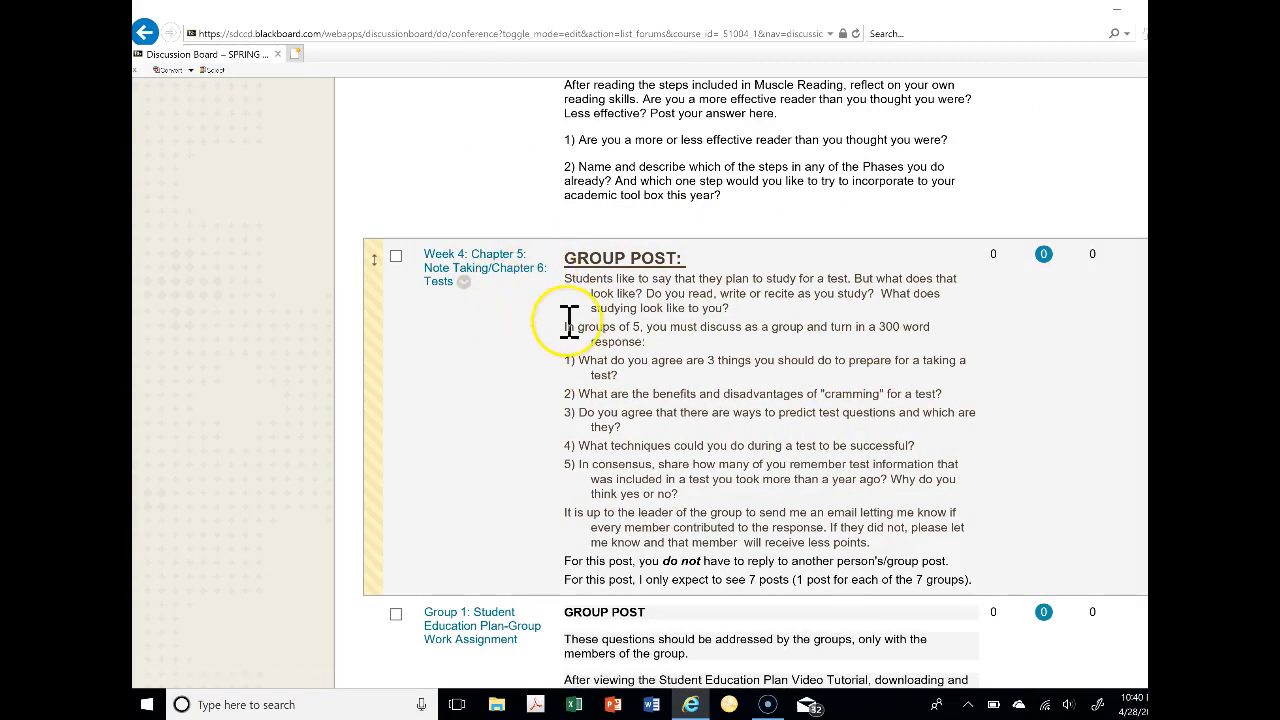
{"action": "scroll", "scroll_direction": "down", "scroll_amount": 3}
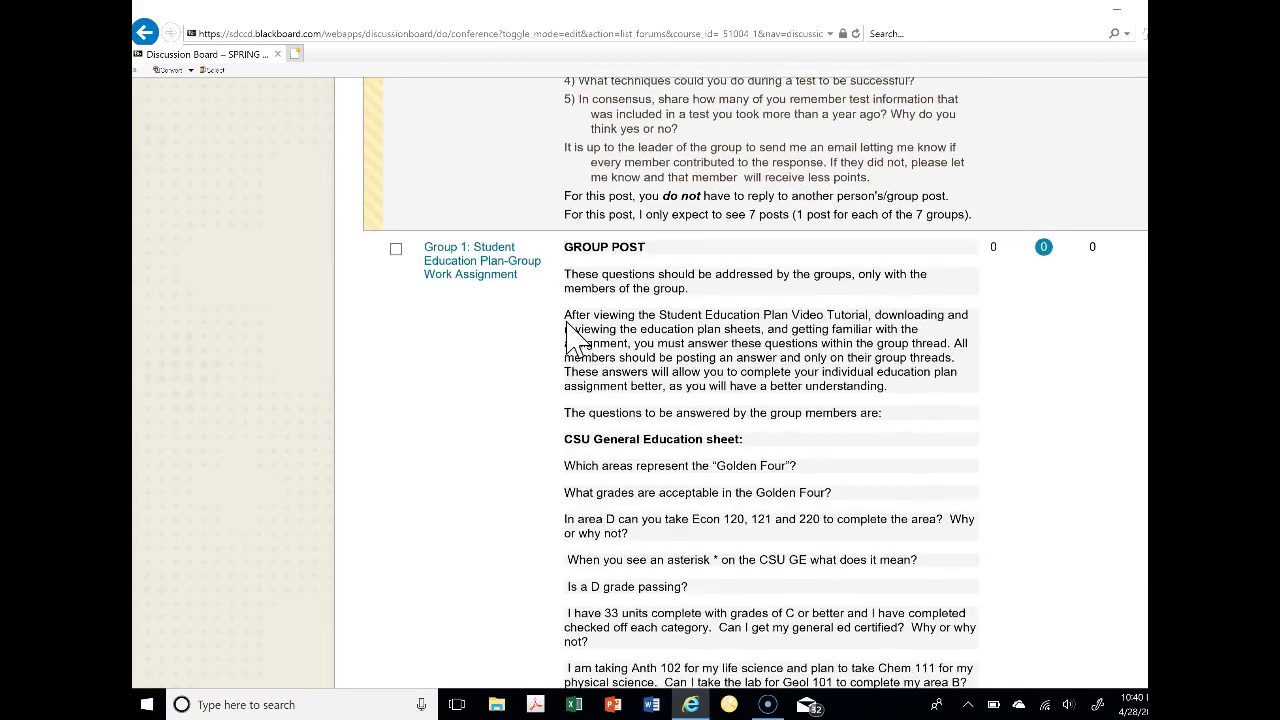
{"action": "scroll", "scroll_direction": "down", "scroll_amount": 3}
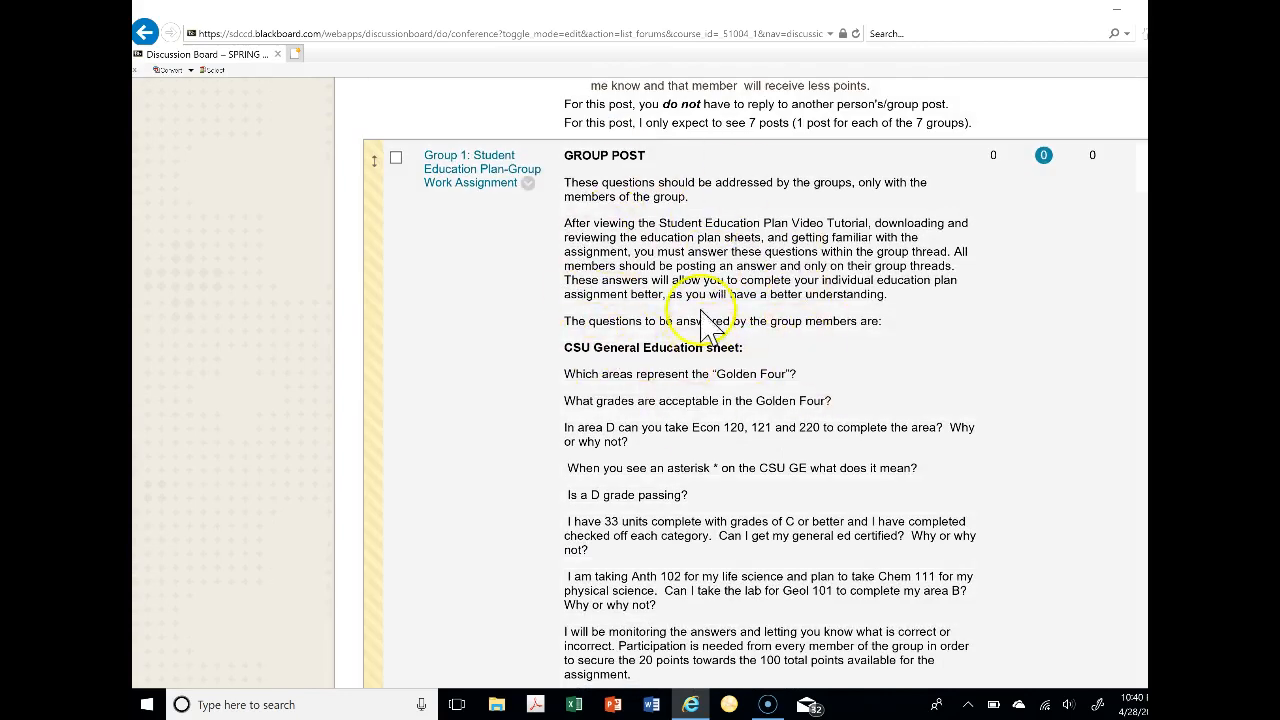
{"action": "mouse_move", "coordinate": [760, 390]}
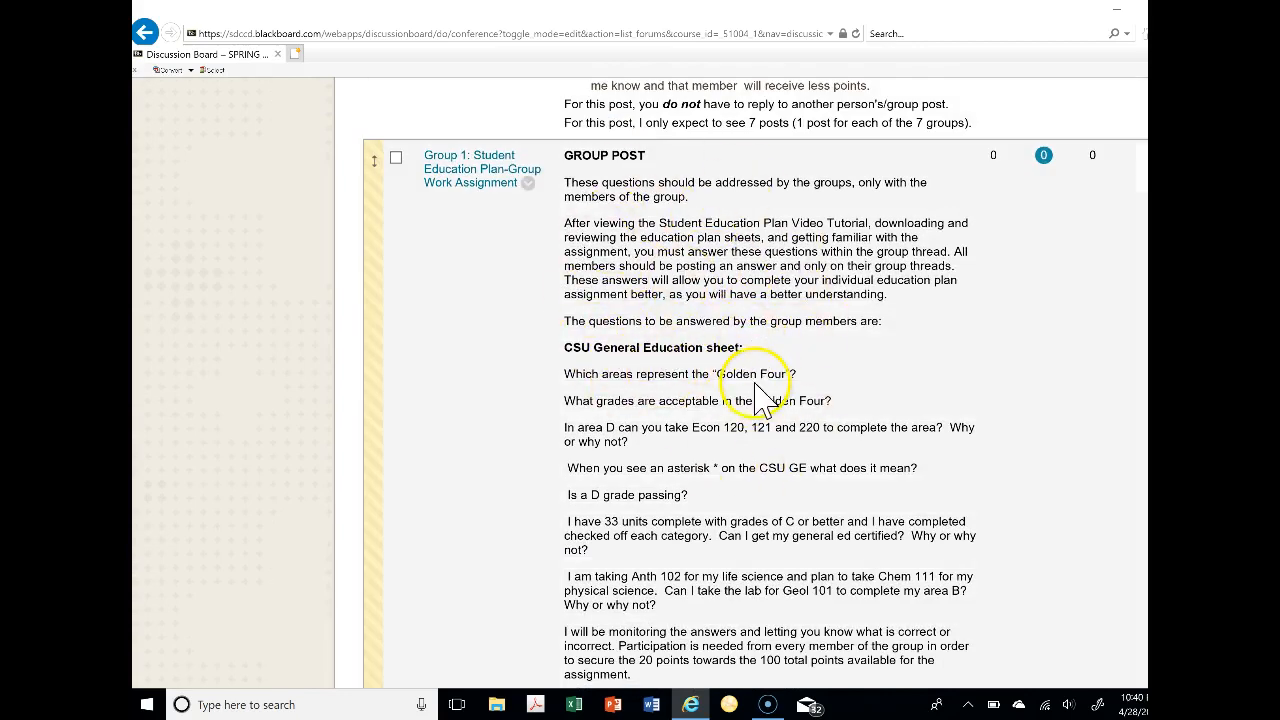
{"action": "mouse_move", "coordinate": [570, 220]}
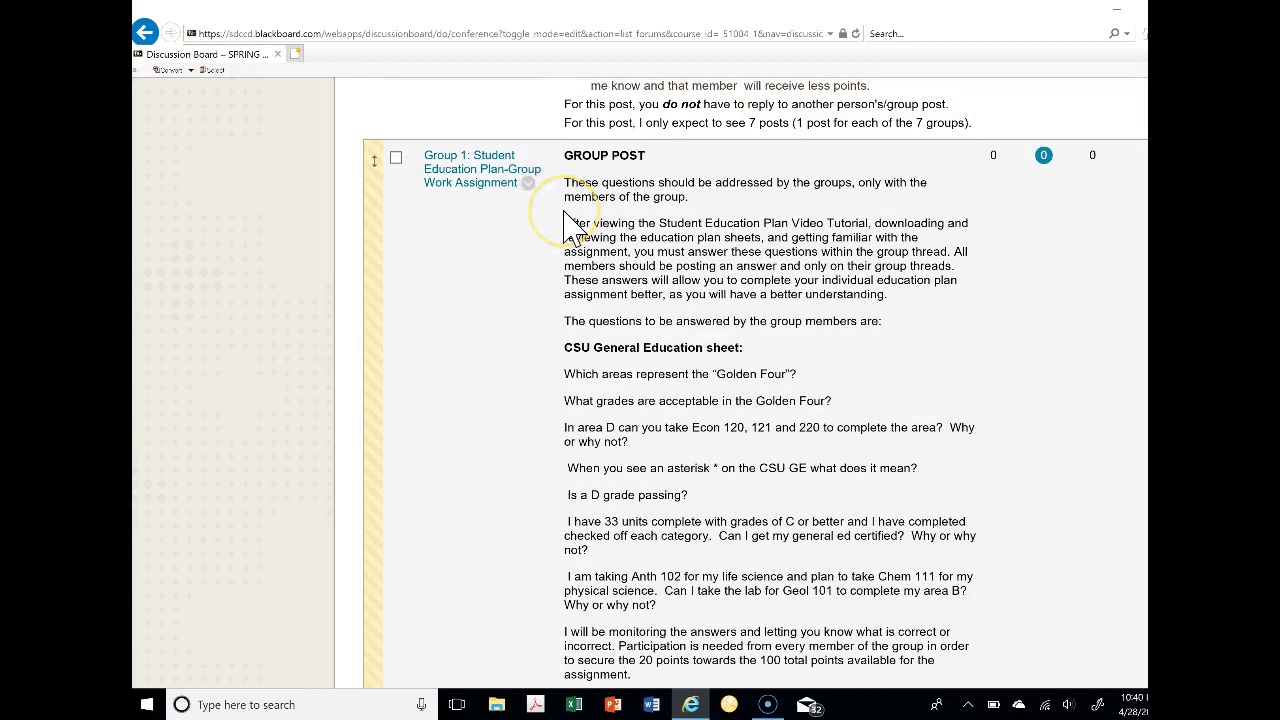
{"action": "scroll", "scroll_direction": "up", "scroll_amount": 3}
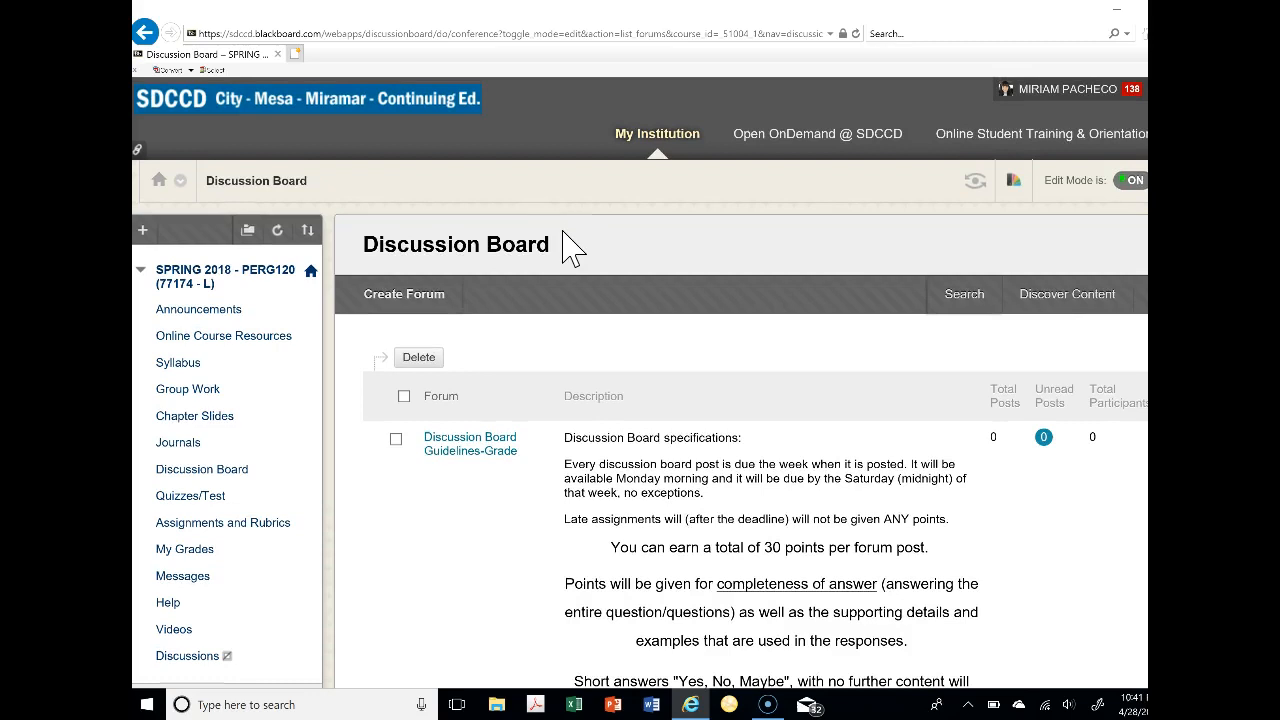
{"action": "mouse_move", "coordinate": [530, 615]}
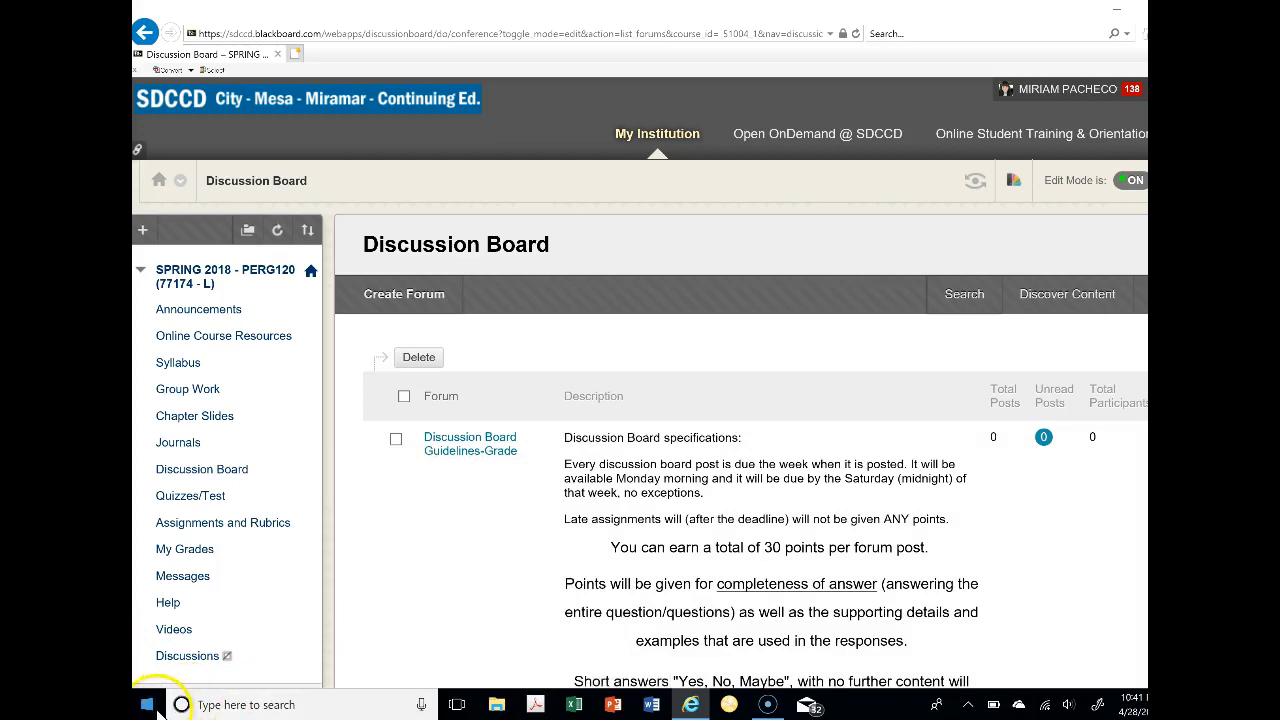
{"action": "mouse_move", "coordinate": [150, 700]}
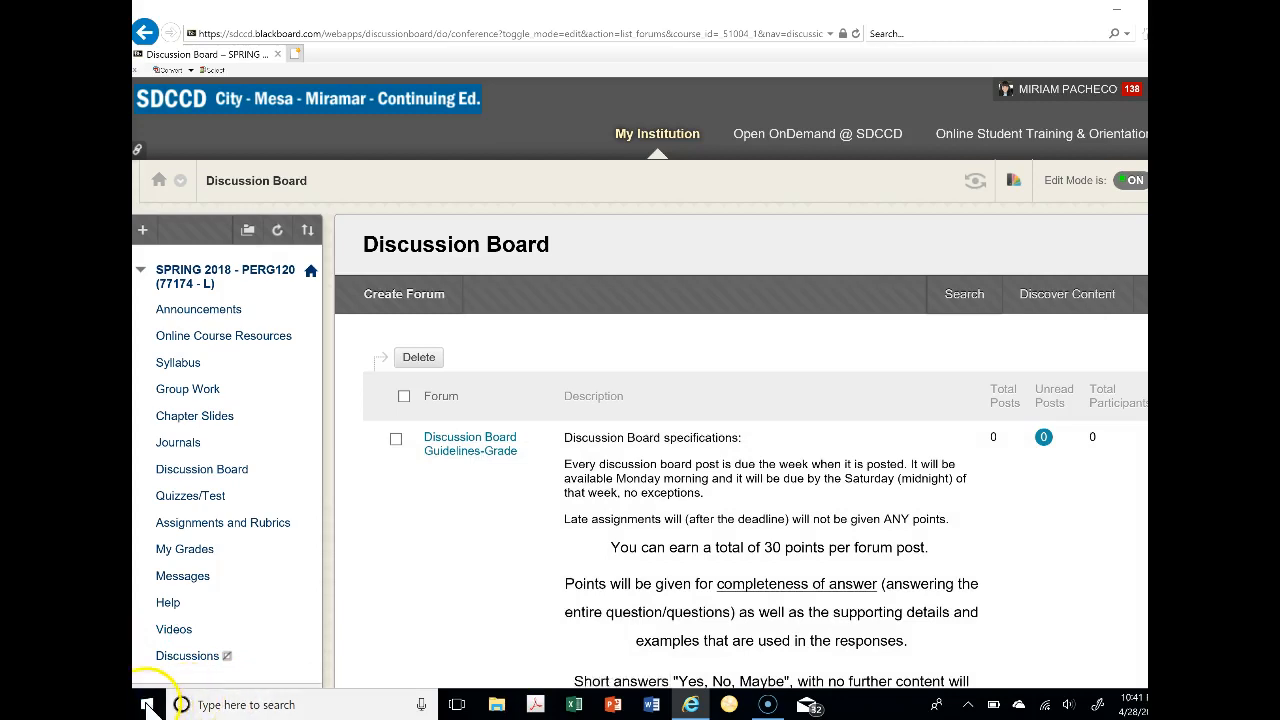